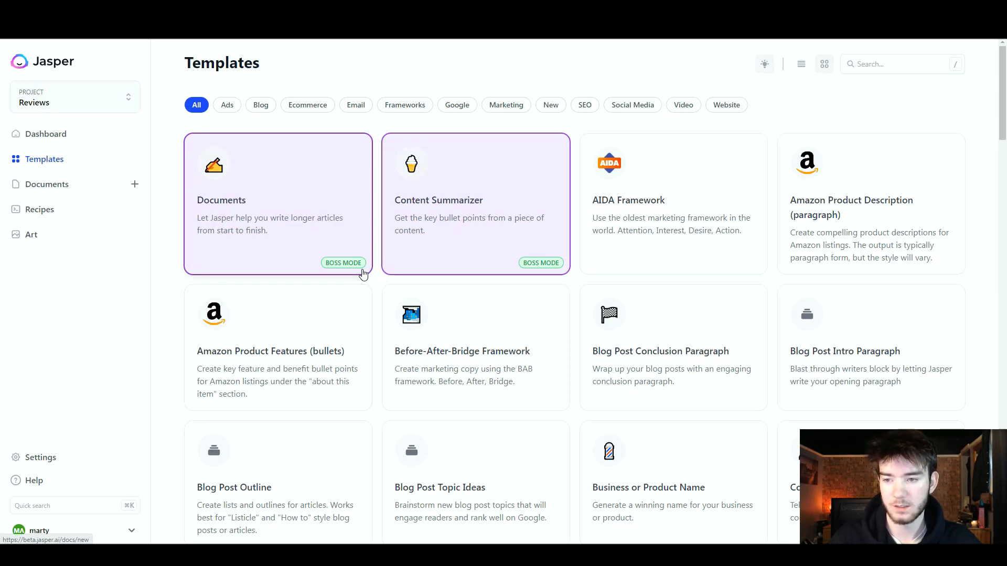
pyautogui.moveTo(294, 97)
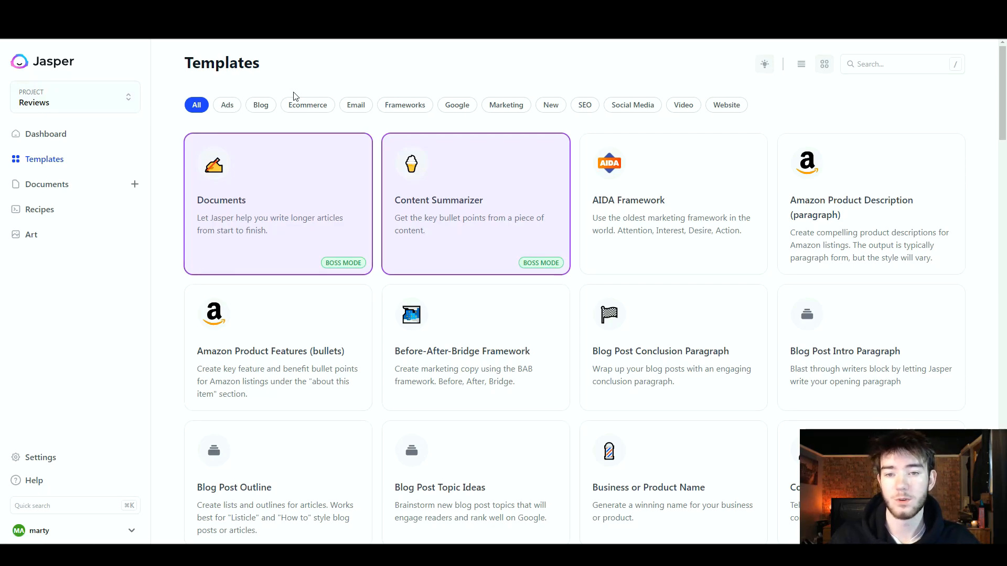
pyautogui.moveTo(323, 74)
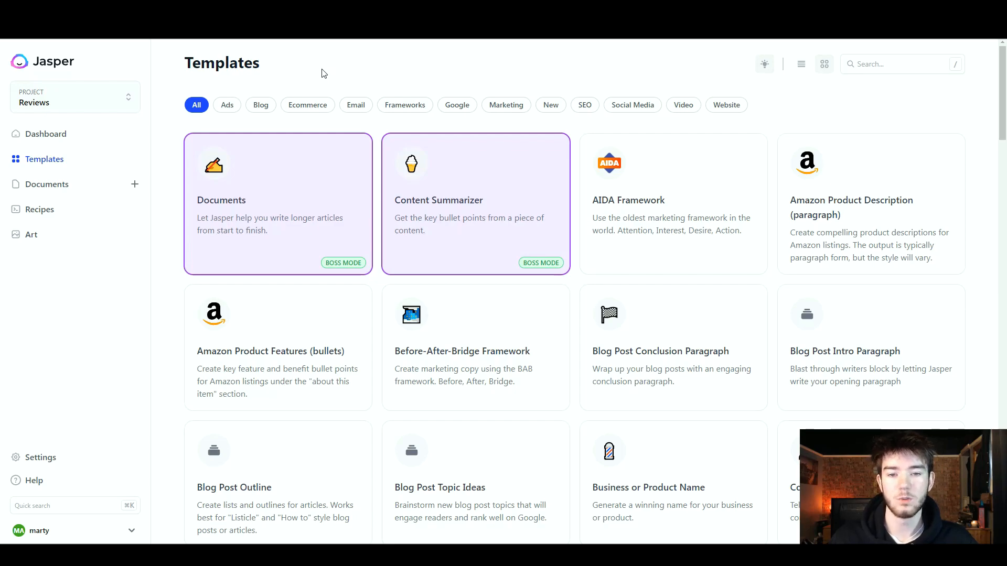
pyautogui.moveTo(176, 180)
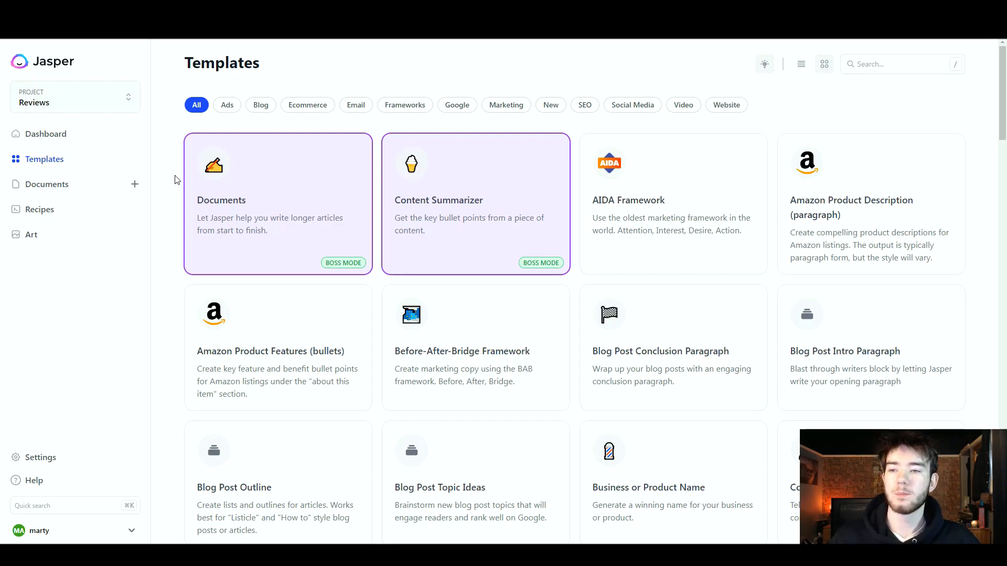
pyautogui.moveTo(84, 69)
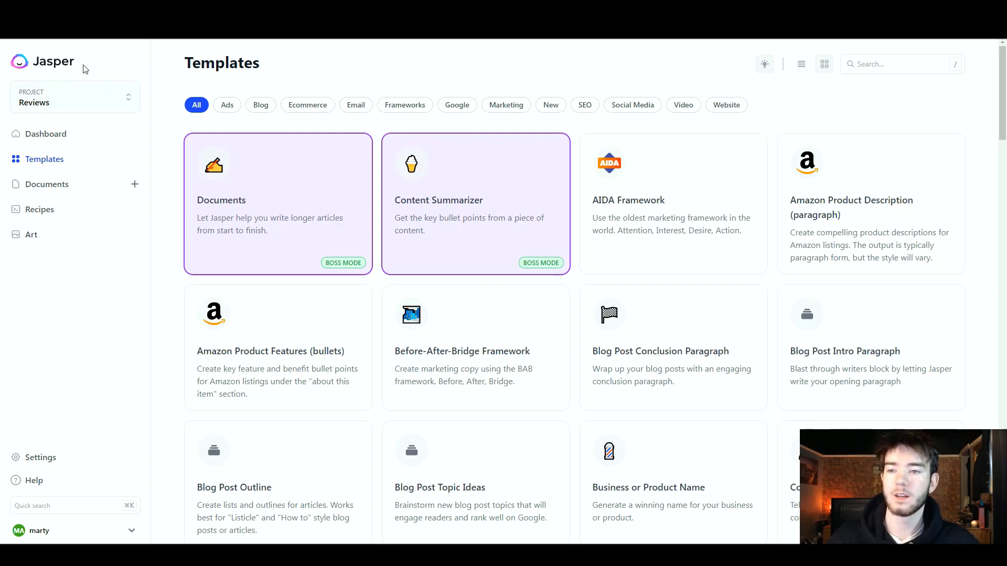
pyautogui.moveTo(69, 68)
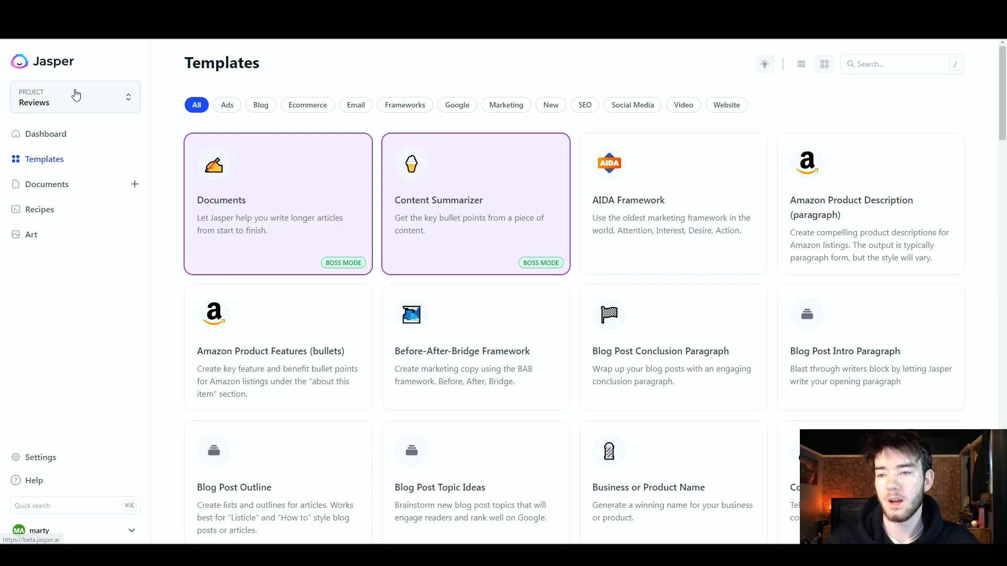
# Browse the Reviews project's Templates gallery down past Blog Post Topic Ideas
pyautogui.click(74, 97)
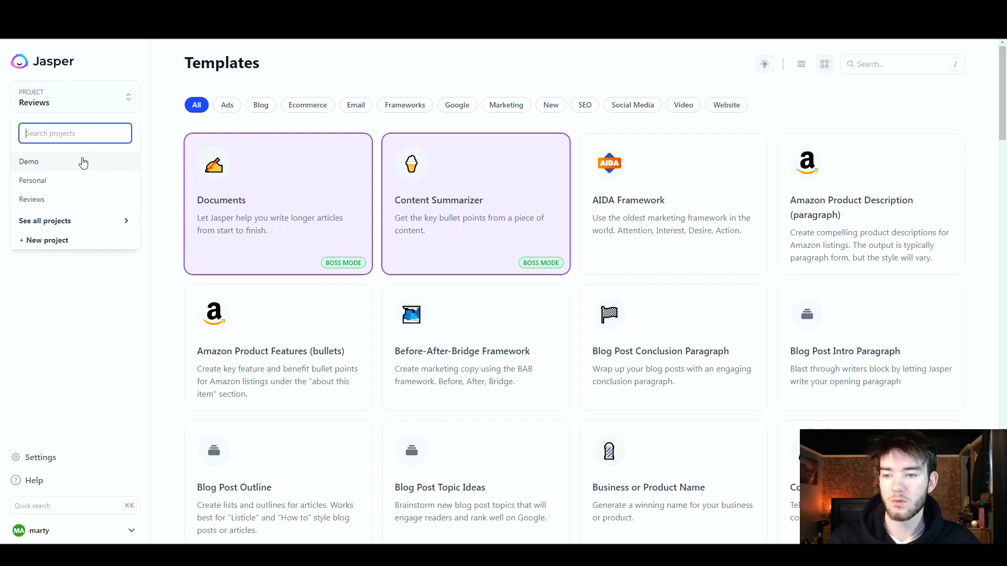
pyautogui.moveTo(88, 184)
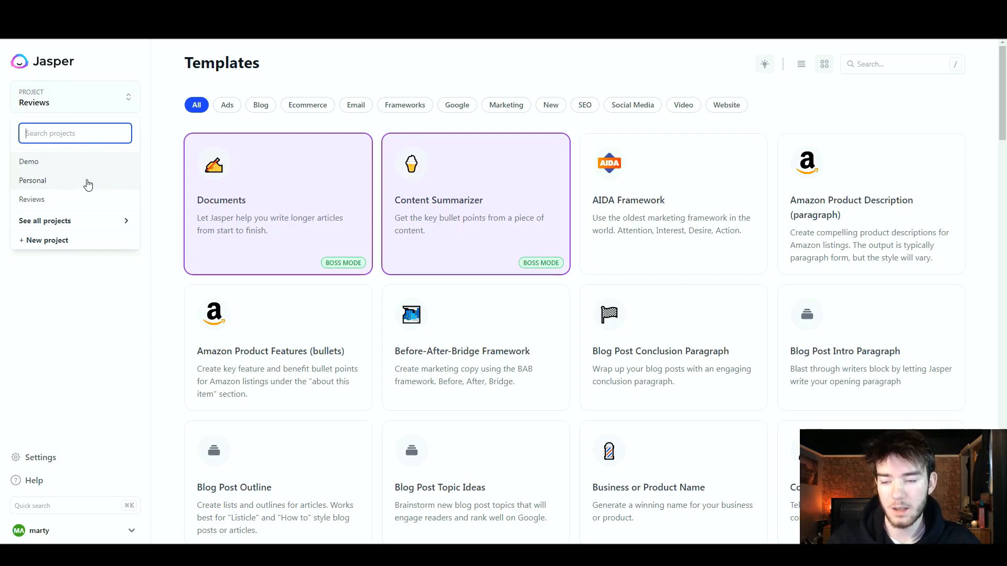
pyautogui.moveTo(104, 224)
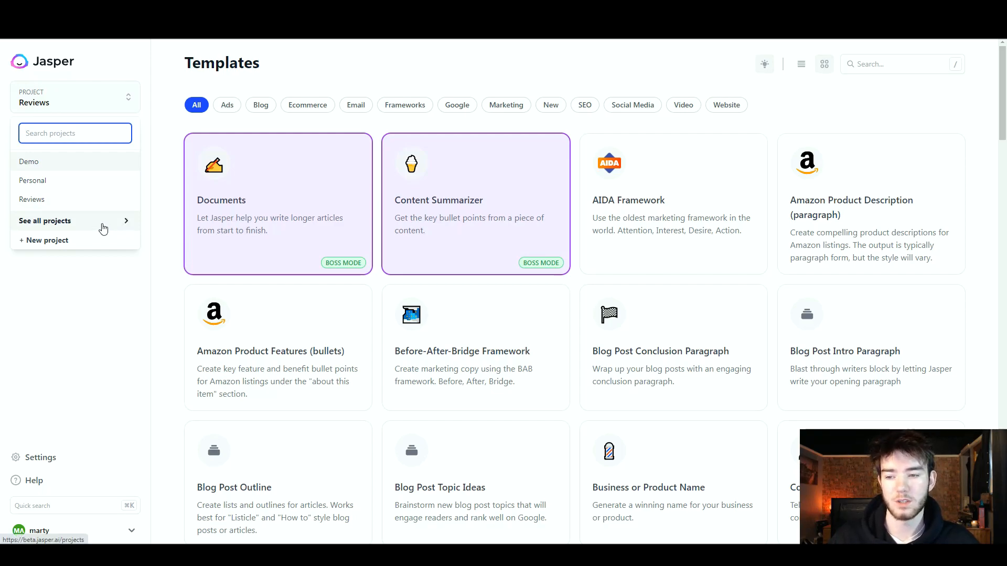
pyautogui.moveTo(108, 243)
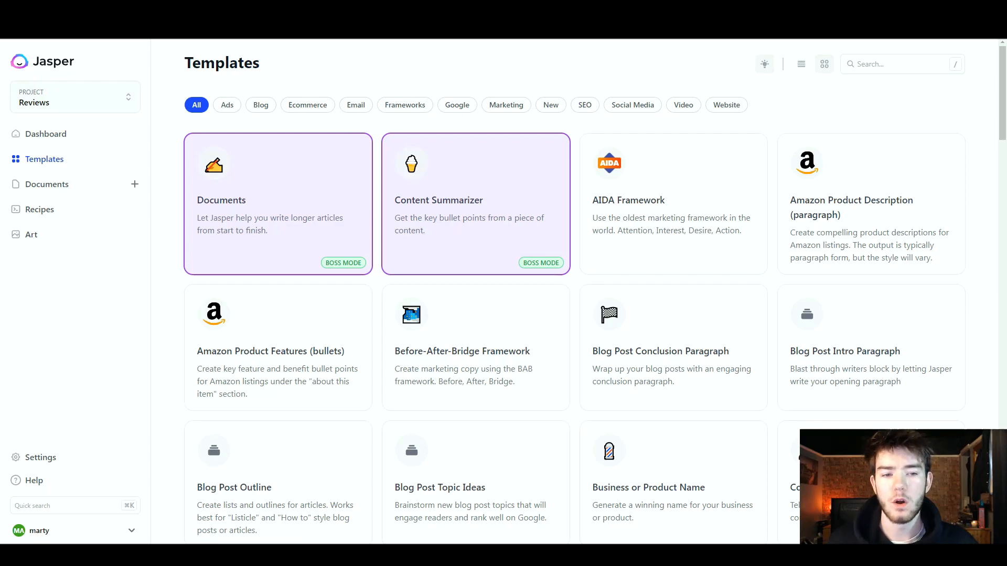
pyautogui.moveTo(211, 341)
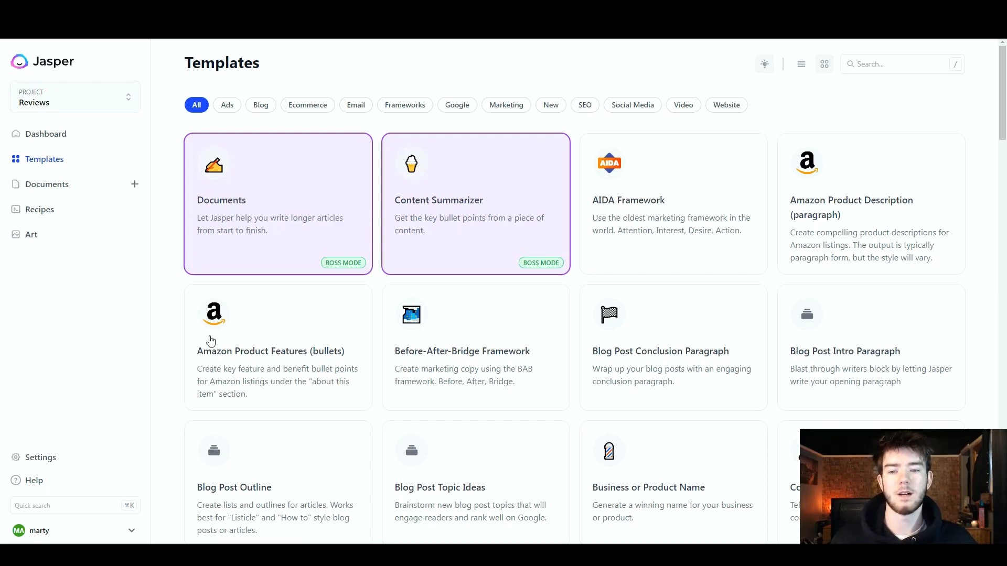
pyautogui.moveTo(230, 81)
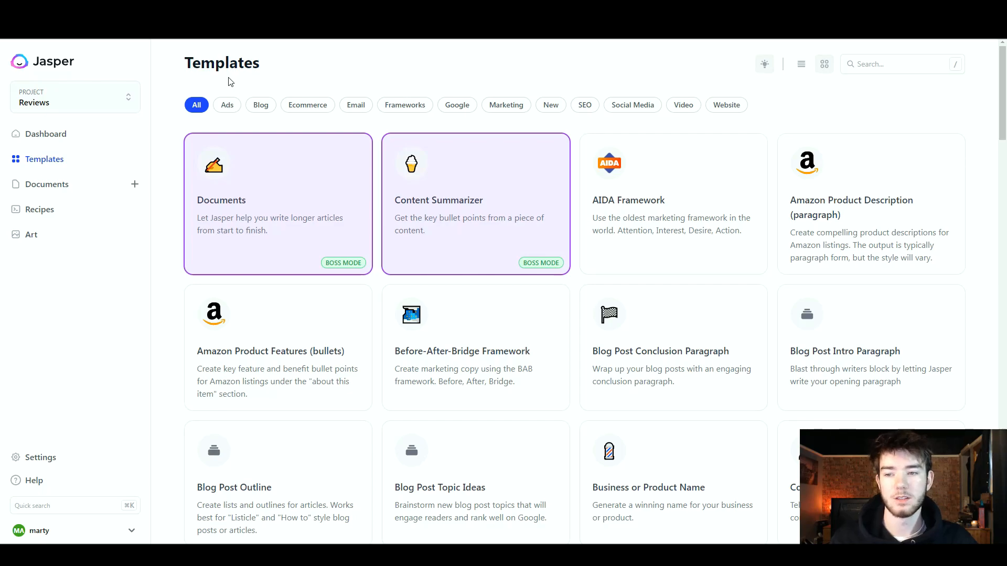
pyautogui.scroll(-3)
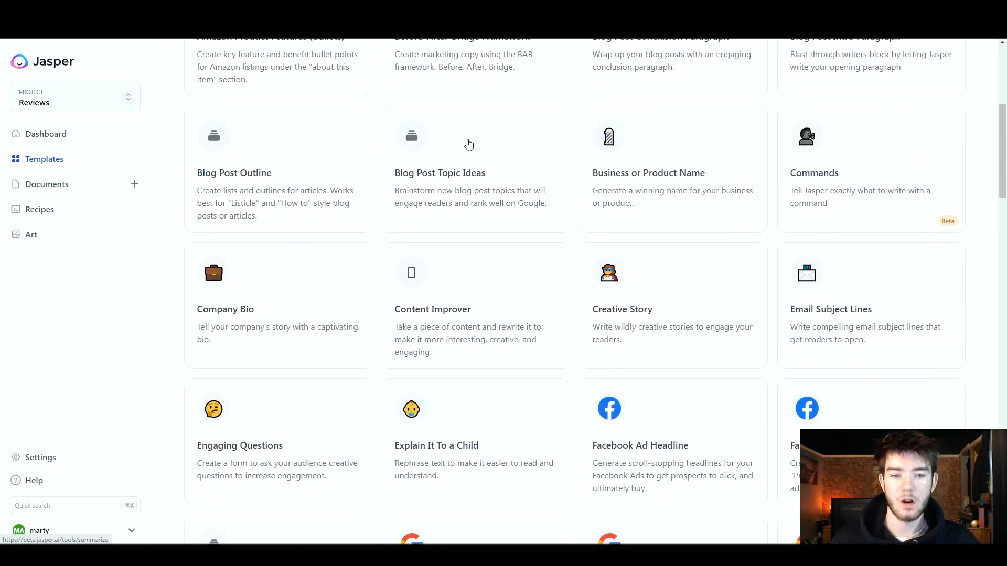
pyautogui.scroll(-3)
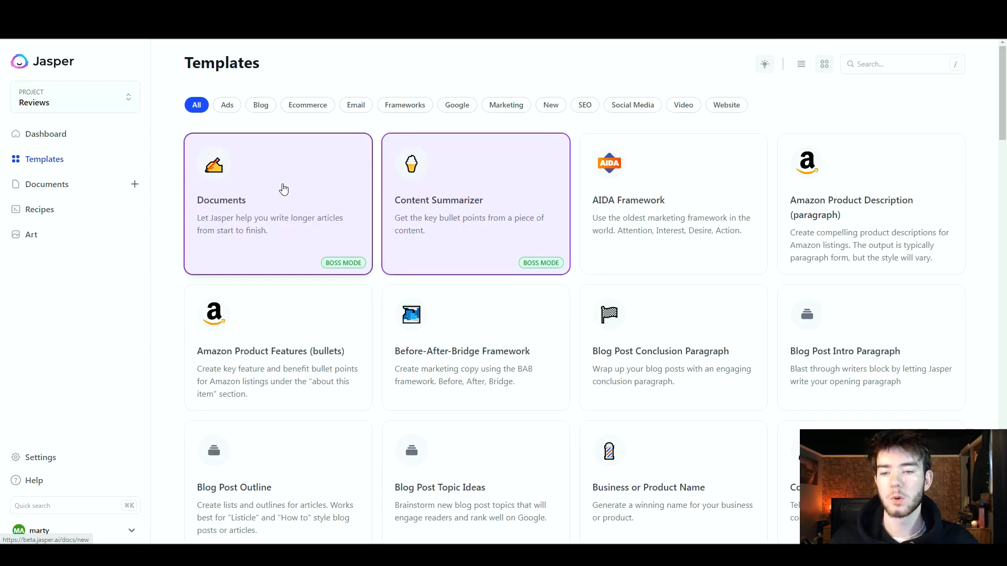
pyautogui.moveTo(292, 127)
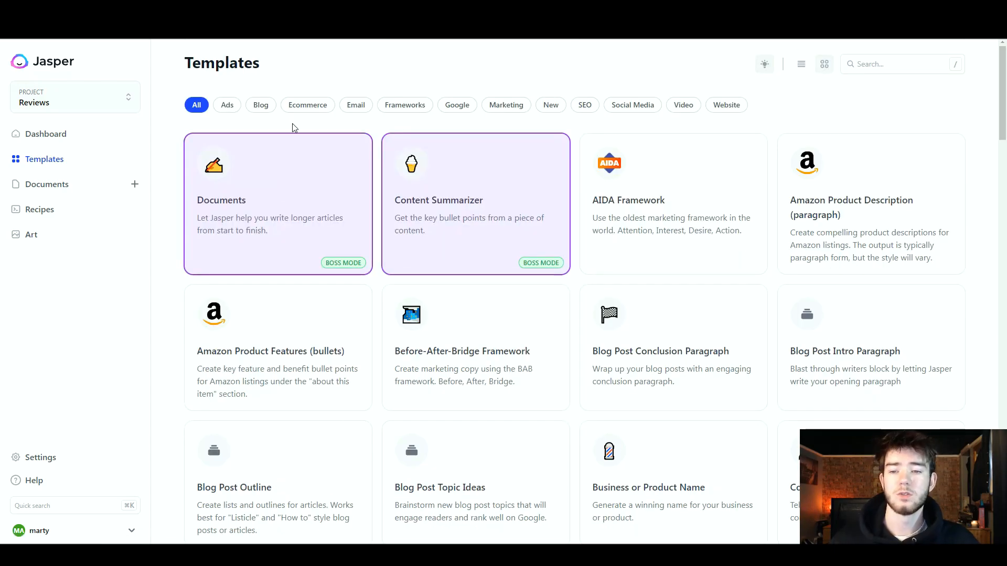
pyautogui.moveTo(272, 202)
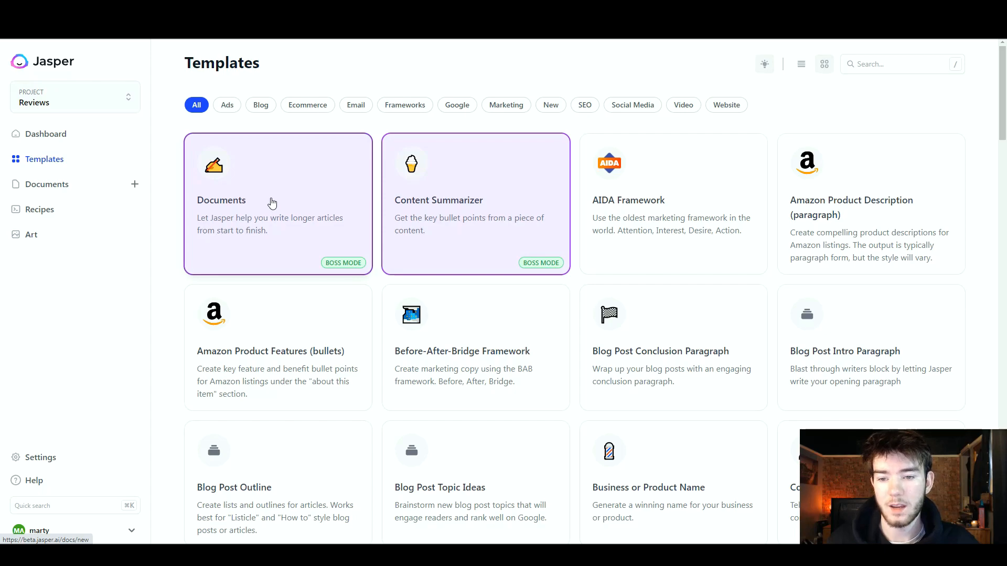
pyautogui.moveTo(280, 233)
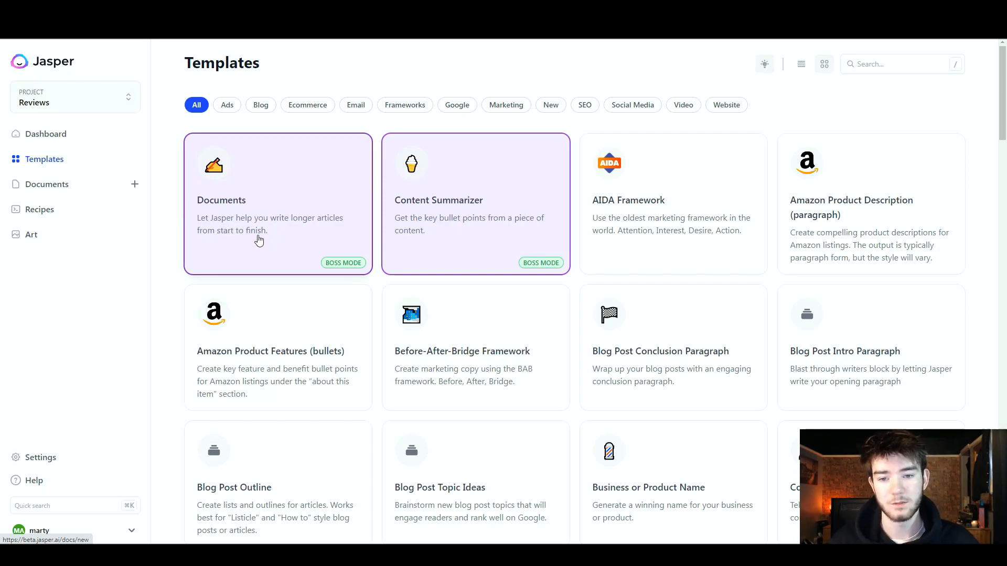
pyautogui.moveTo(296, 324)
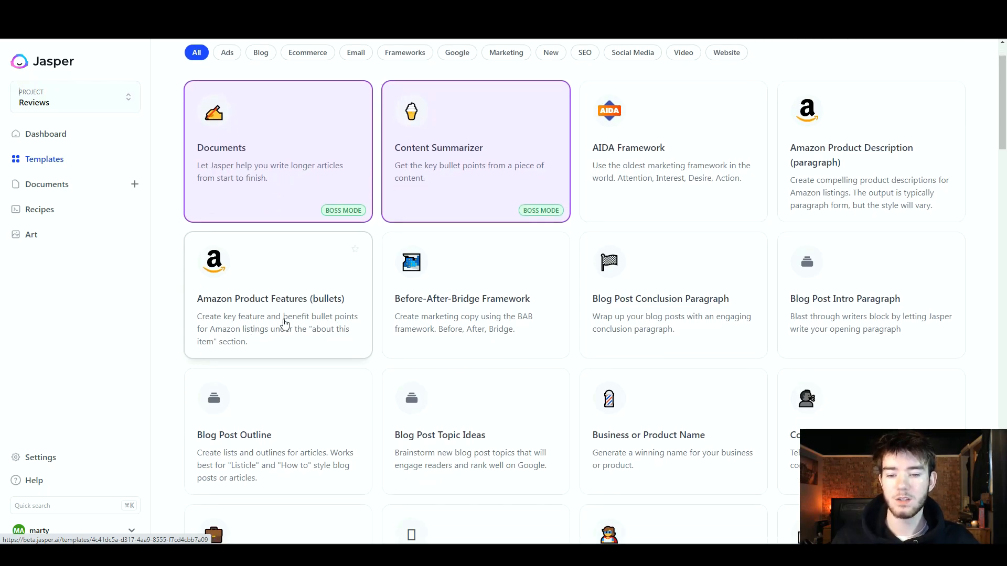
pyautogui.moveTo(297, 347)
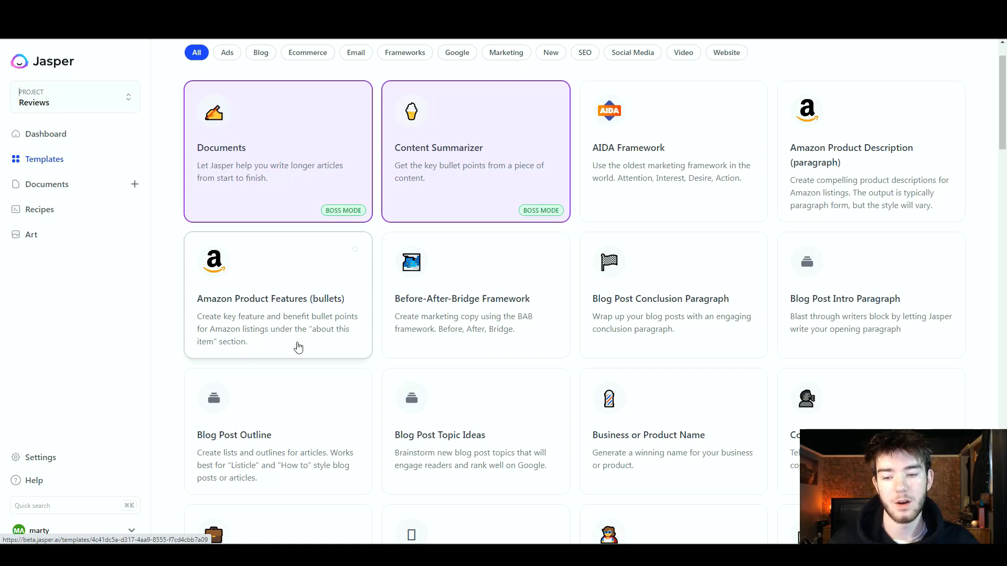
pyautogui.scroll(-3)
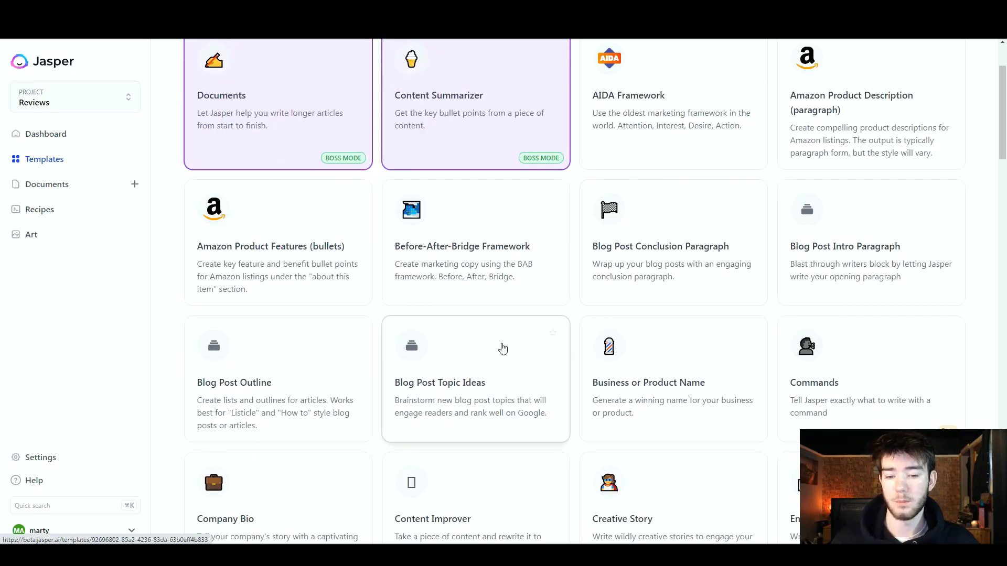
pyautogui.moveTo(454, 410)
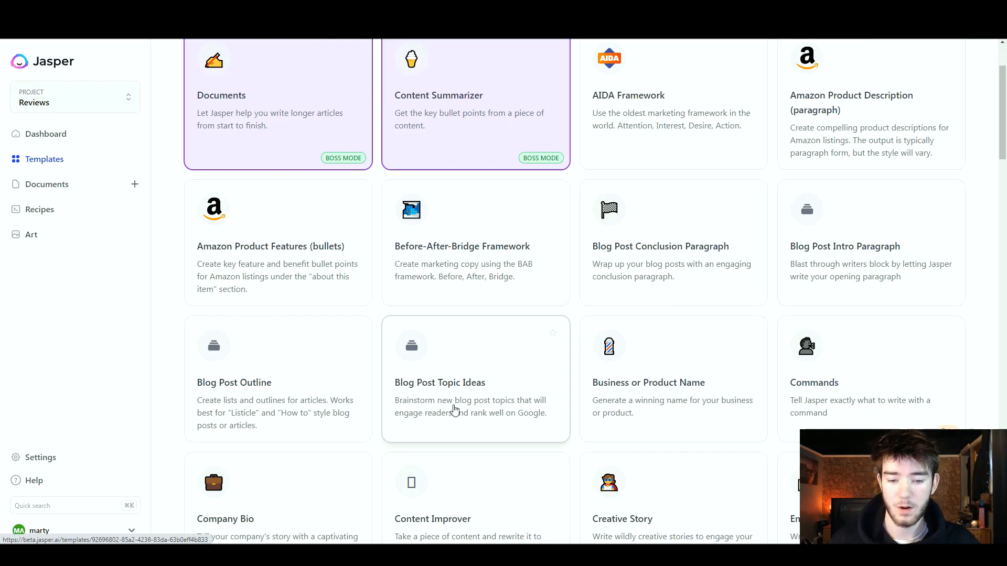
pyautogui.moveTo(490, 397)
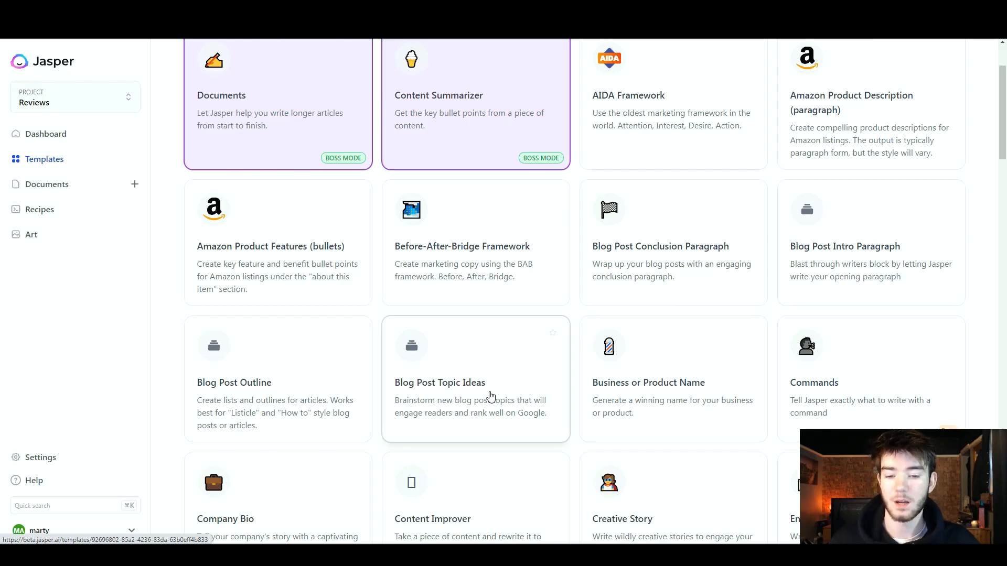
pyautogui.moveTo(468, 423)
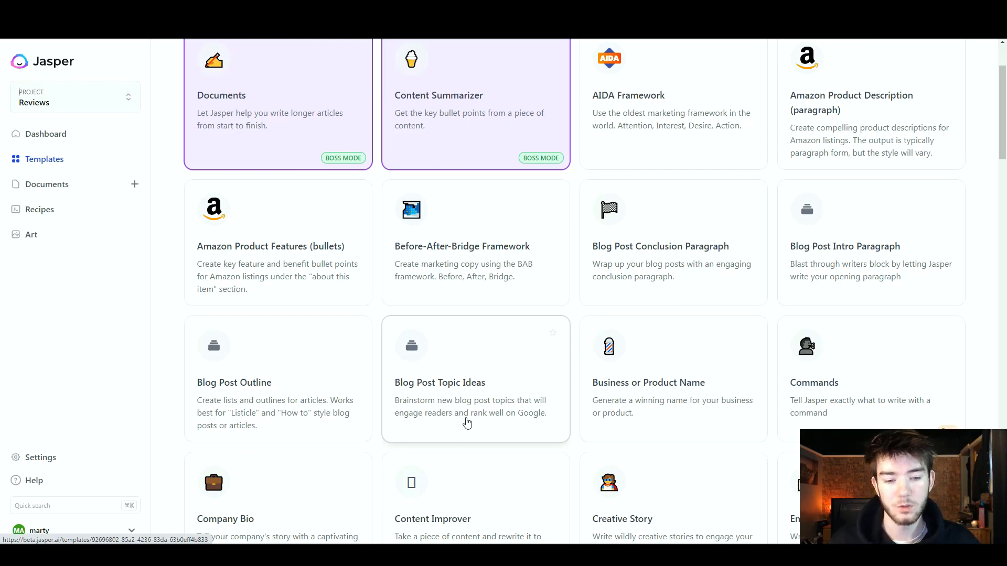
pyautogui.scroll(-3)
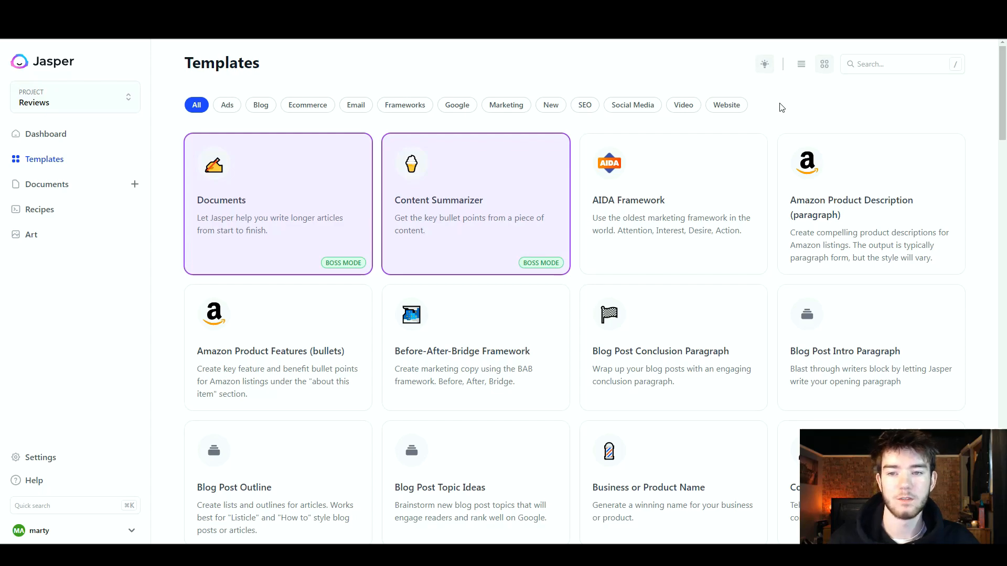
pyautogui.moveTo(777, 116)
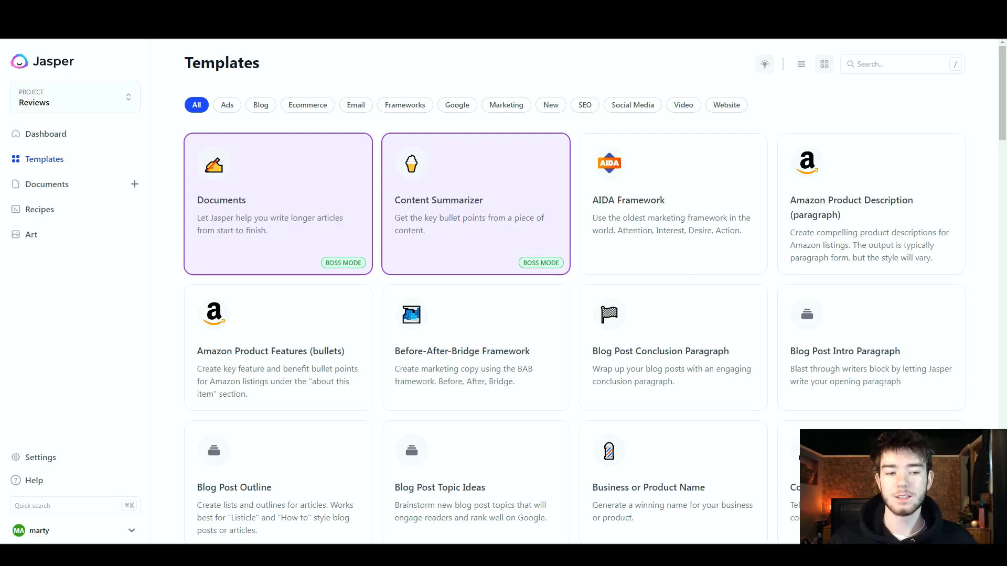
pyautogui.moveTo(454, 231)
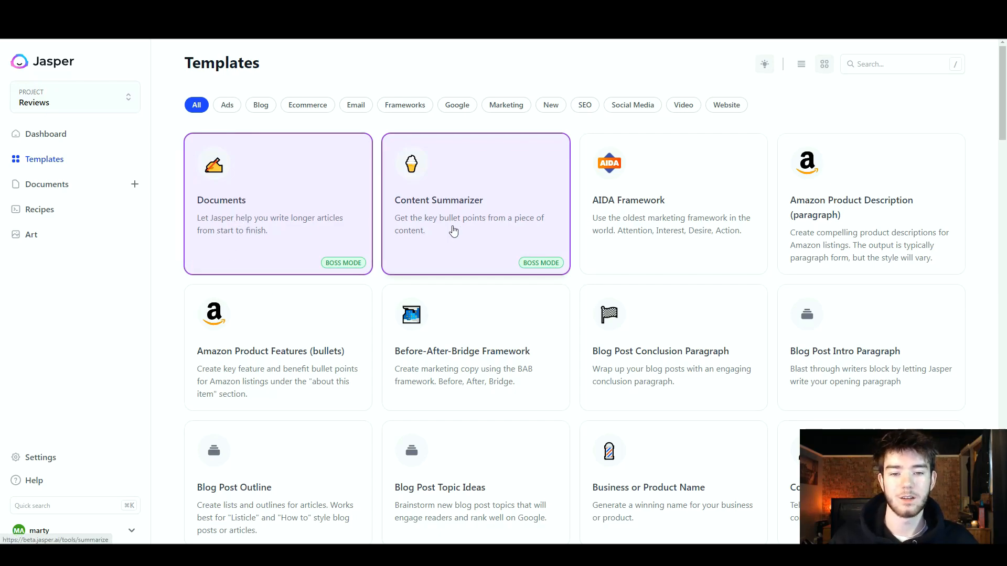
pyautogui.moveTo(507, 221)
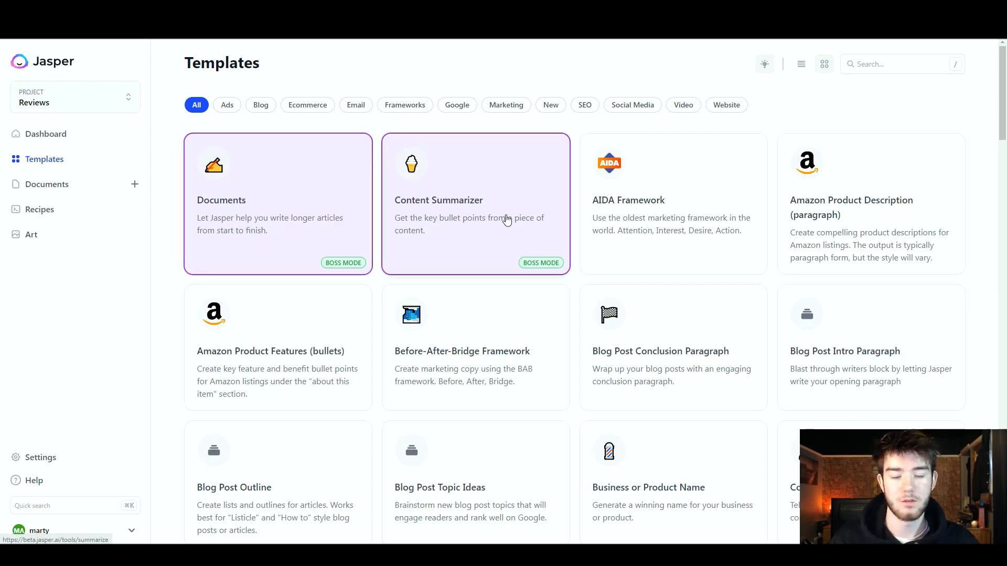
pyautogui.moveTo(687, 211)
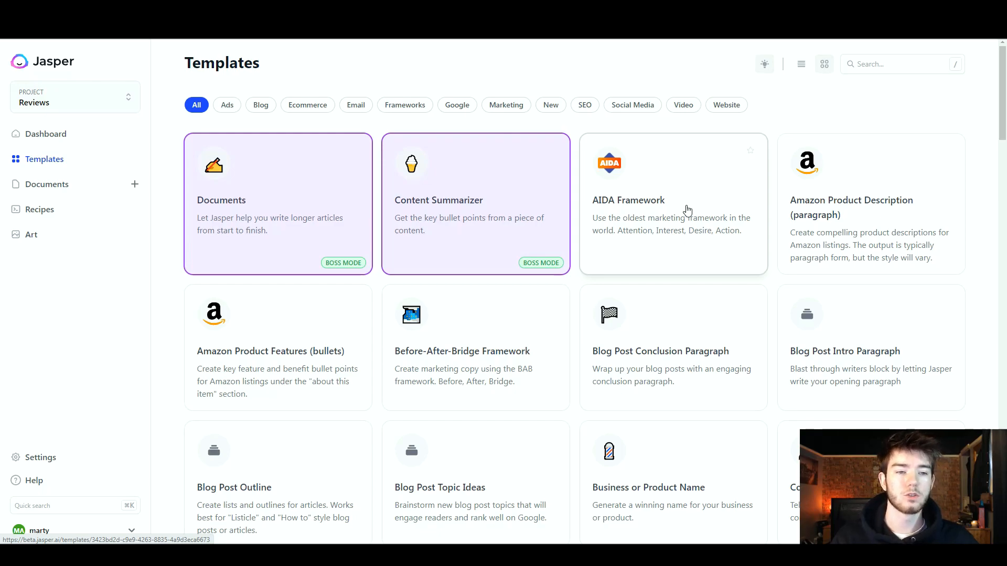
pyautogui.moveTo(886, 173)
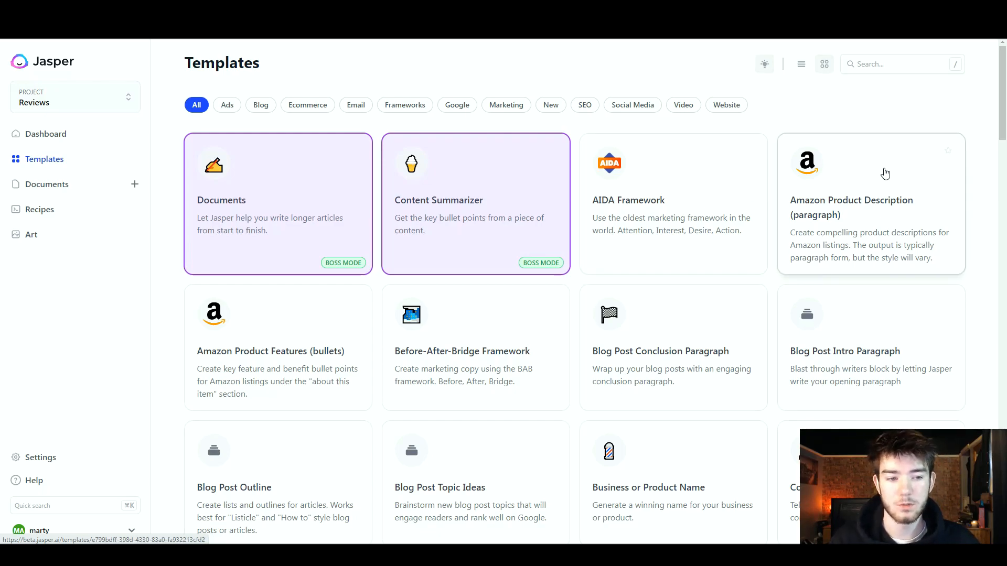
pyautogui.moveTo(911, 245)
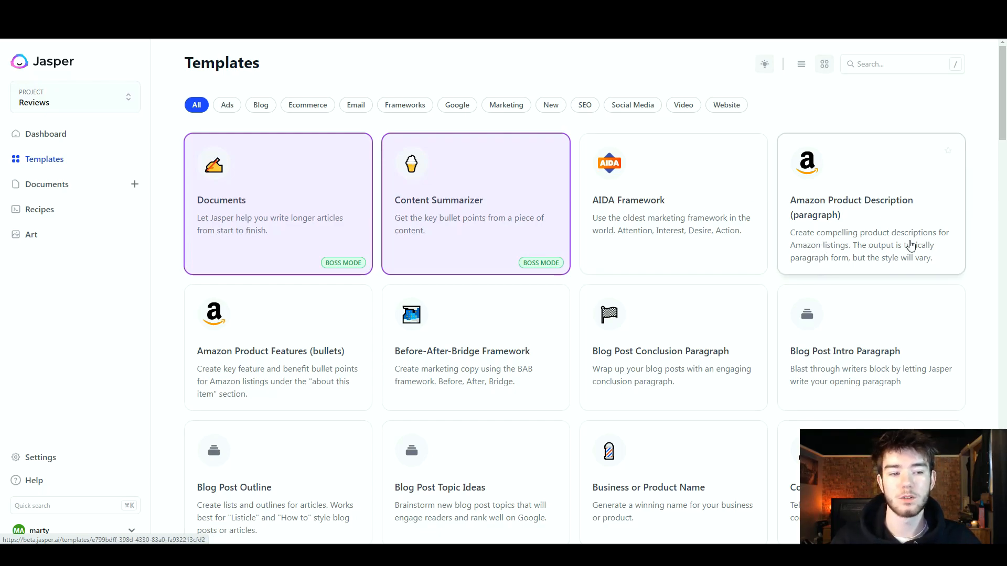
pyautogui.moveTo(859, 260)
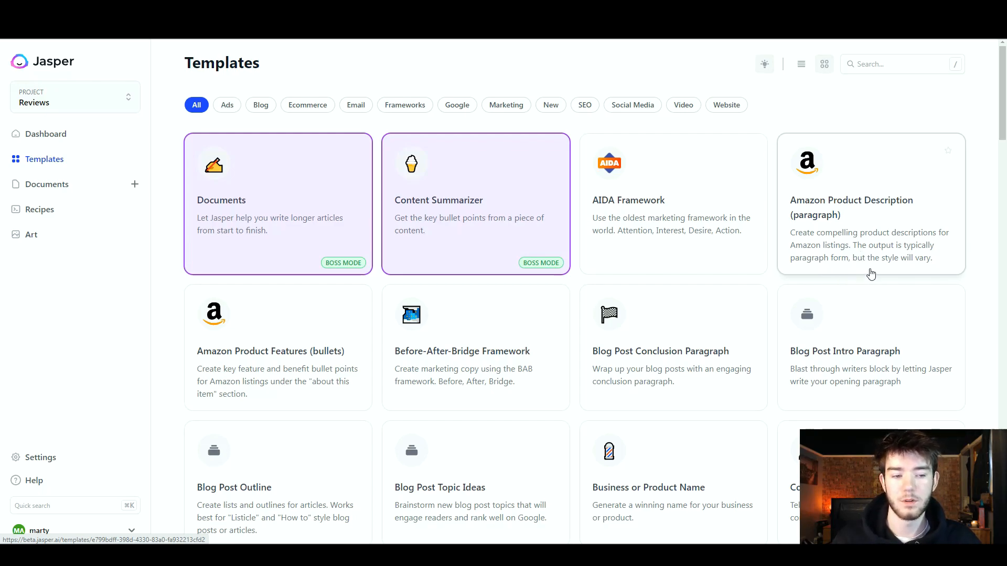
pyautogui.moveTo(874, 174)
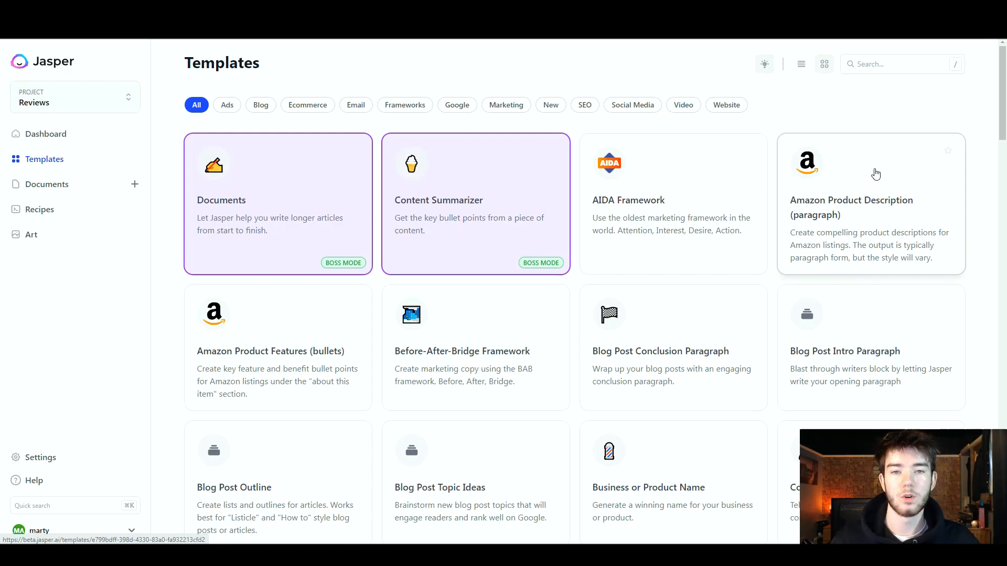
# Open the Amazon Product Description (paragraph) template with its empty form
pyautogui.click(870, 205)
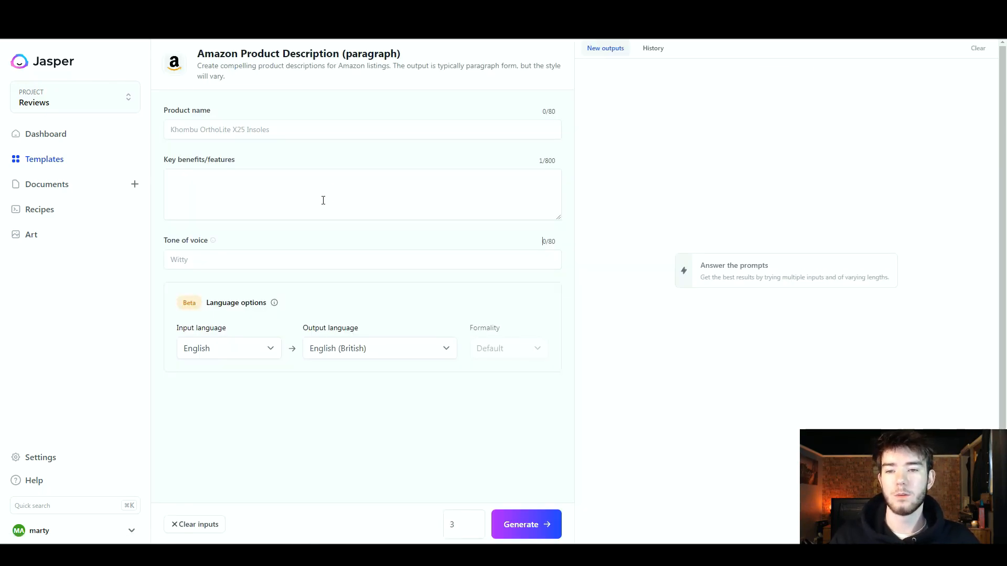
pyautogui.moveTo(285, 165)
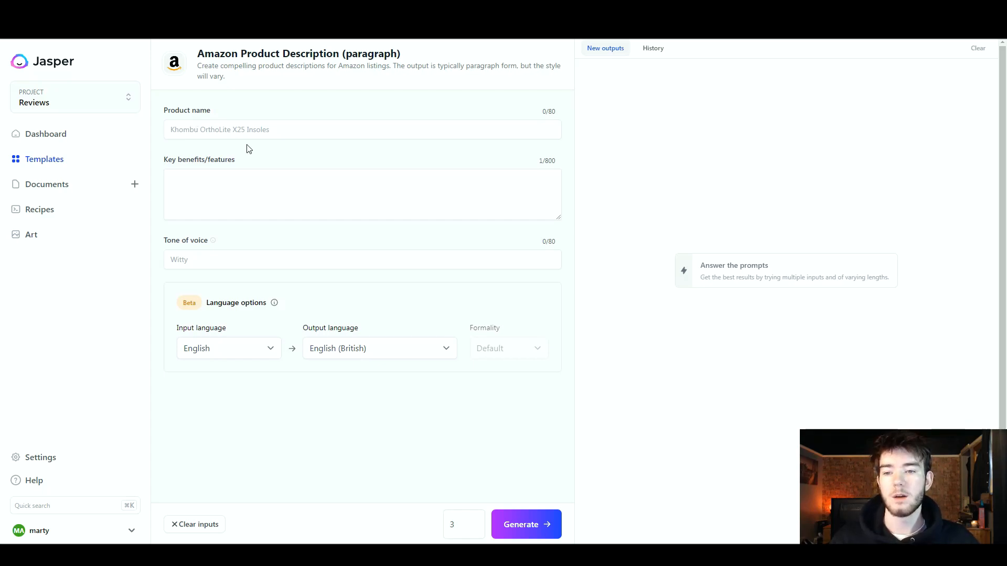
pyautogui.moveTo(222, 170)
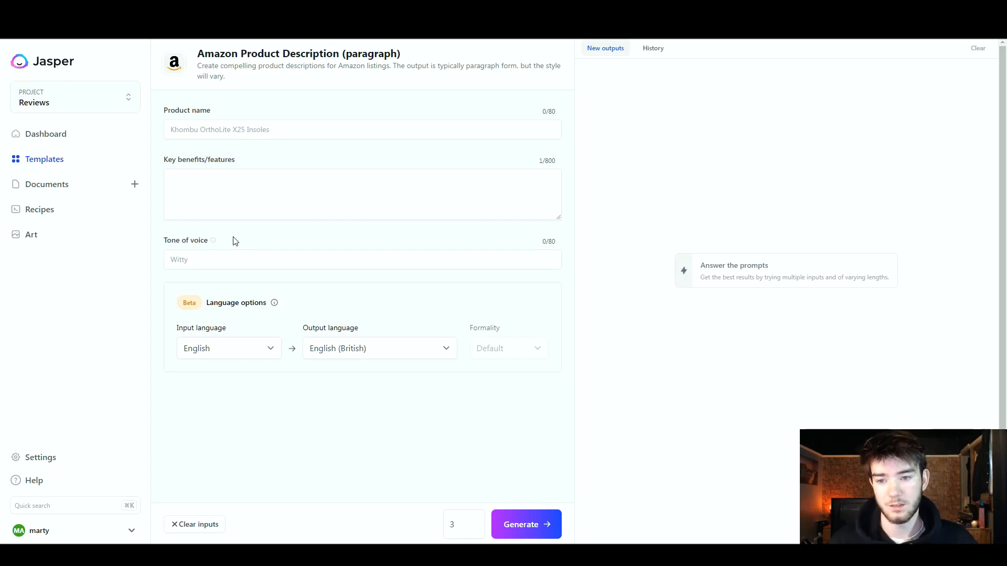
pyautogui.moveTo(242, 313)
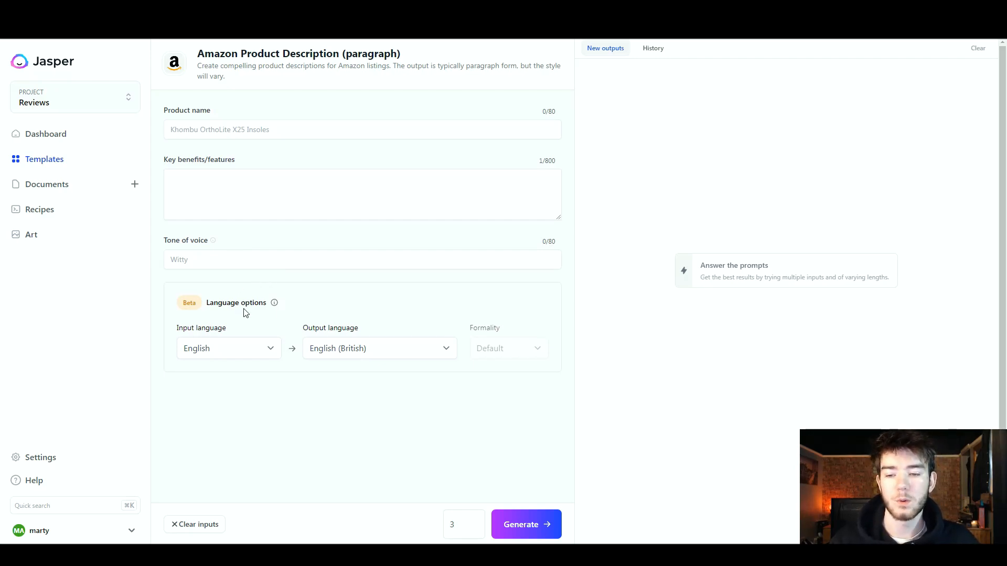
pyautogui.moveTo(227, 353)
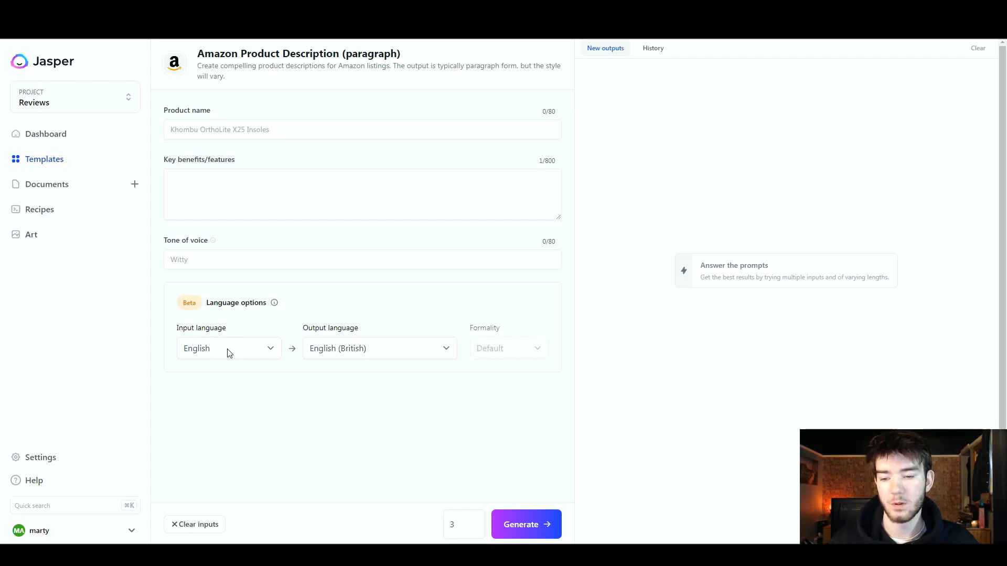
pyautogui.moveTo(374, 351)
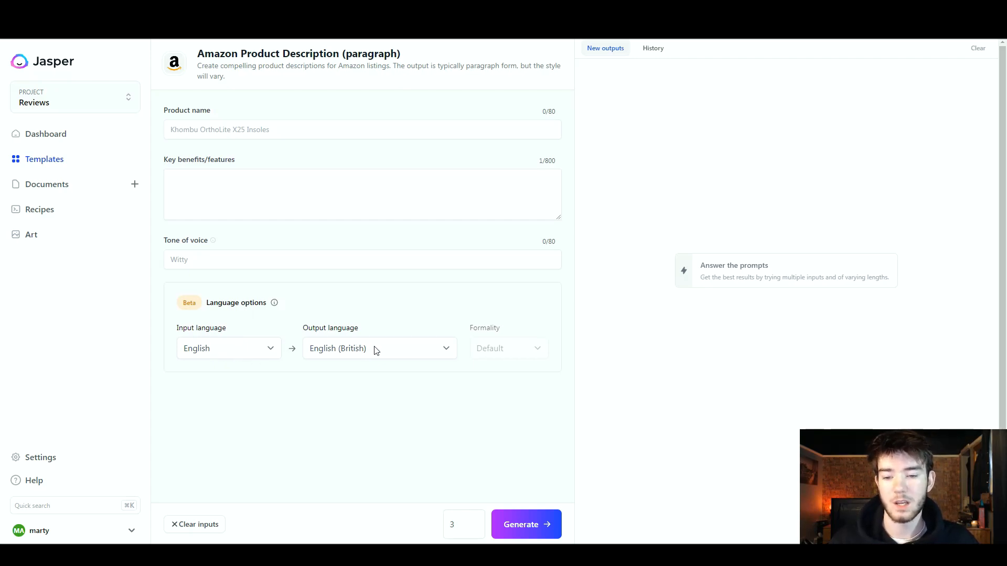
pyautogui.moveTo(262, 355)
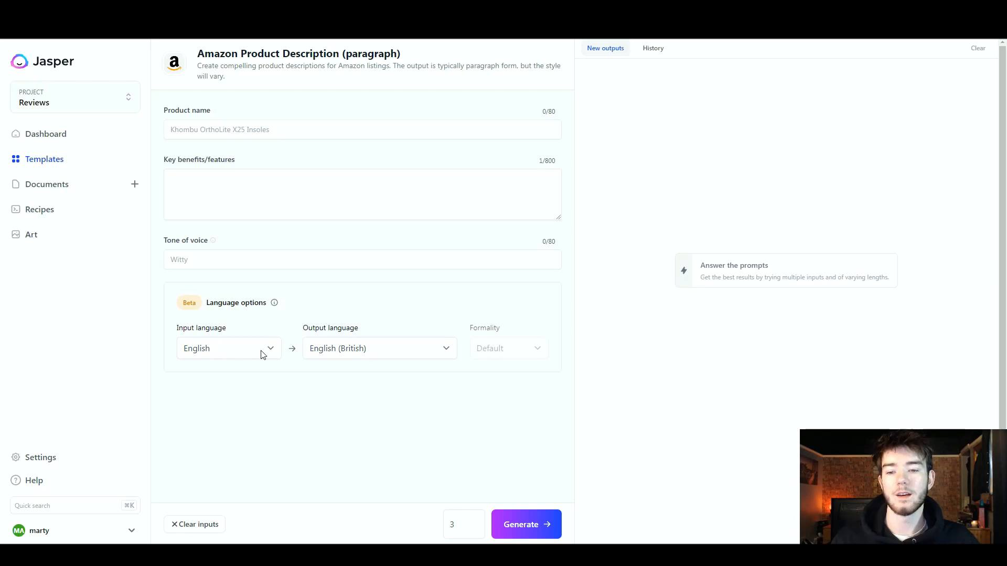
pyautogui.moveTo(333, 361)
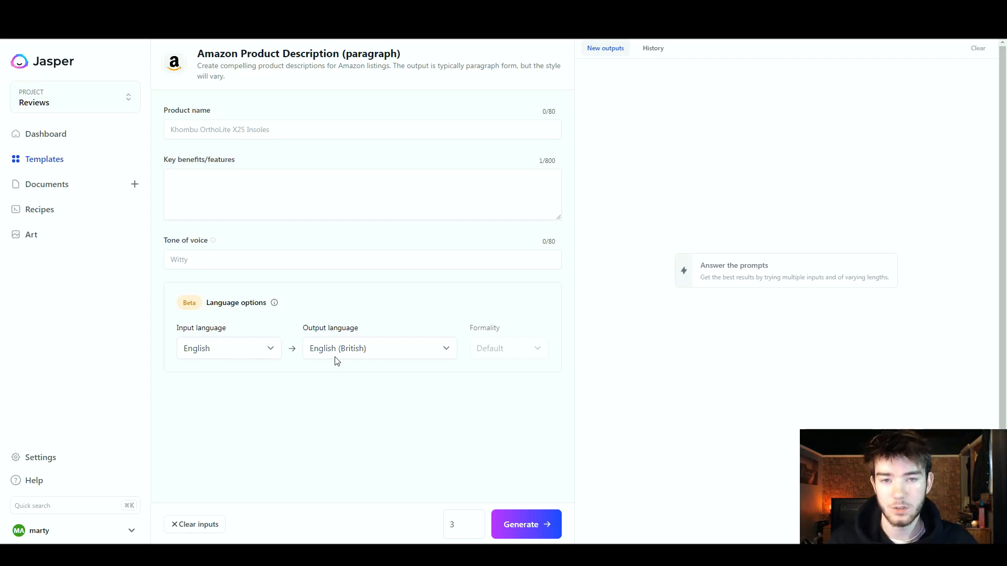
pyautogui.moveTo(226, 527)
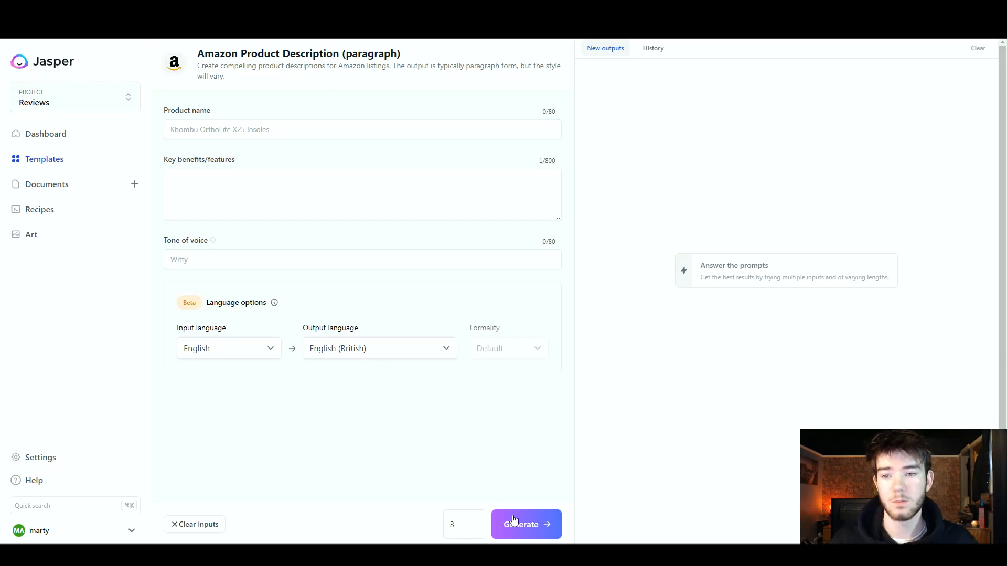
# Generate descriptions for product 'Gaming PC' with four features and 'Professional' tone
pyautogui.click(281, 129)
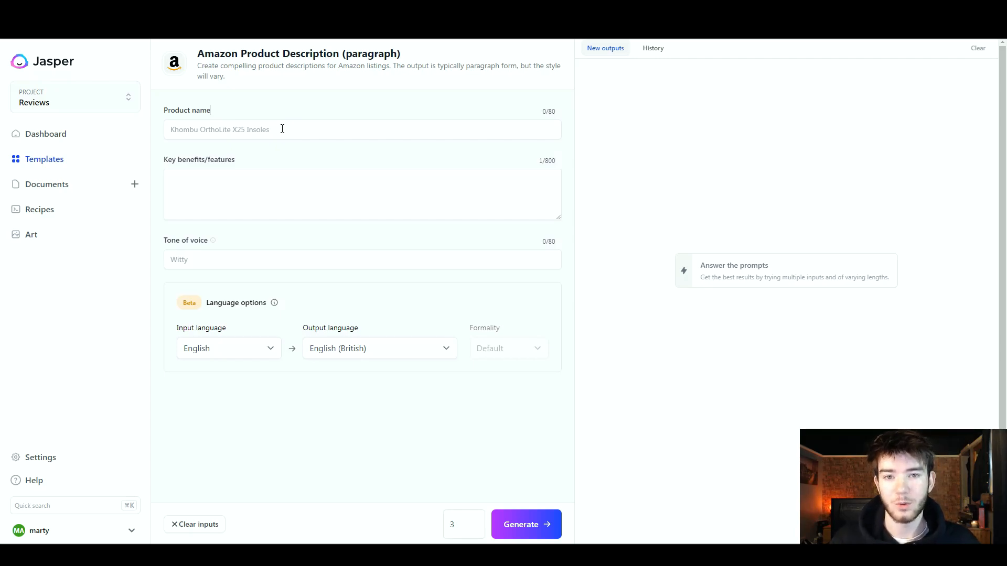
pyautogui.write('Gaming PC')
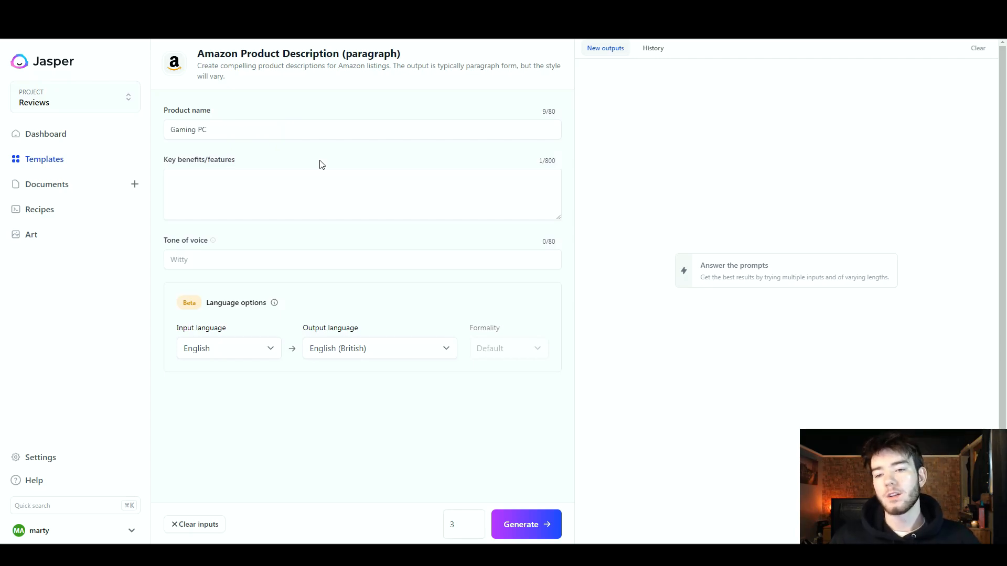
pyautogui.moveTo(253, 155)
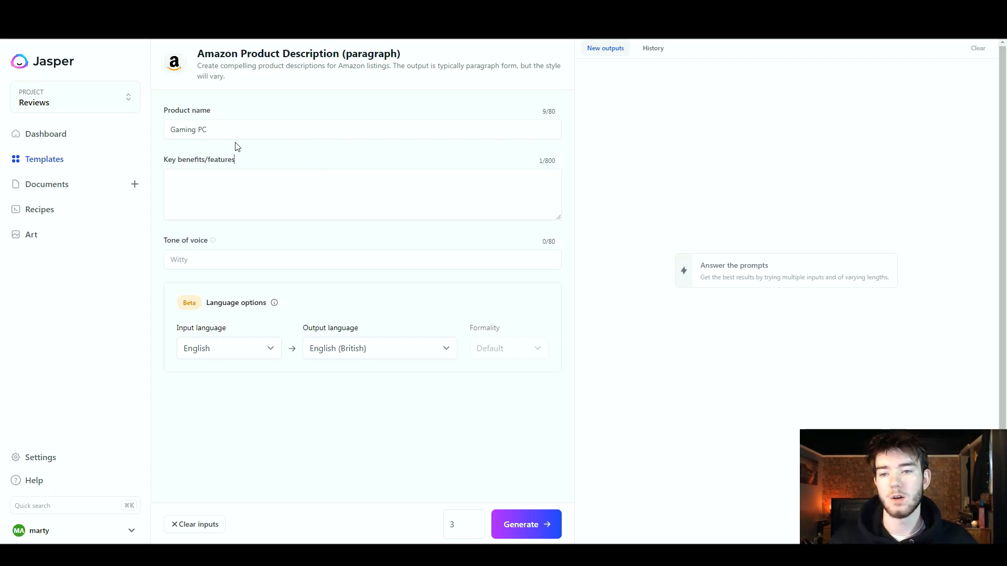
pyautogui.moveTo(254, 151)
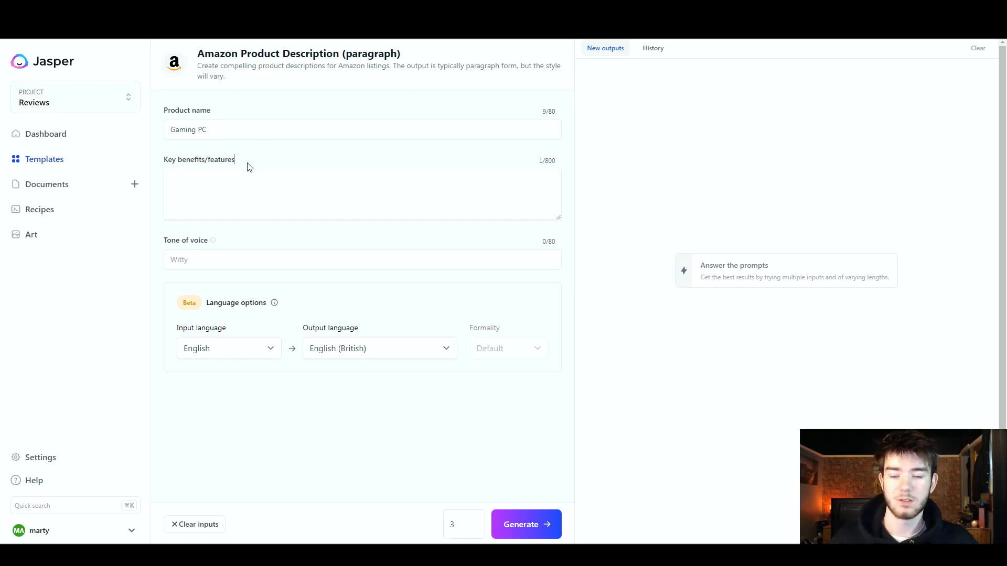
pyautogui.moveTo(242, 170)
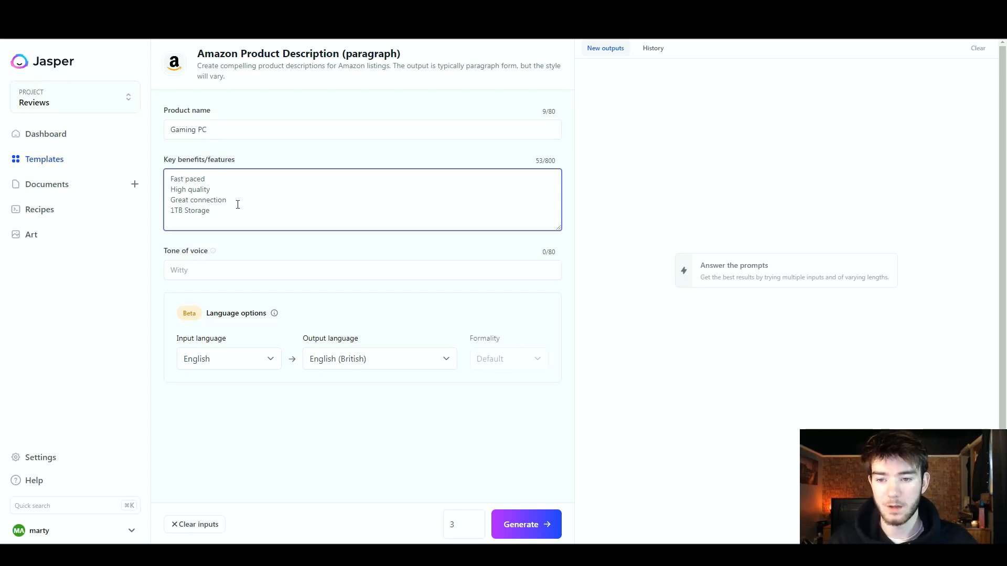
pyautogui.moveTo(237, 246)
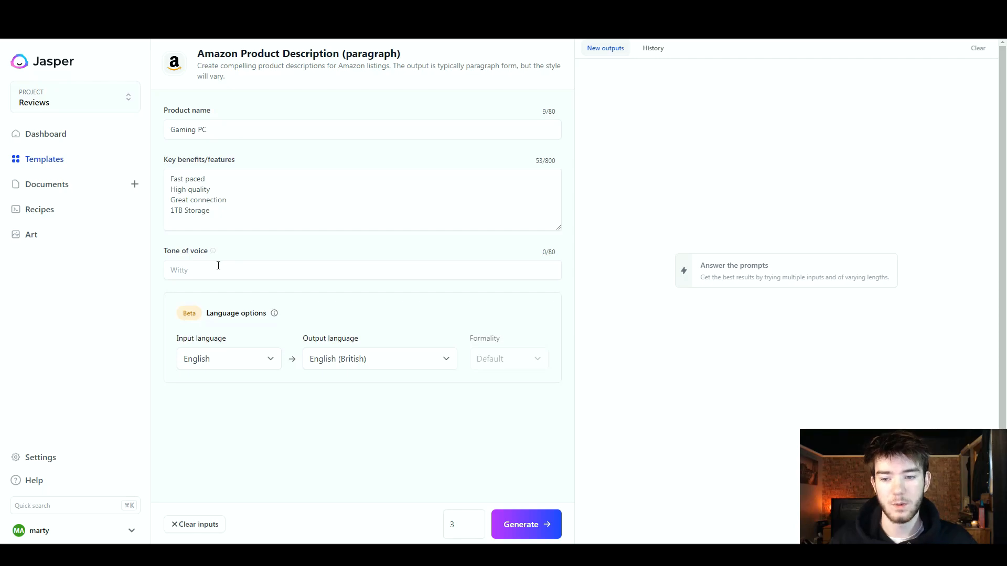
pyautogui.write('Professional')
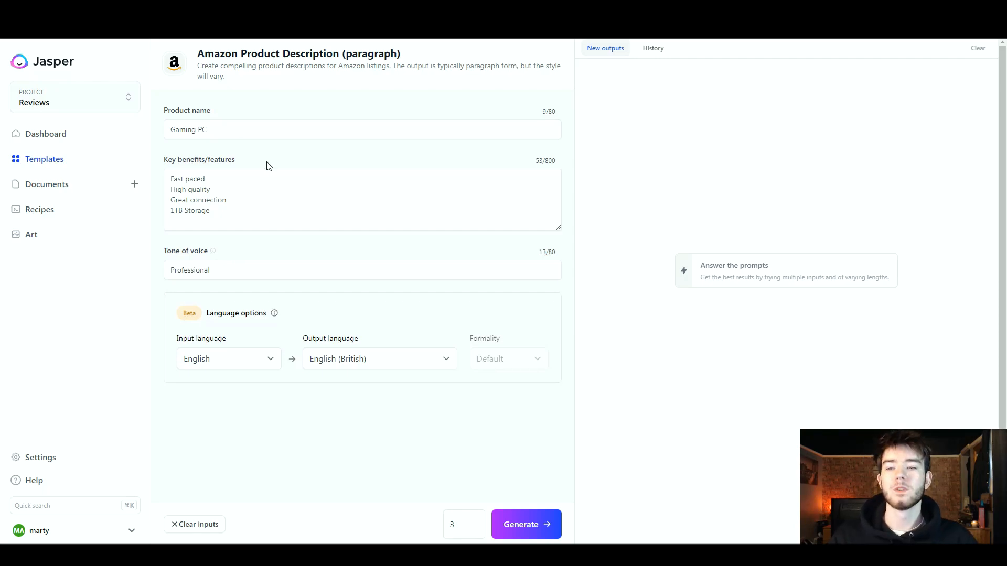
pyautogui.moveTo(230, 253)
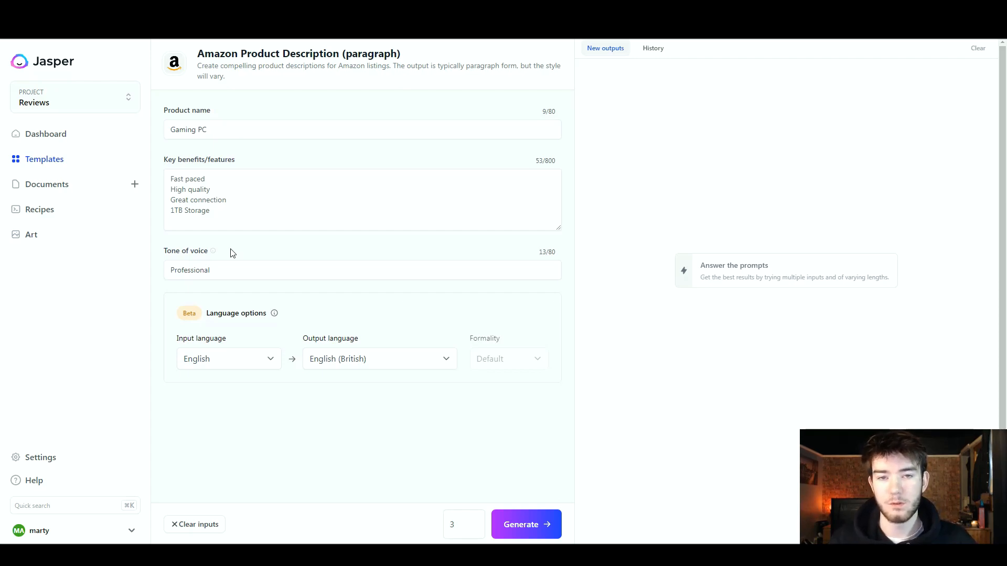
pyautogui.moveTo(289, 248)
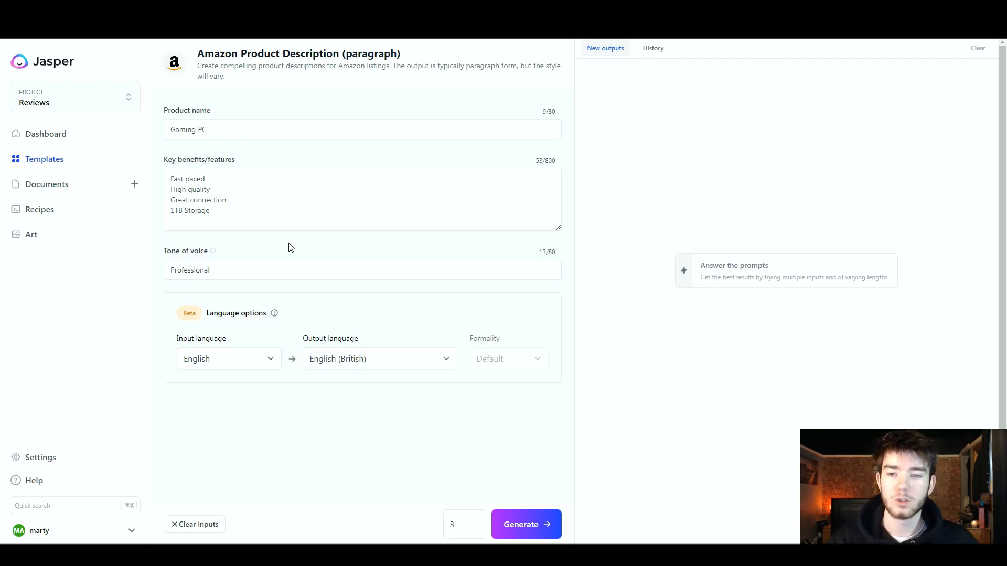
pyautogui.moveTo(284, 250)
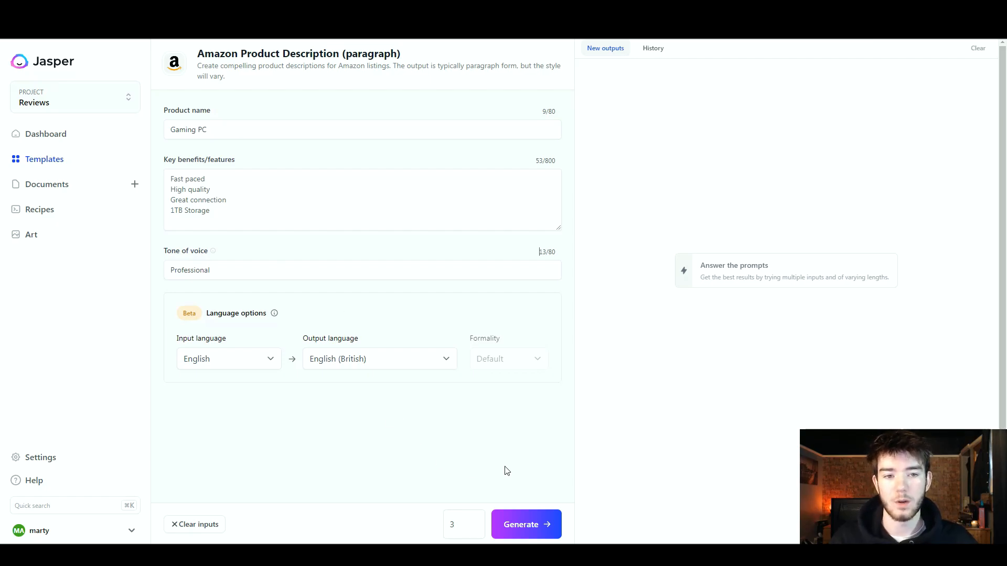
pyautogui.click(525, 525)
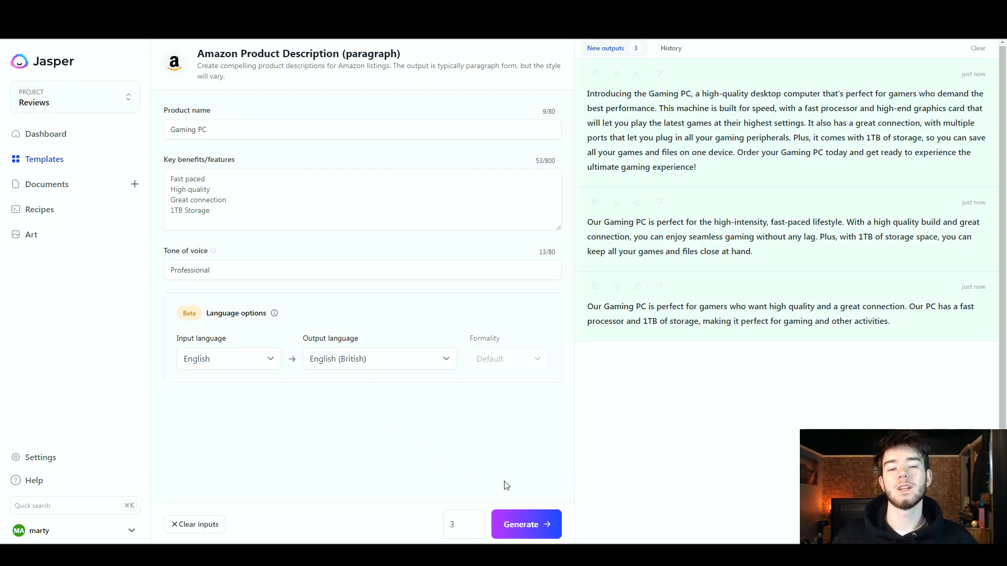
pyautogui.moveTo(602, 411)
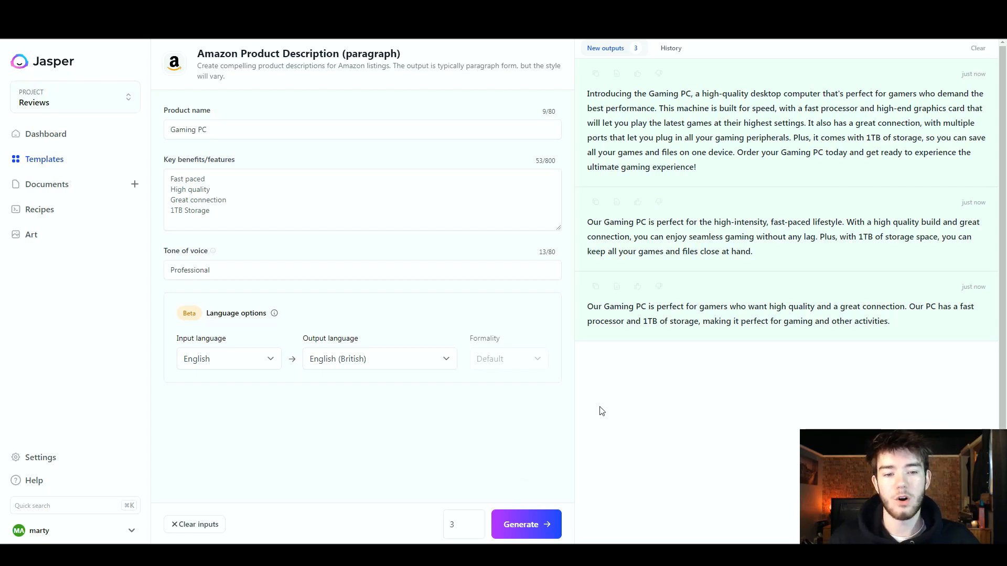
pyautogui.moveTo(612, 416)
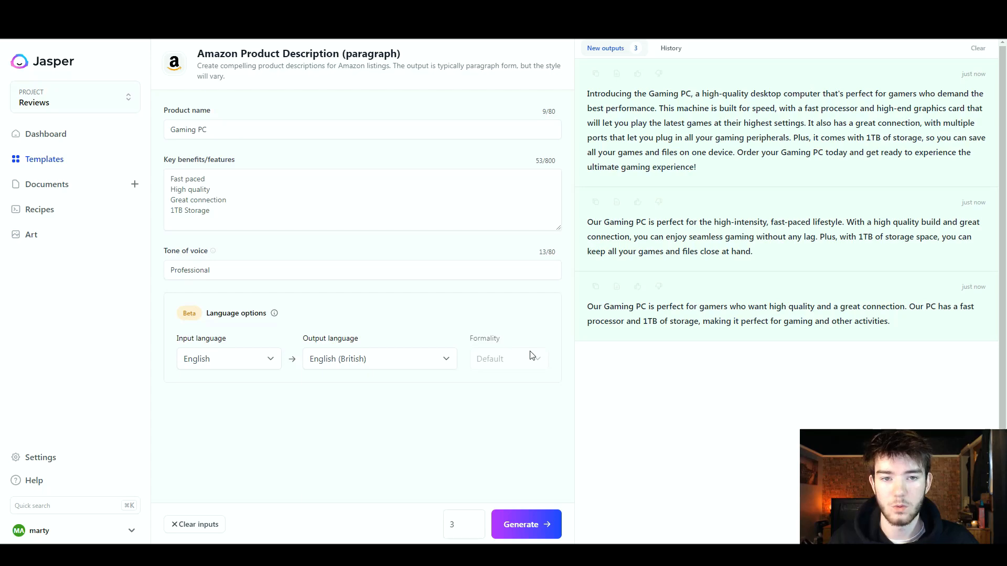
pyautogui.moveTo(422, 316)
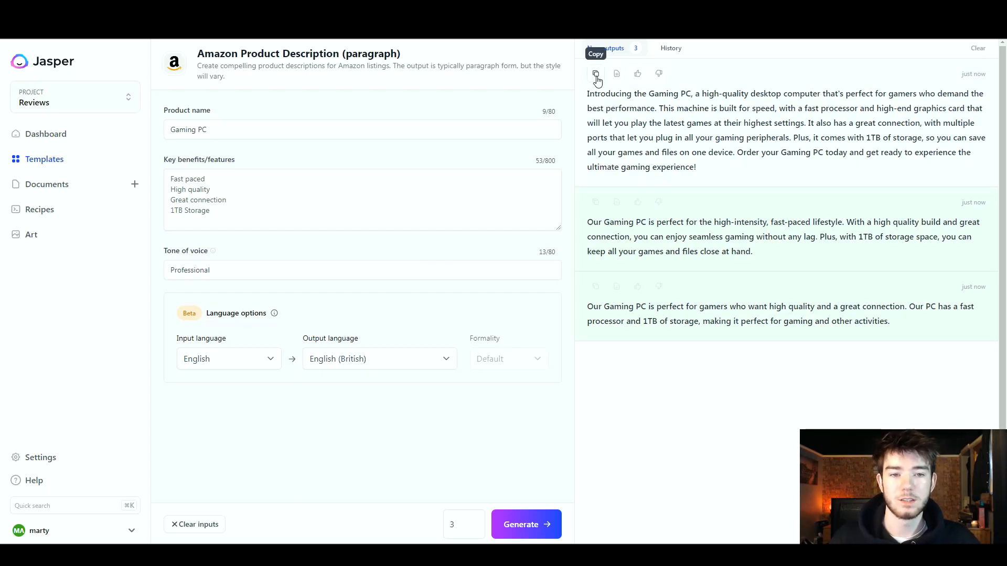
pyautogui.moveTo(616, 73)
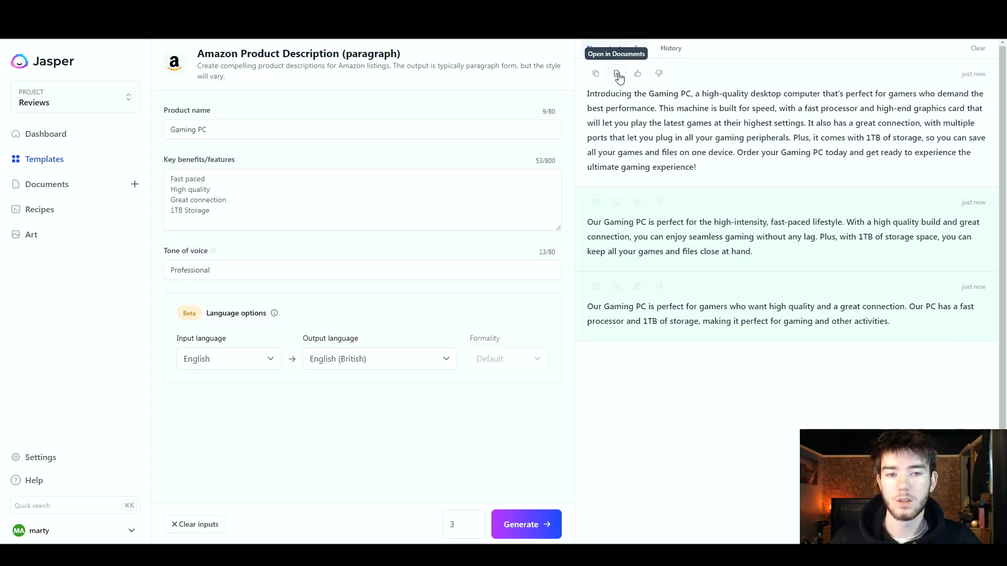
pyautogui.moveTo(639, 74)
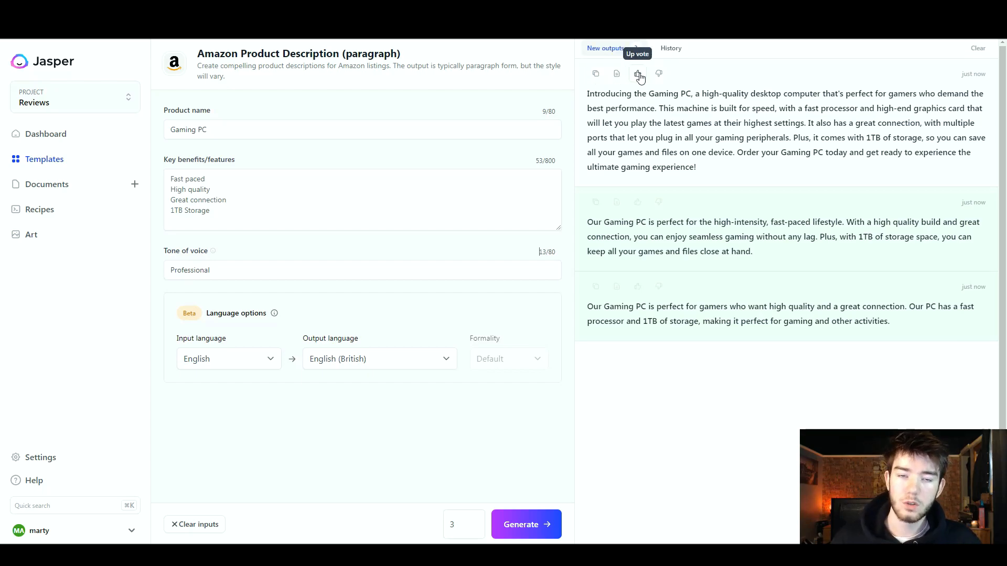
pyautogui.moveTo(658, 73)
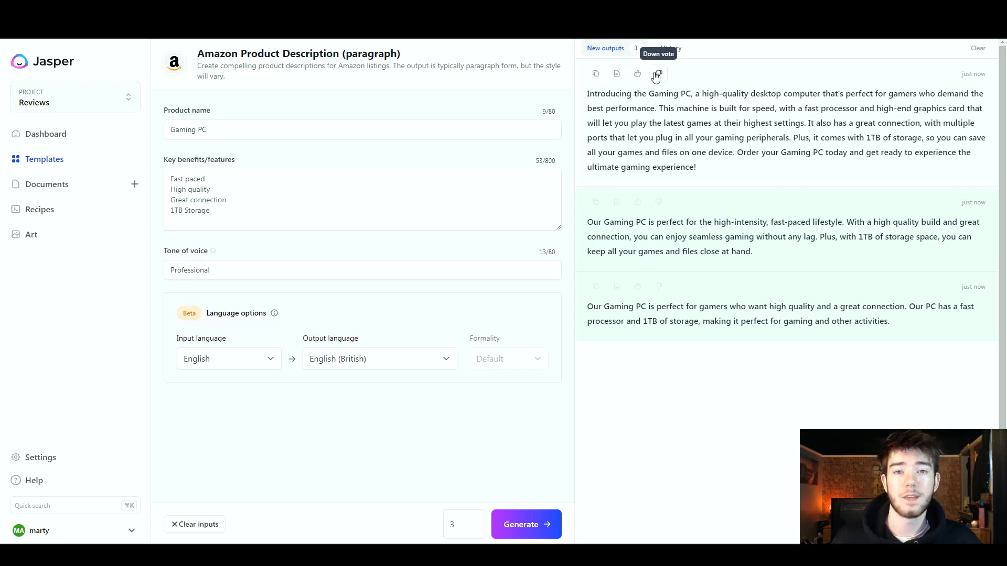
pyautogui.moveTo(695, 77)
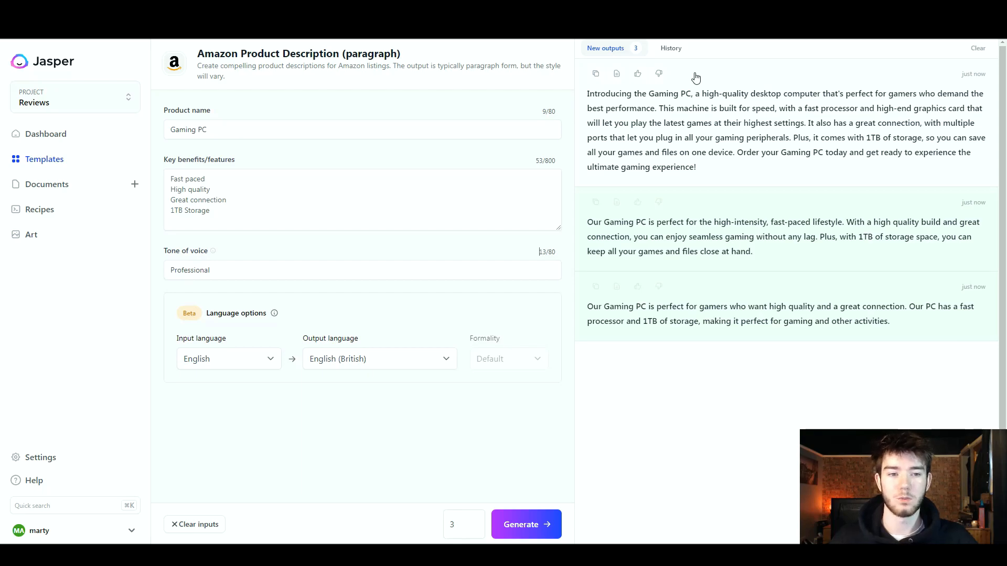
pyautogui.moveTo(657, 109)
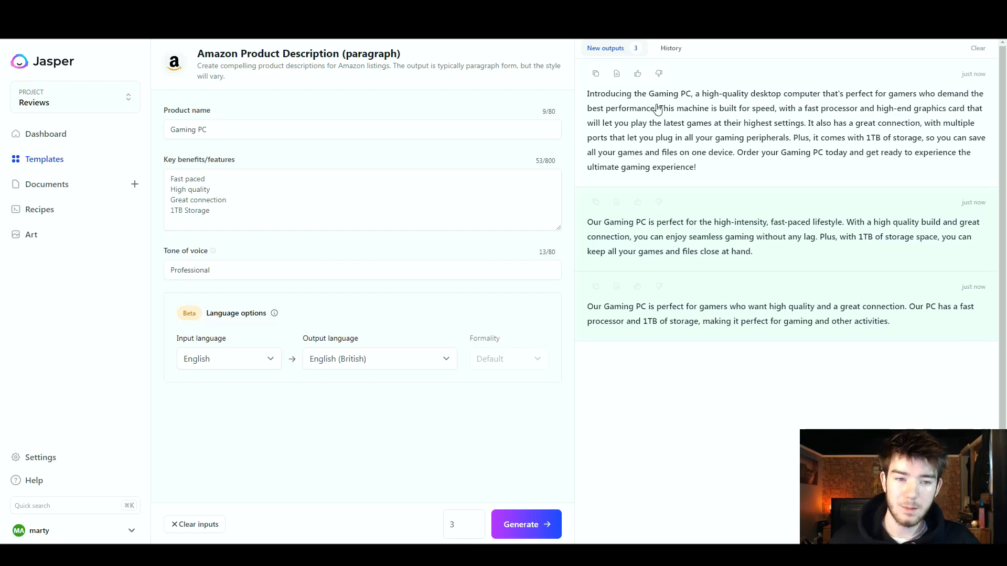
pyautogui.moveTo(794, 105)
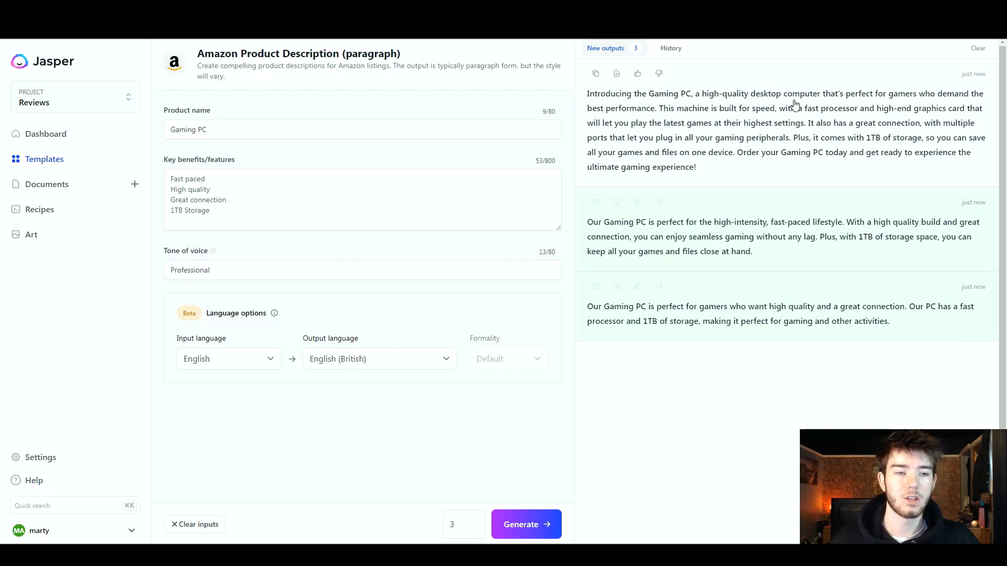
pyautogui.moveTo(960, 105)
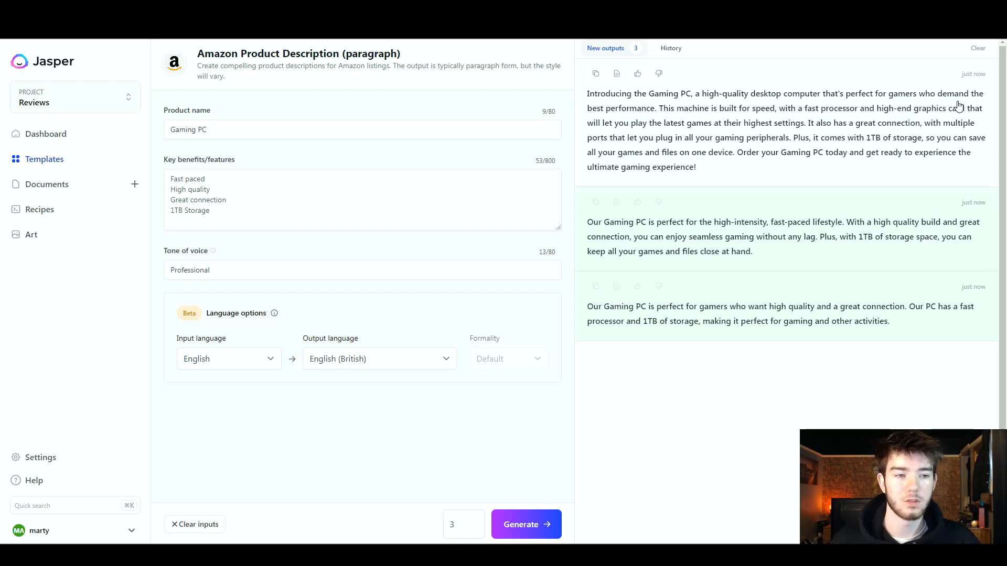
pyautogui.moveTo(710, 121)
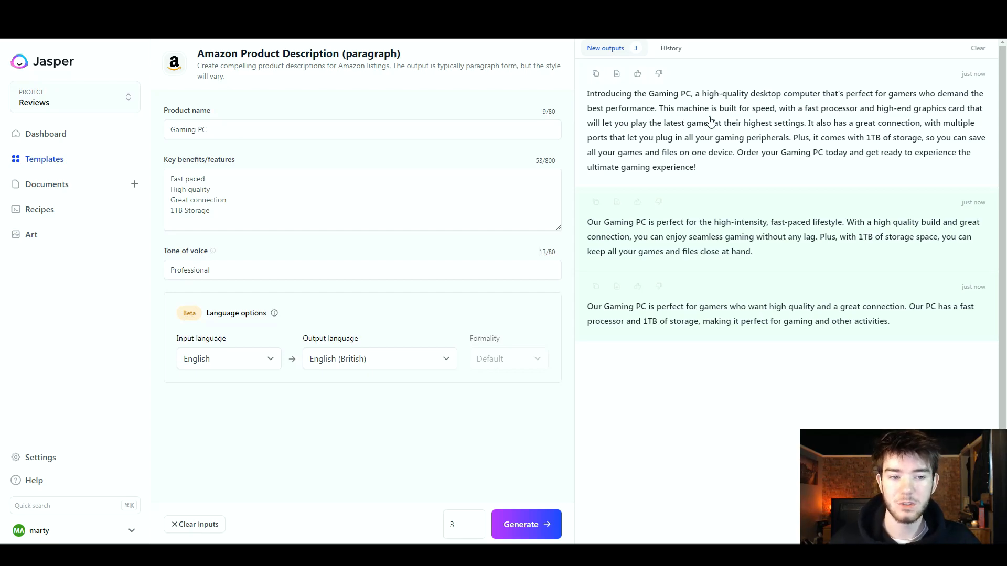
pyautogui.moveTo(847, 121)
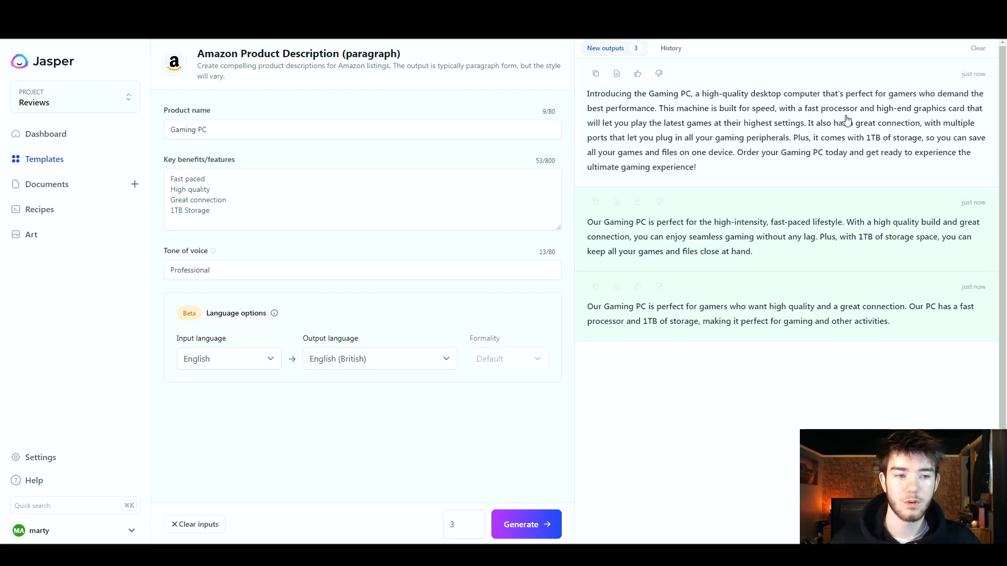
pyautogui.moveTo(640, 135)
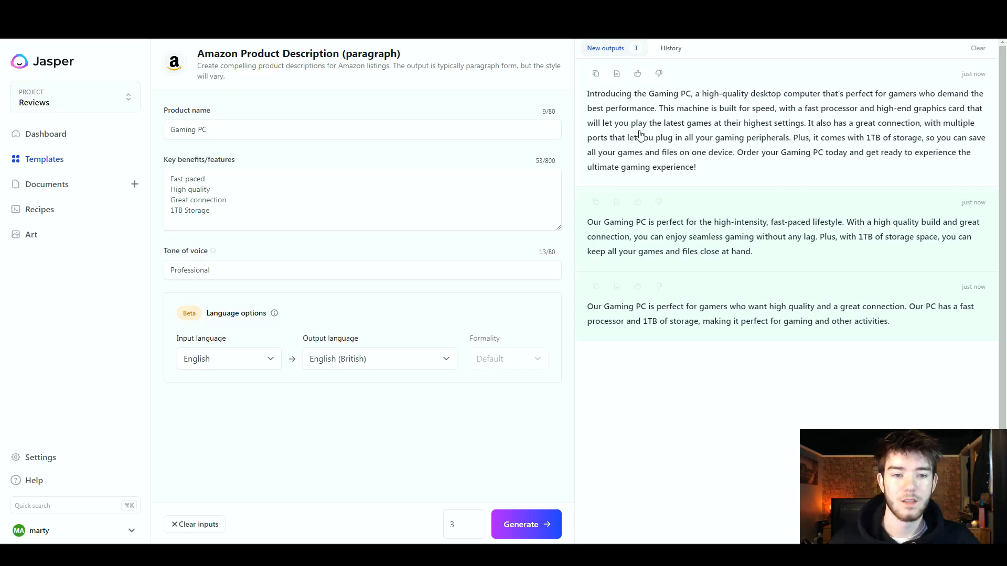
pyautogui.moveTo(775, 133)
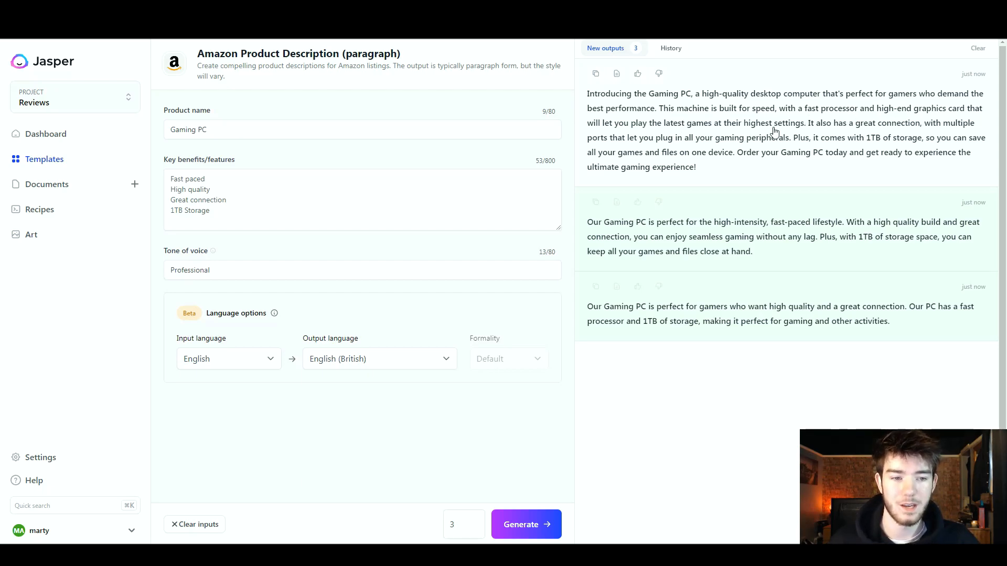
pyautogui.moveTo(804, 136)
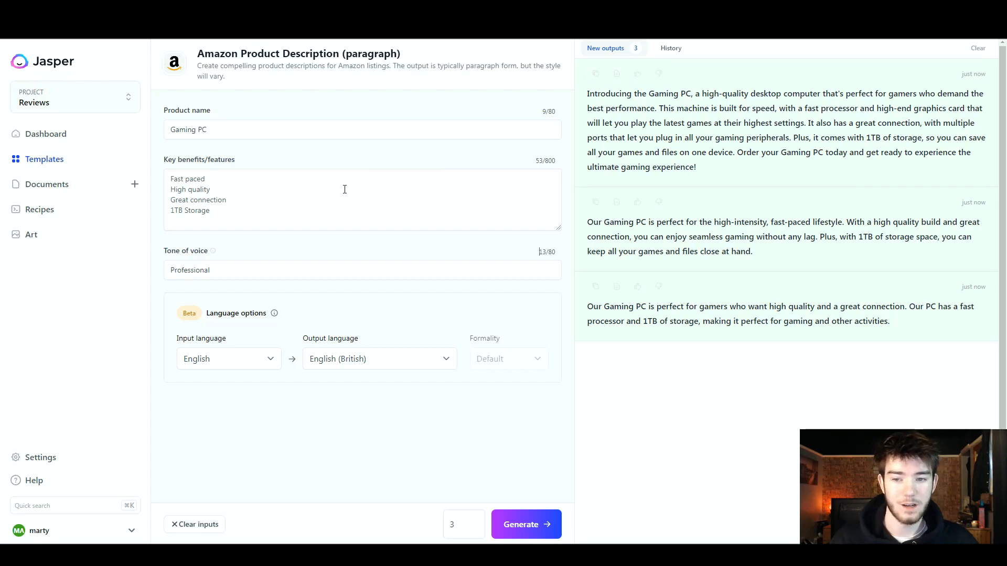
pyautogui.moveTo(782, 129)
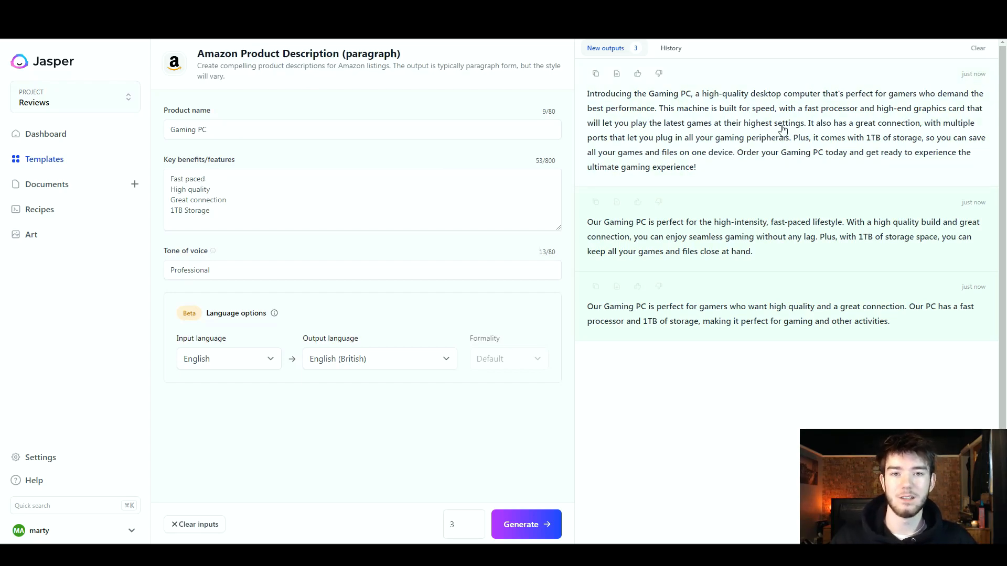
pyautogui.moveTo(811, 132)
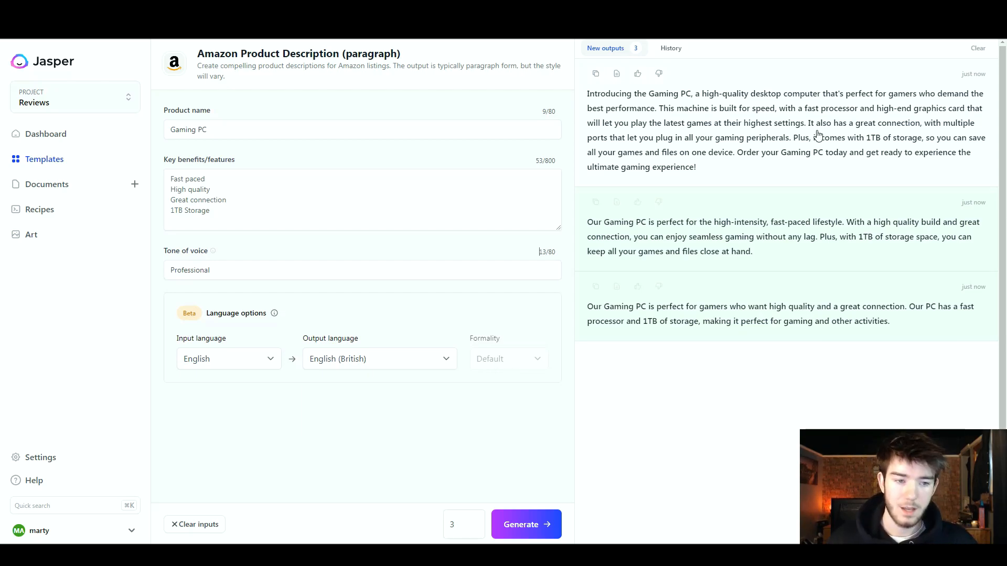
pyautogui.moveTo(696, 173)
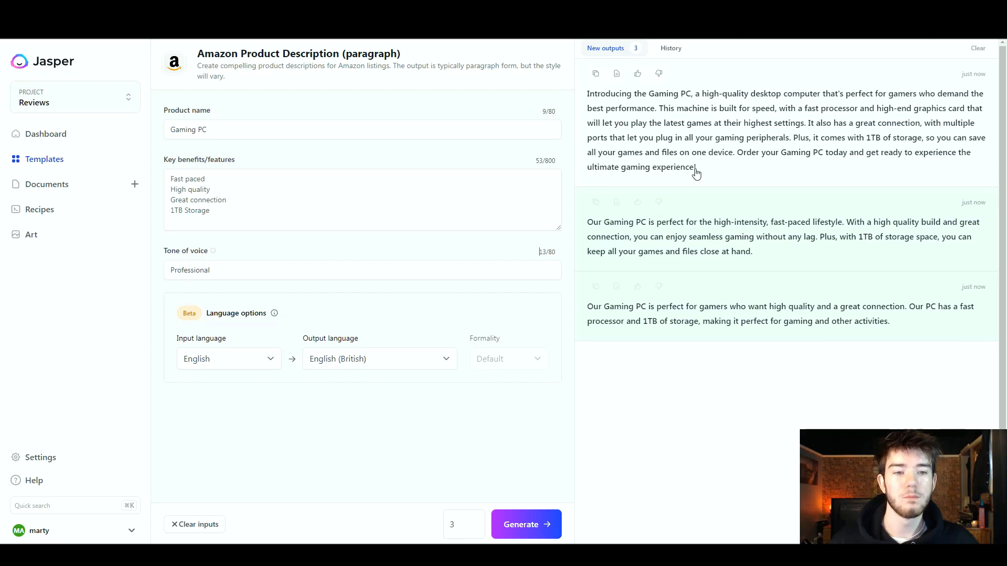
pyautogui.moveTo(719, 152)
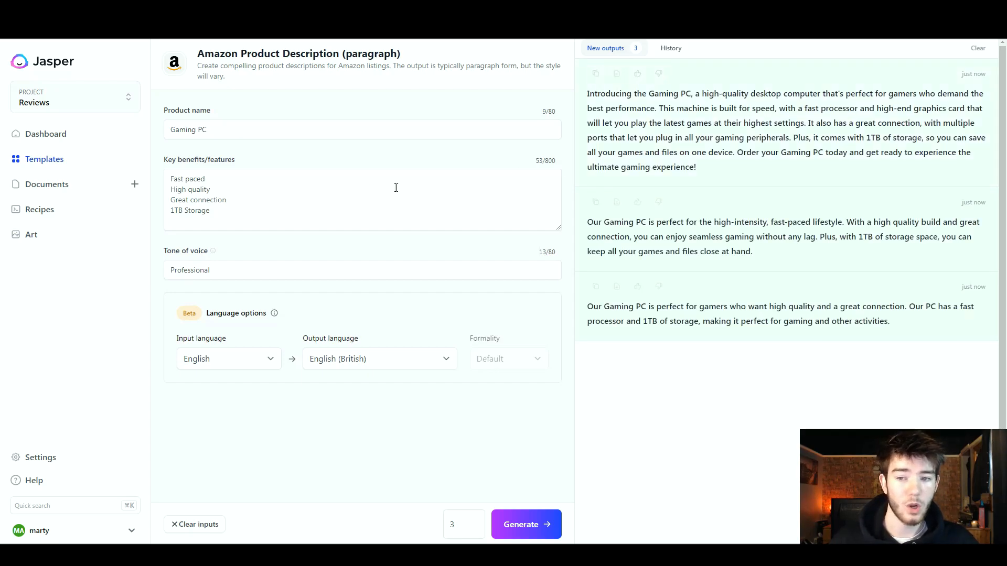
pyautogui.moveTo(711, 160)
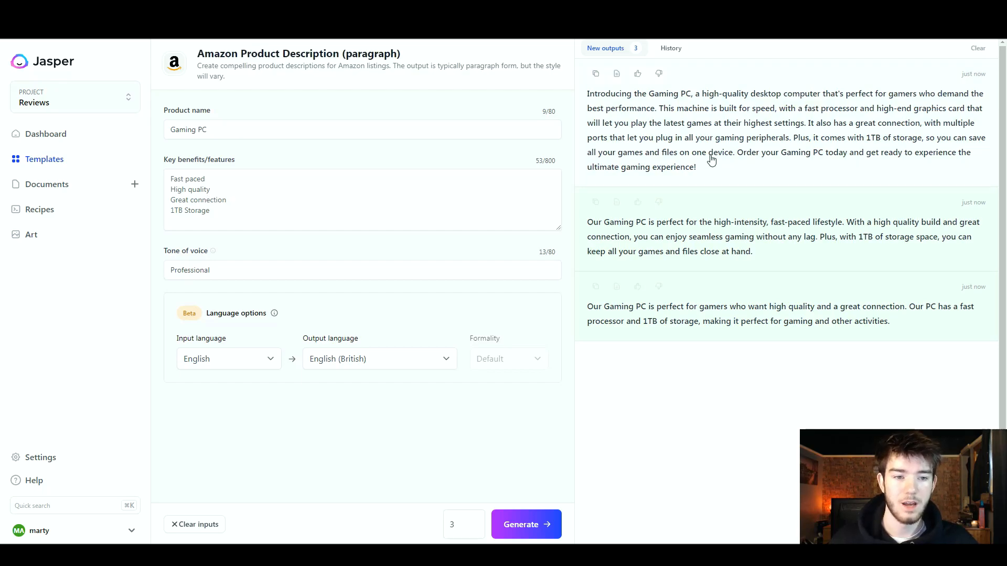
pyautogui.moveTo(626, 149)
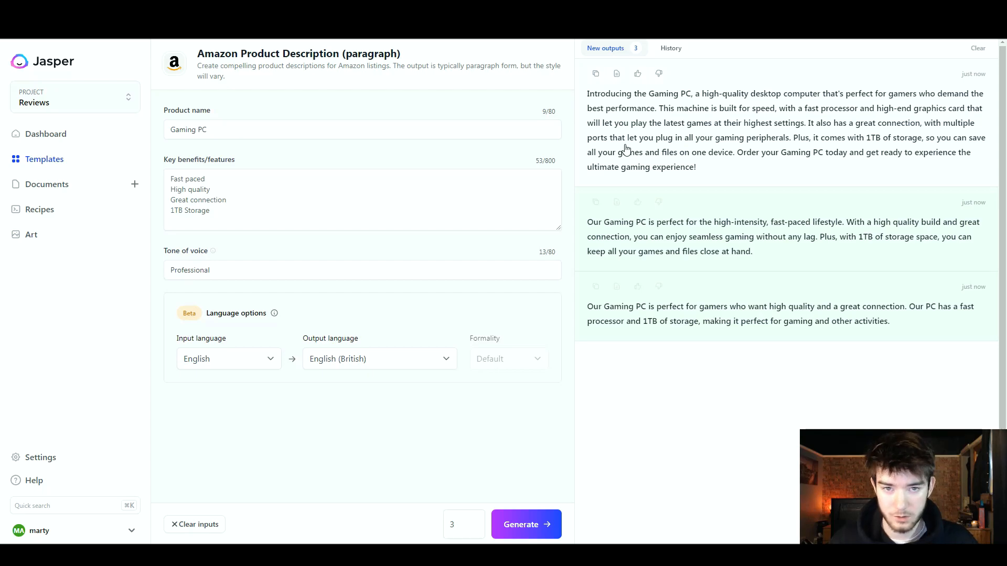
pyautogui.moveTo(864, 153)
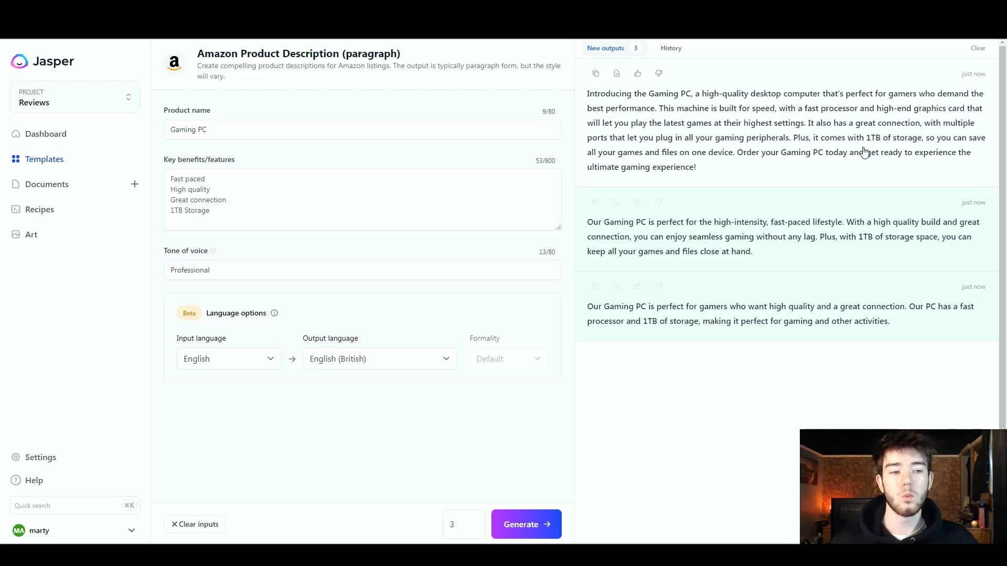
pyautogui.moveTo(668, 170)
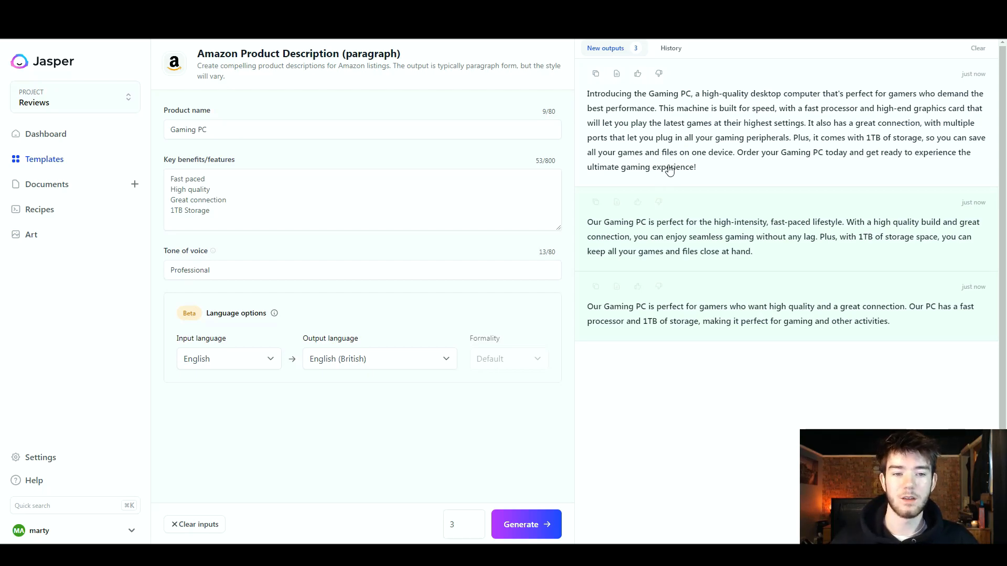
pyautogui.moveTo(690, 173)
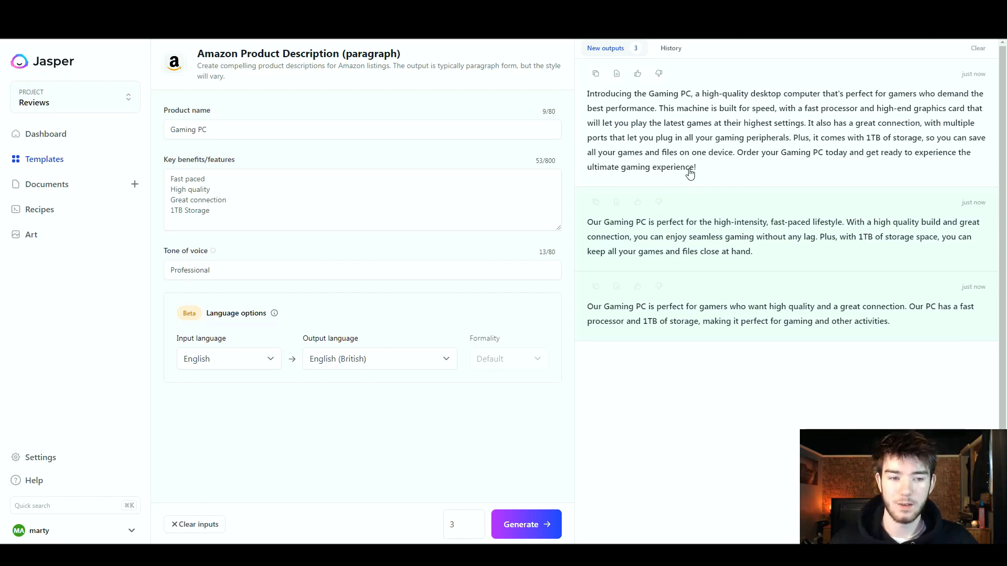
pyautogui.moveTo(908, 177)
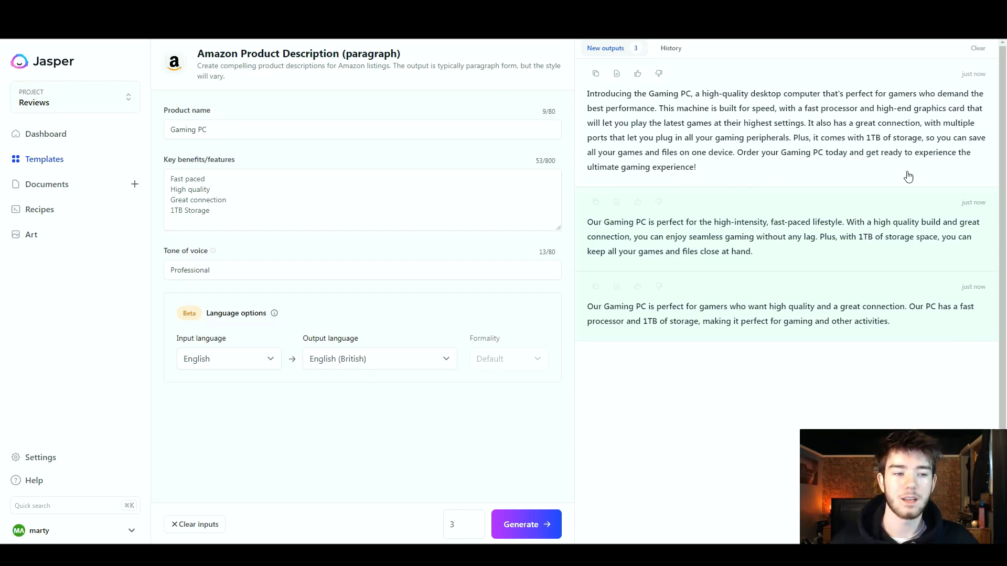
pyautogui.moveTo(741, 173)
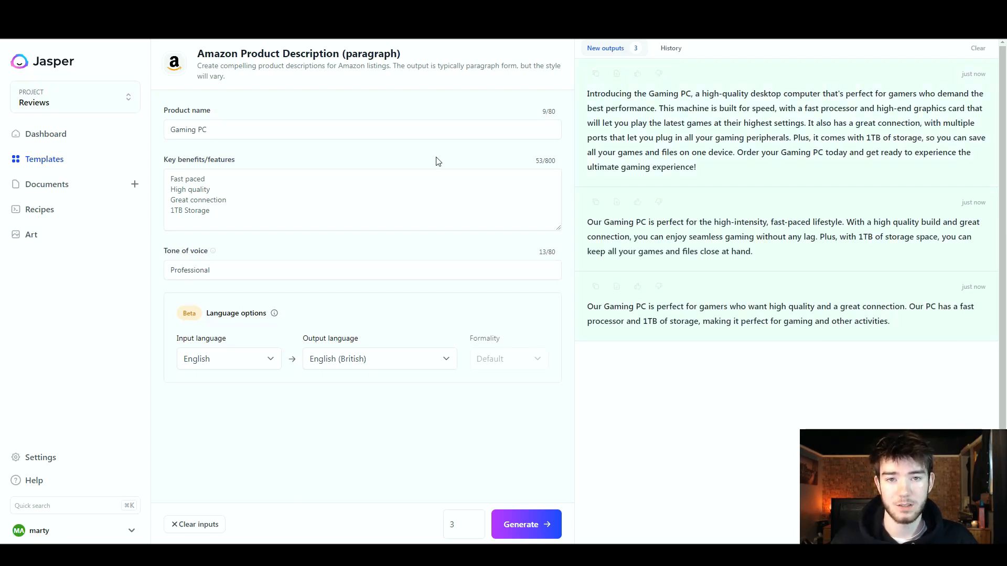
pyautogui.moveTo(739, 173)
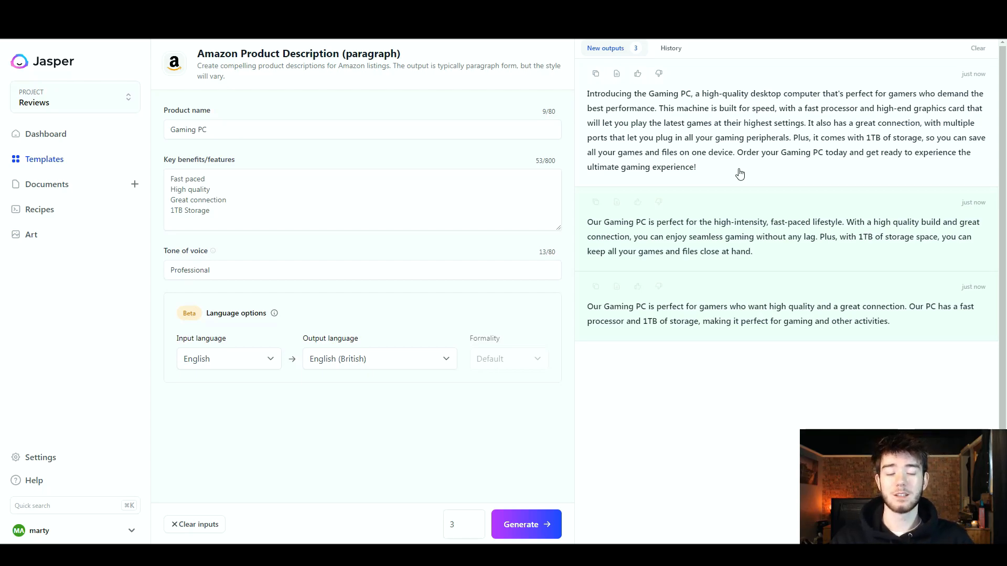
pyautogui.moveTo(703, 126)
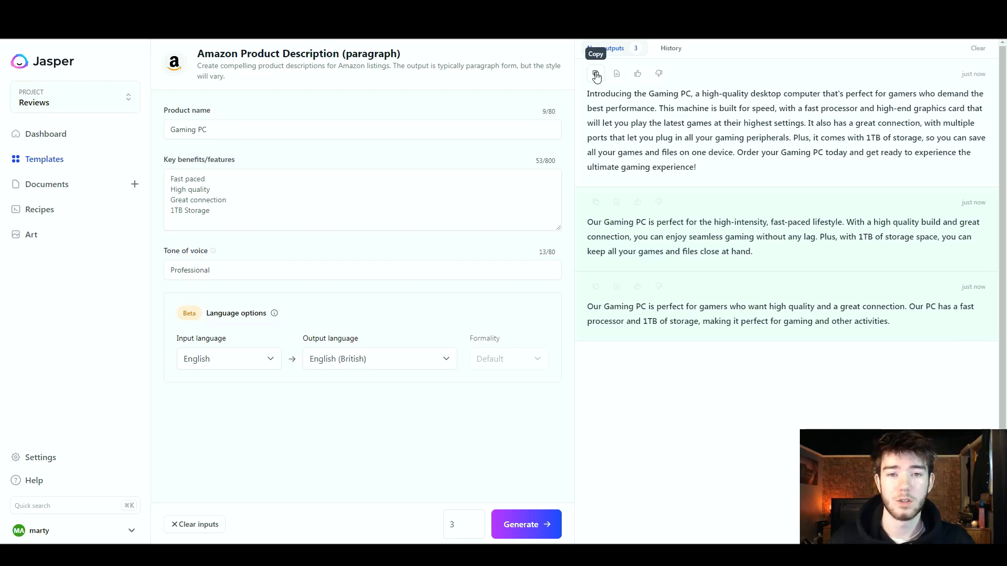
# Copy the first, most detailed Gaming PC description
pyautogui.click(44, 159)
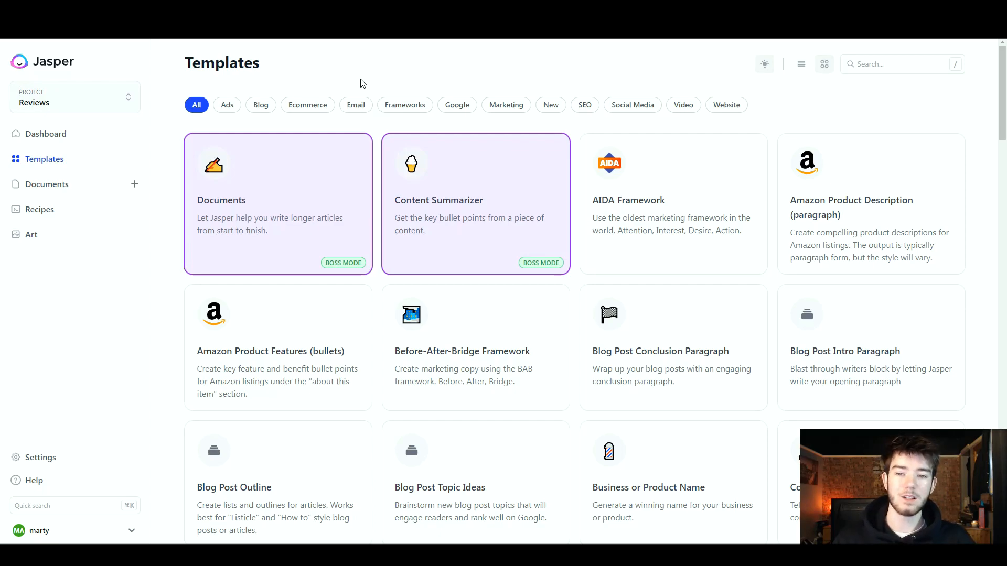
# Scroll the Templates gallery down to the Business or Product Name card
pyautogui.scroll(-3)
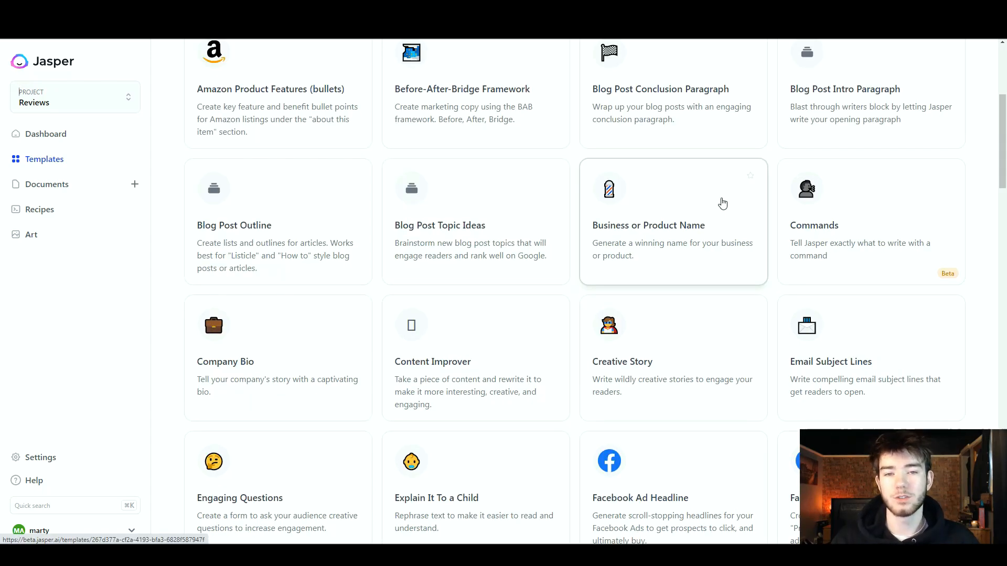
pyautogui.moveTo(663, 254)
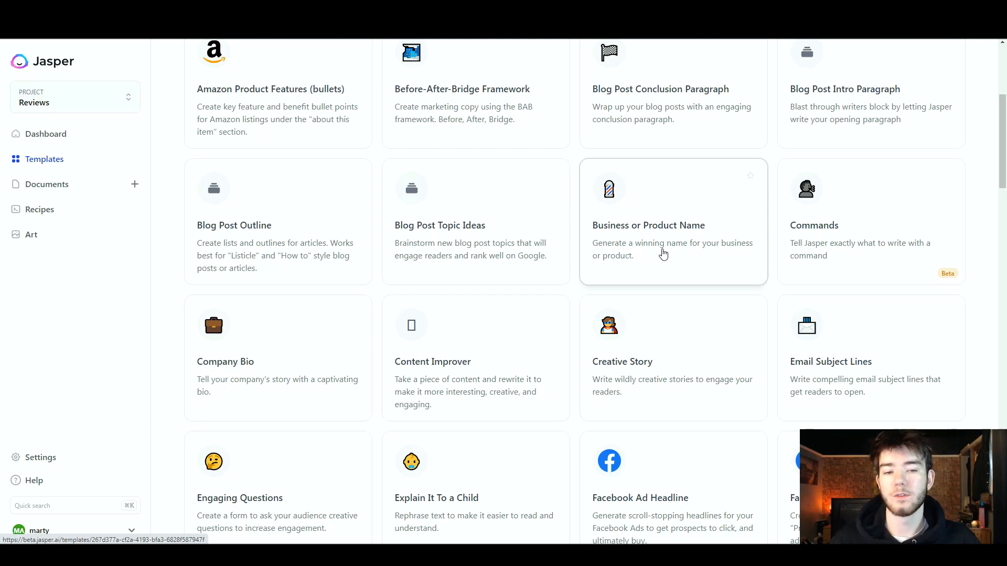
pyautogui.moveTo(668, 259)
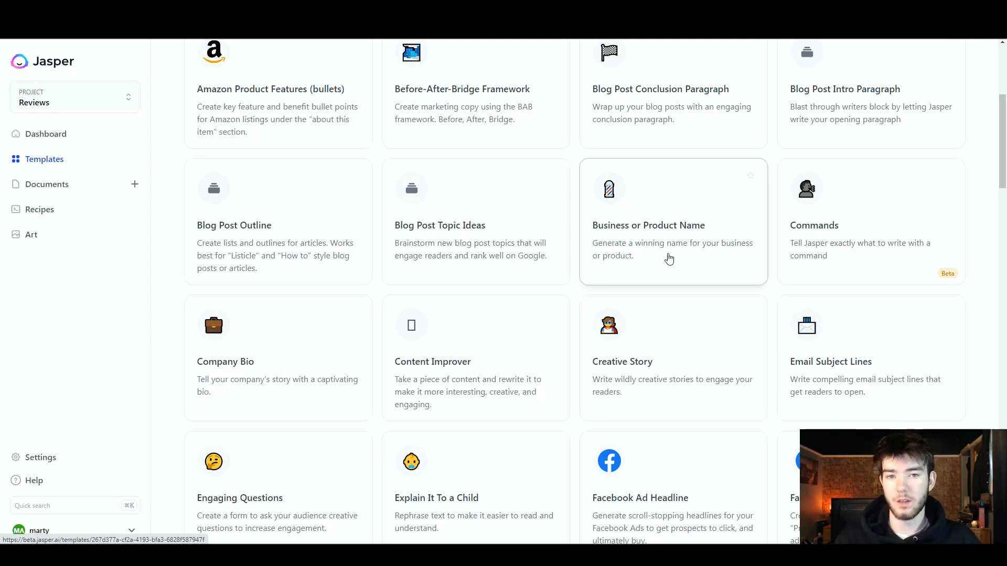
# Open the Business or Product Name template with its empty form
pyautogui.click(648, 224)
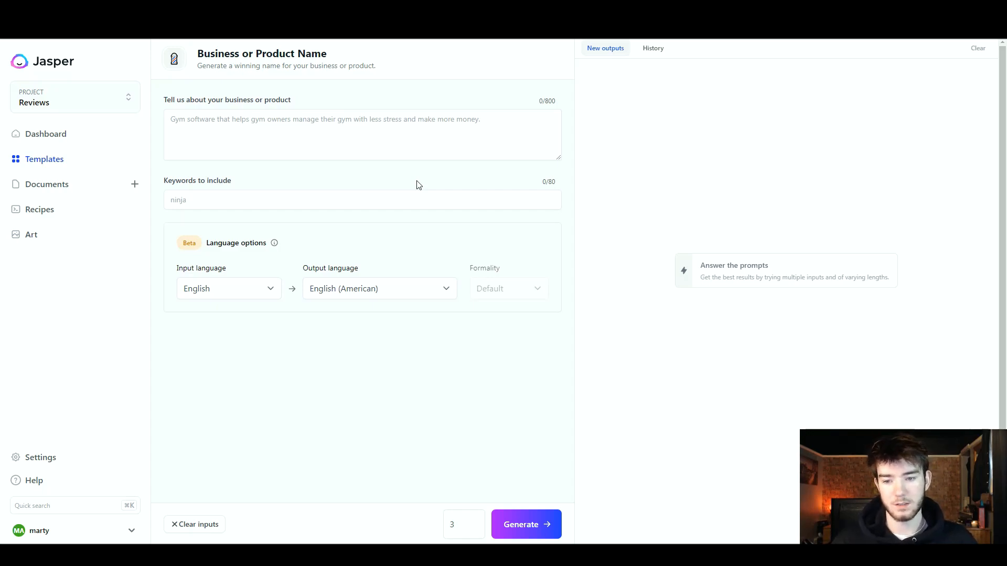
pyautogui.moveTo(212, 108)
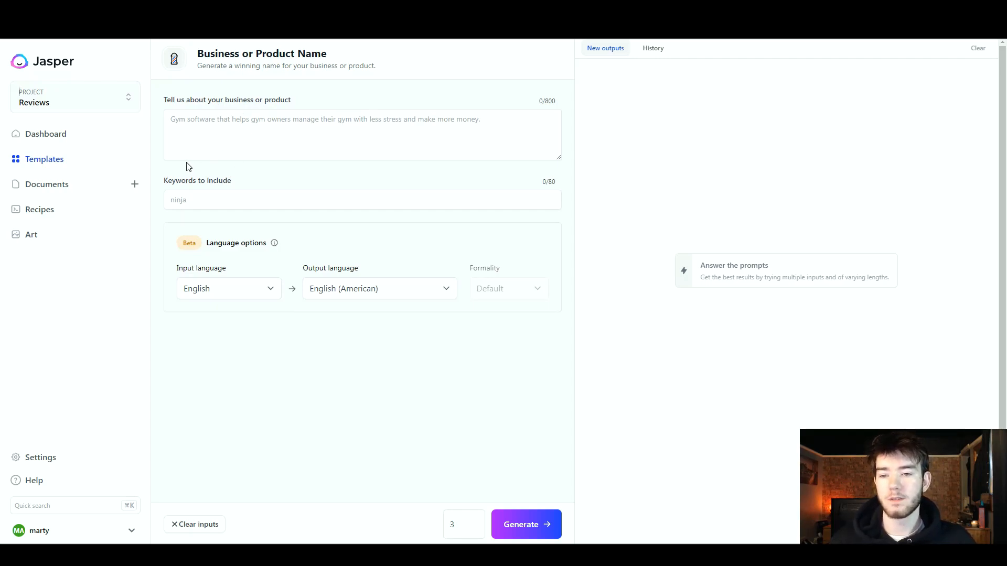
pyautogui.moveTo(237, 171)
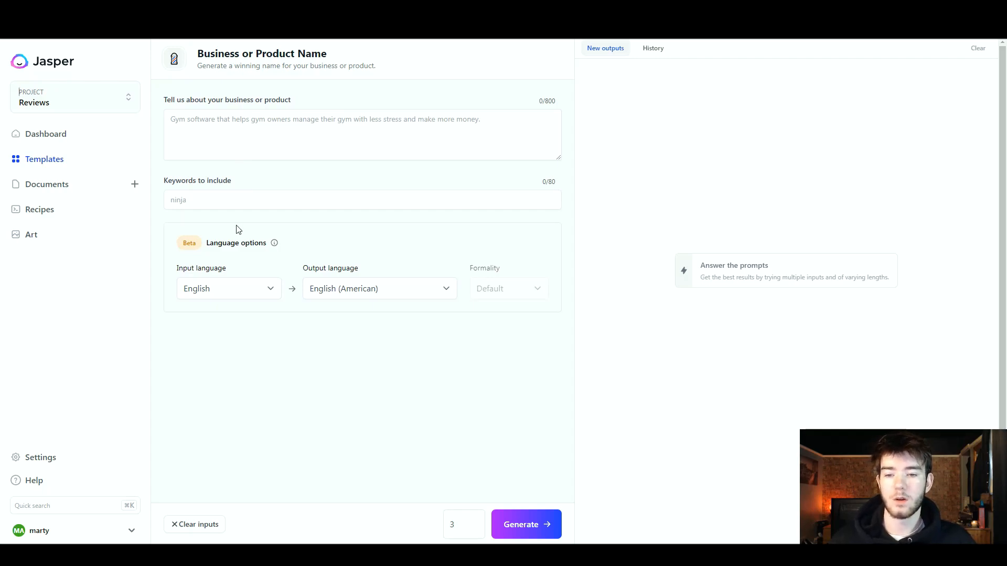
pyautogui.moveTo(305, 363)
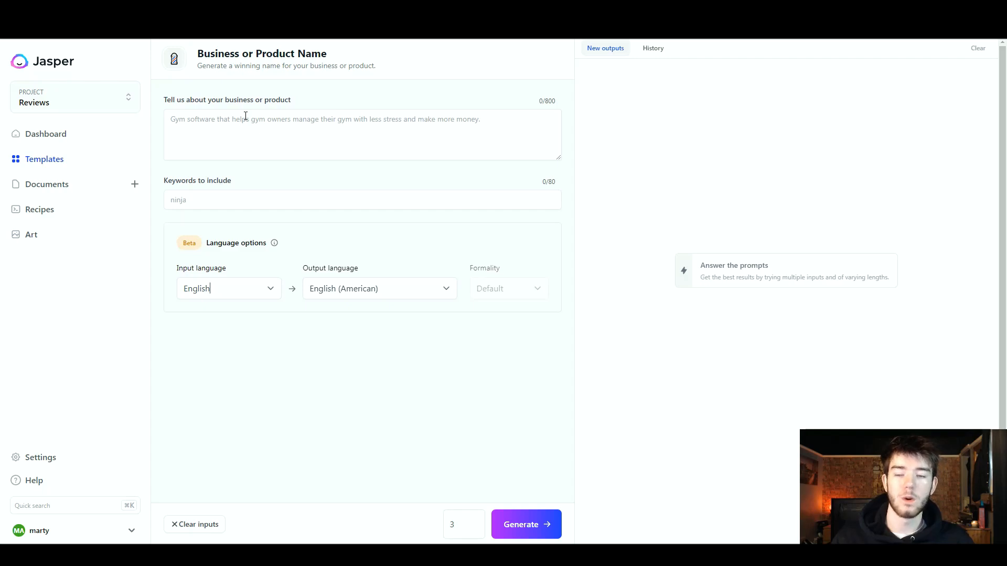
# Enter a description of a car pickup business where customers order via an app
pyautogui.write('Car pickup business that uses an app to order and pick up customers. They input their location and pay on the app. Then the driver picks them up and takes them to that location.')
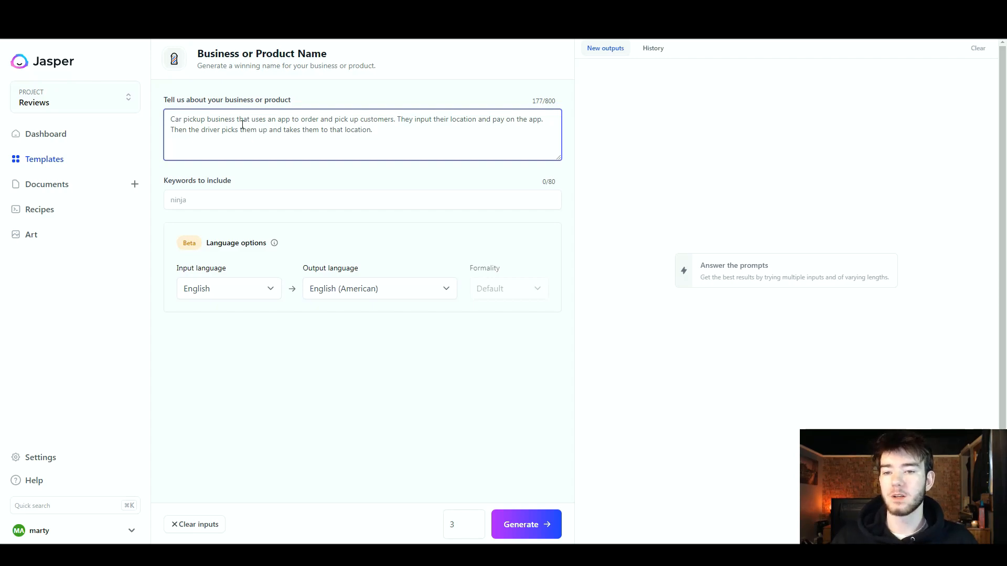
pyautogui.moveTo(339, 129)
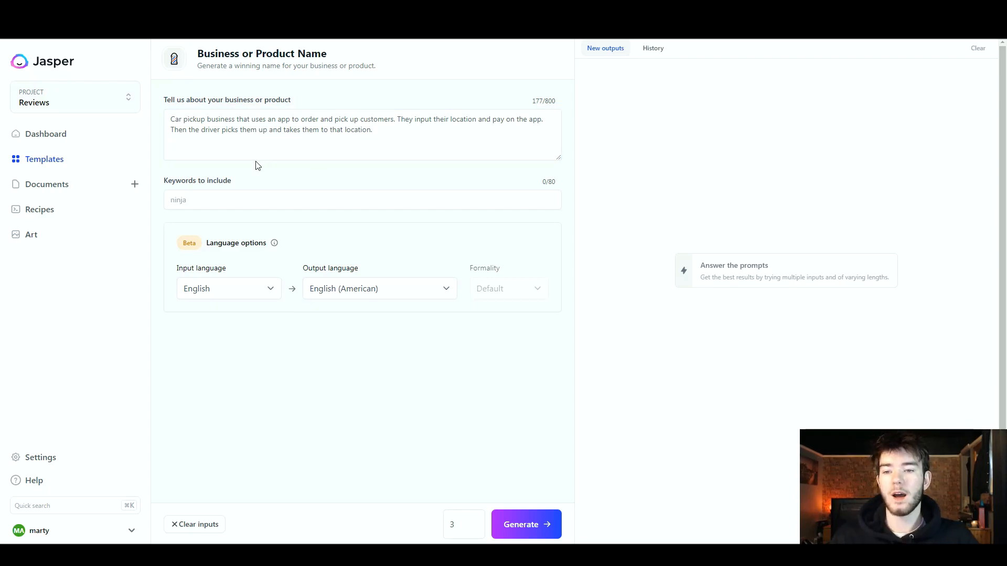
pyautogui.moveTo(263, 185)
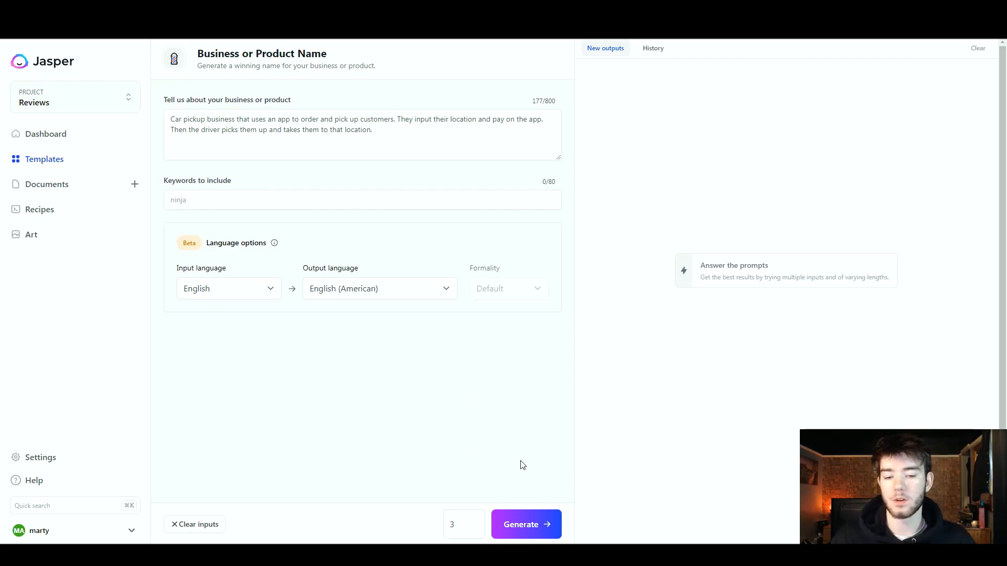
# Generate three name ideas for the car pickup business, including 'My Car, My Driver'
pyautogui.click(525, 525)
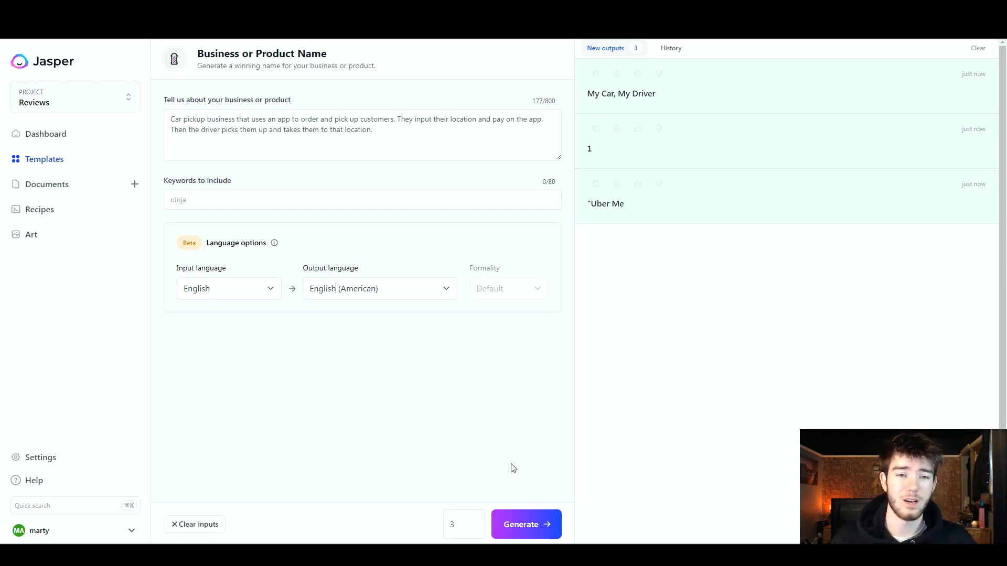
pyautogui.moveTo(615, 112)
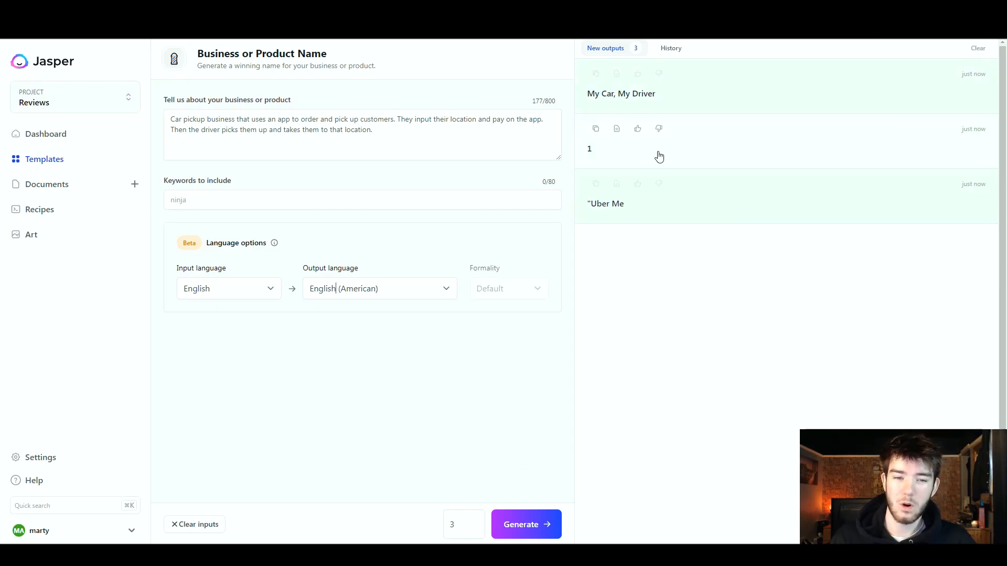
pyautogui.moveTo(652, 210)
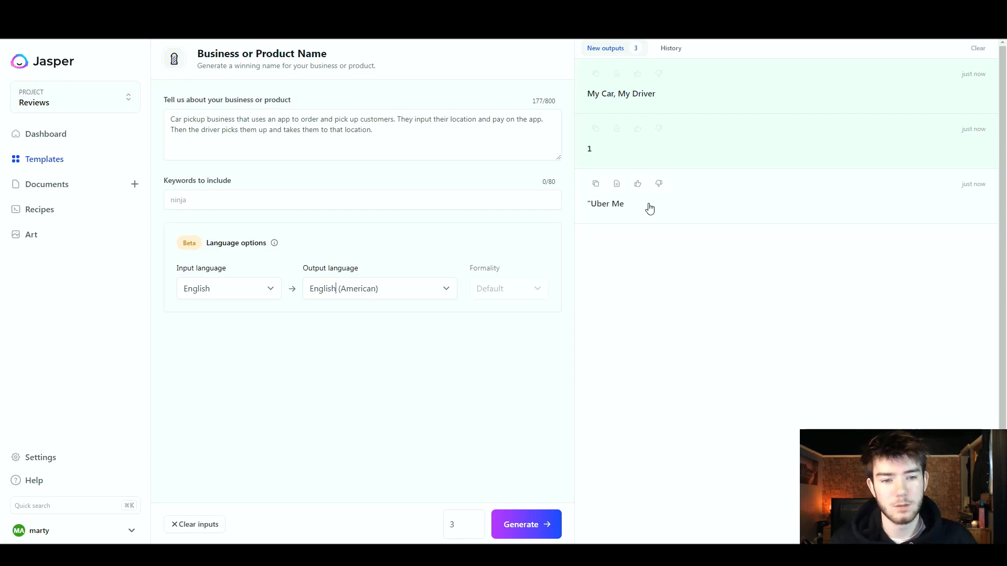
pyautogui.moveTo(647, 236)
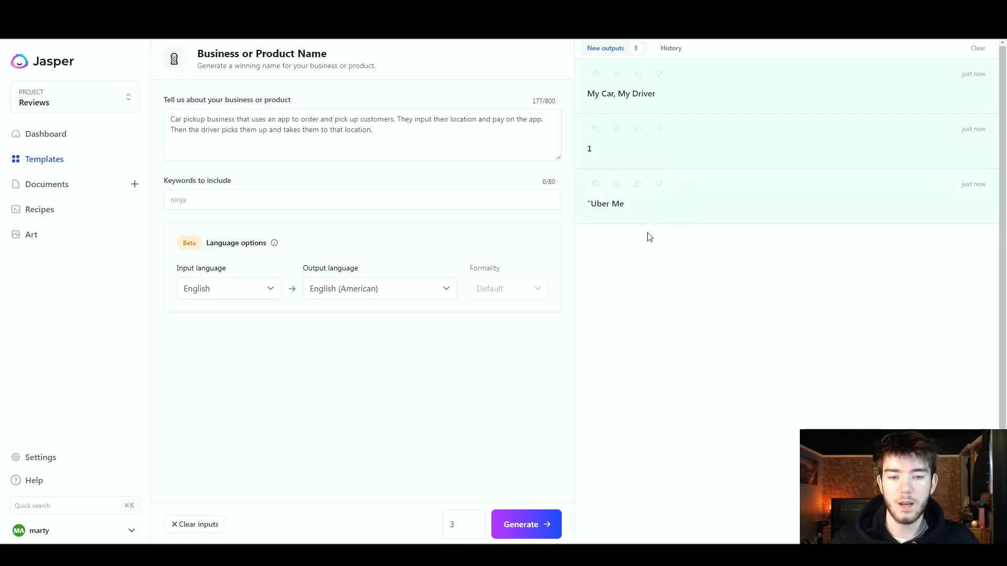
pyautogui.moveTo(572, 402)
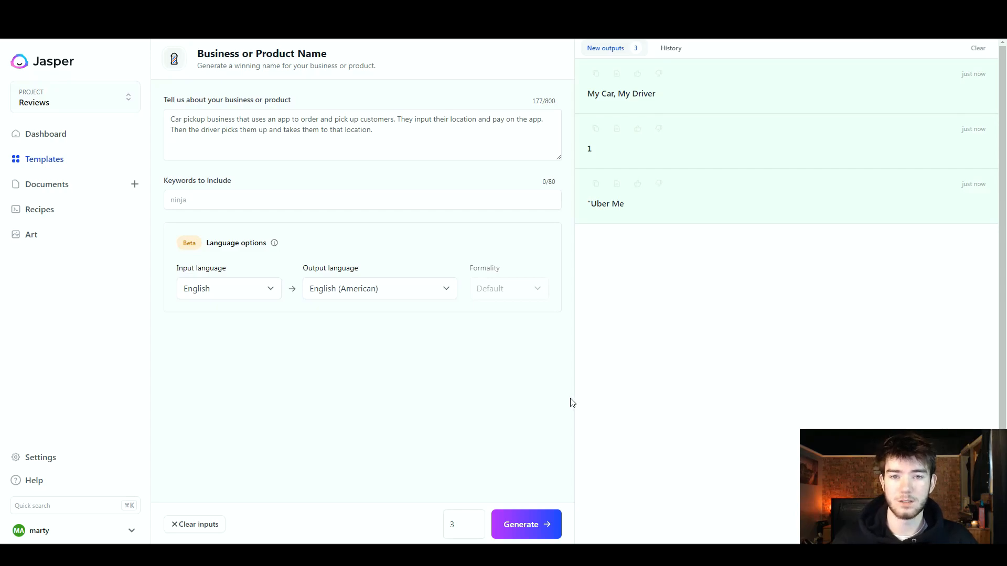
pyautogui.moveTo(531, 460)
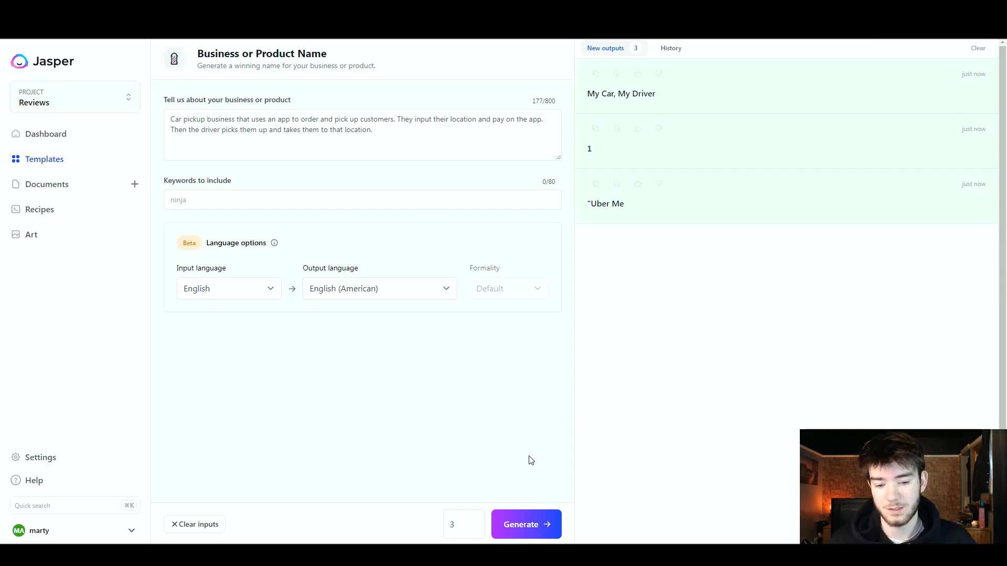
# Generate three more names, adding Rideseeker, CarPickup and GetMe variants
pyautogui.click(524, 524)
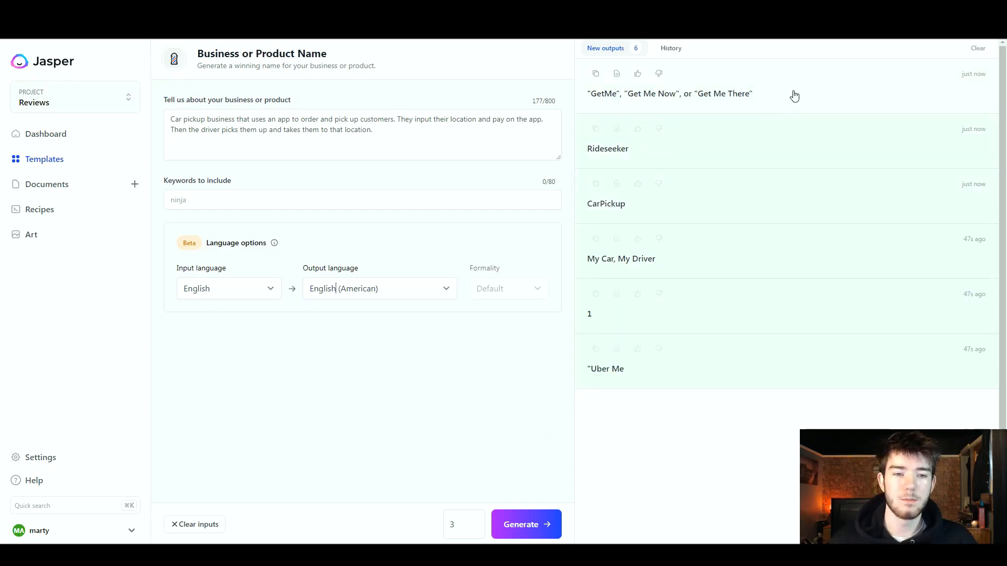
pyautogui.moveTo(717, 177)
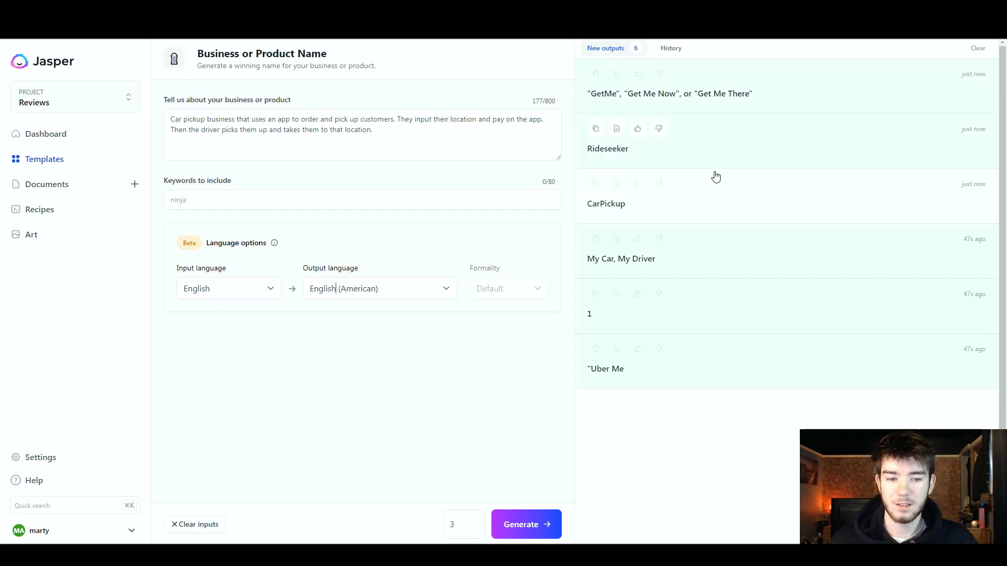
pyautogui.moveTo(650, 105)
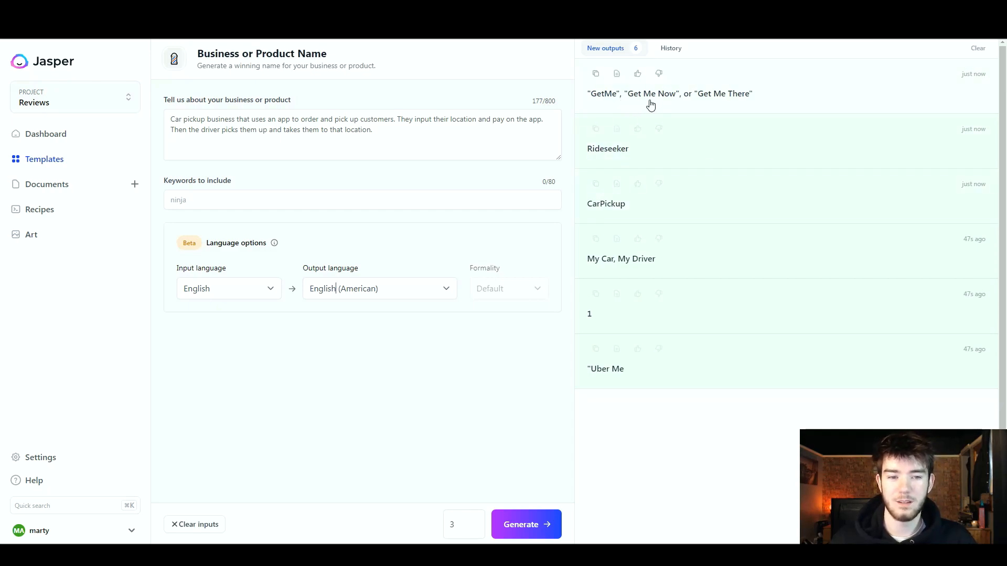
pyautogui.moveTo(722, 183)
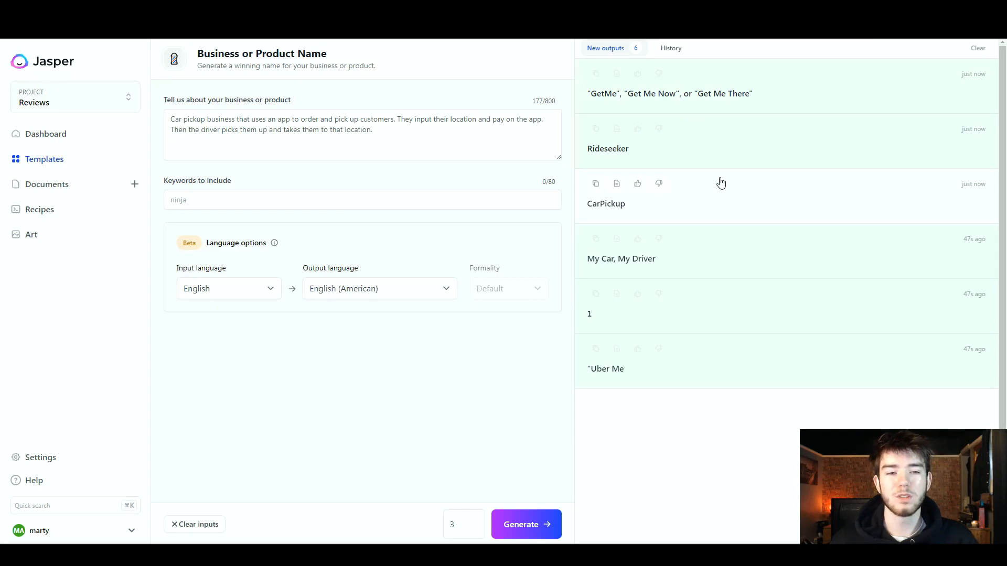
pyautogui.moveTo(619, 164)
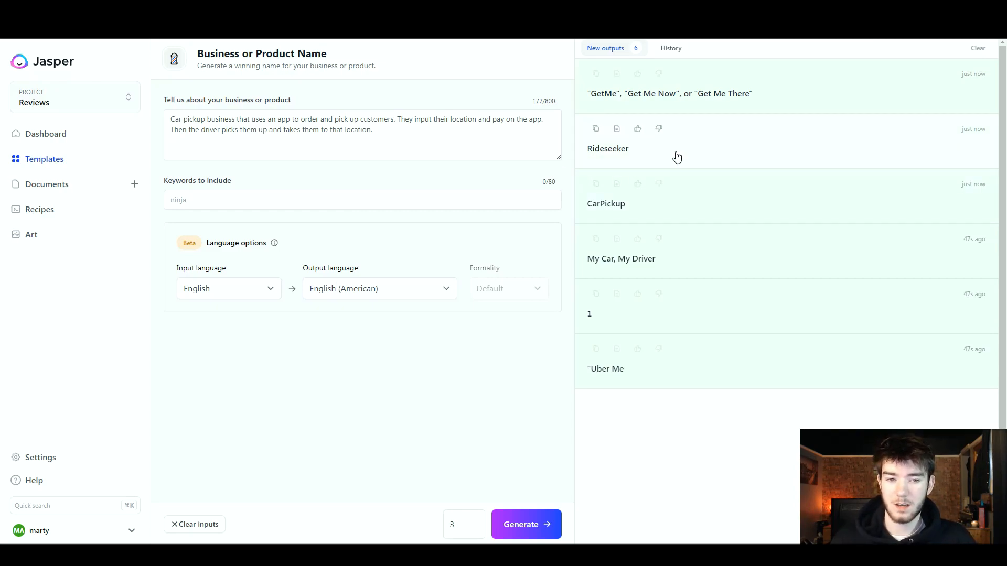
pyautogui.moveTo(809, 154)
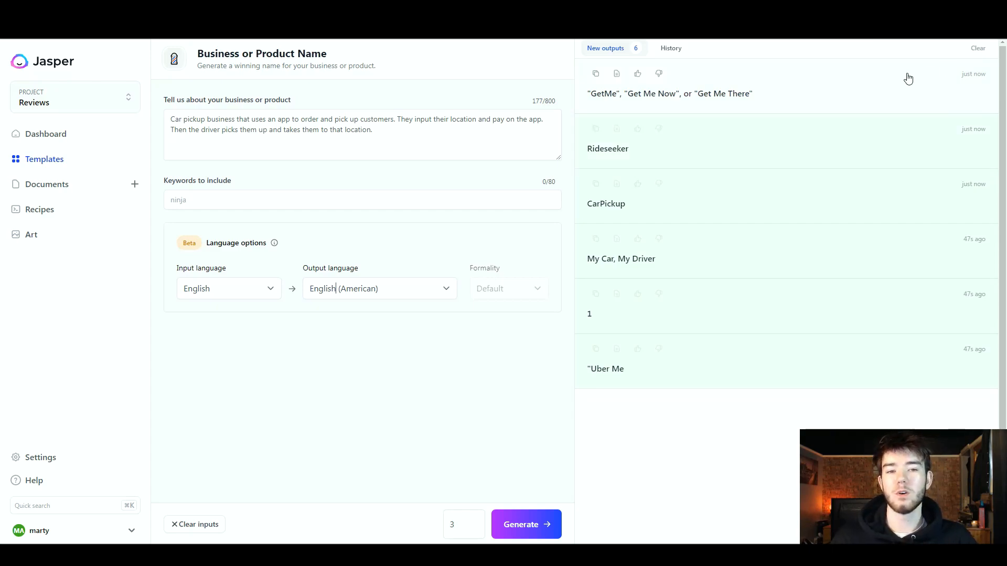
pyautogui.moveTo(844, 83)
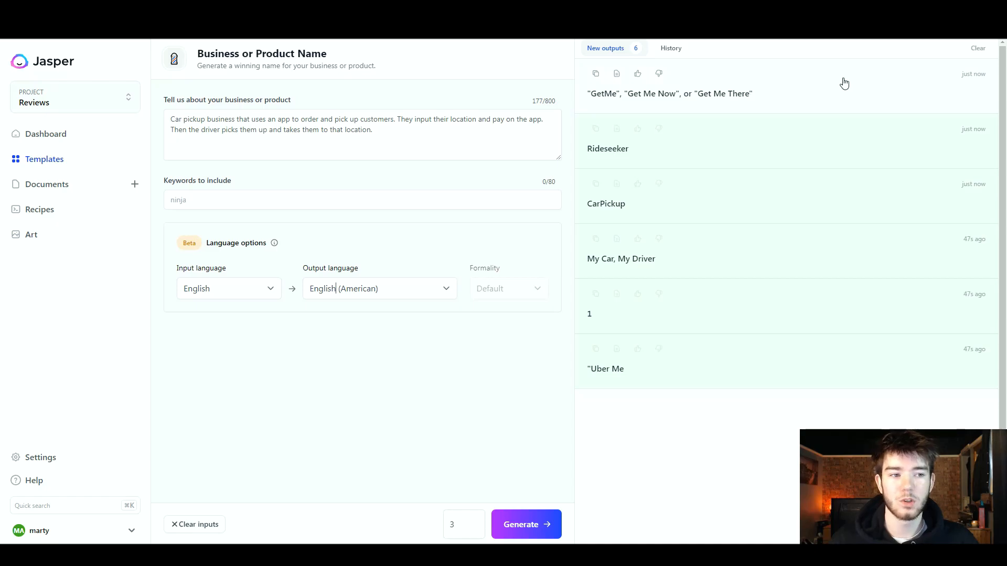
pyautogui.moveTo(978, 48)
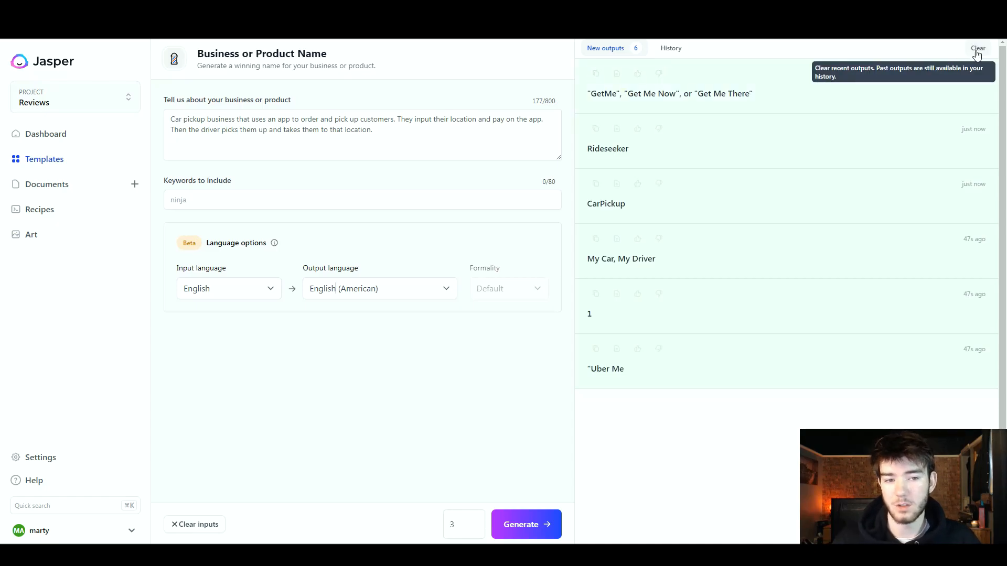
# Clear the name suggestions before returning to the Templates gallery
pyautogui.click(977, 48)
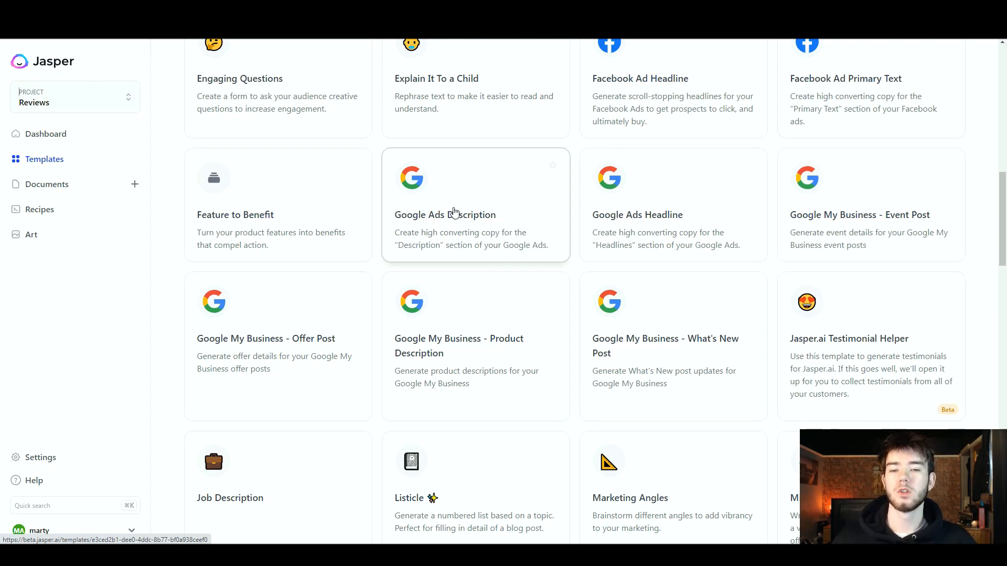
pyautogui.moveTo(438, 247)
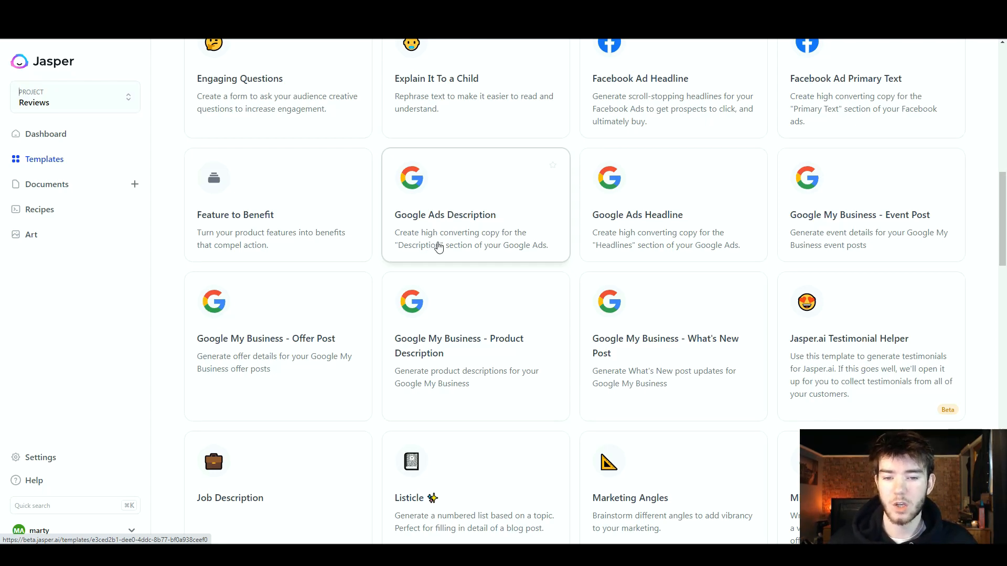
pyautogui.moveTo(464, 258)
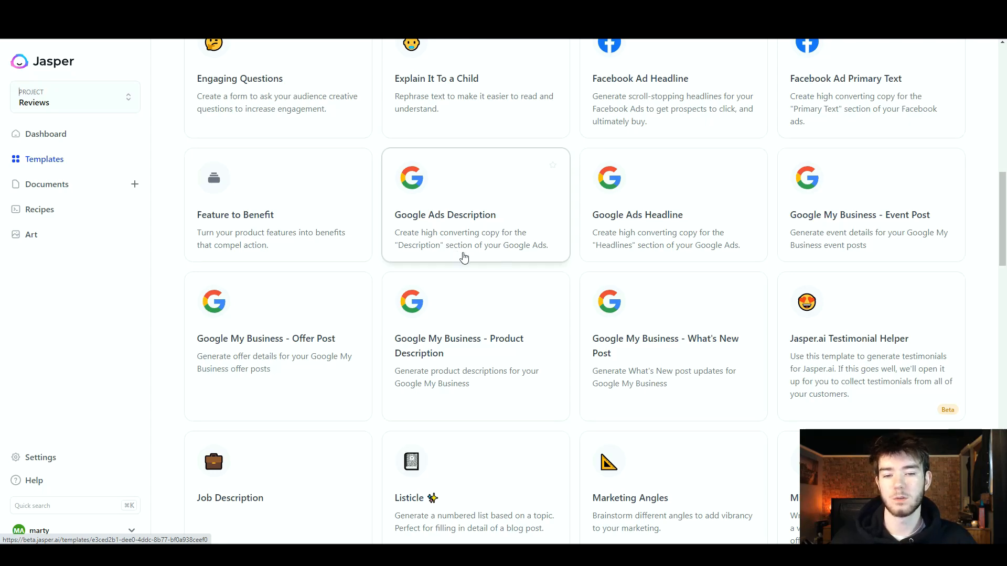
pyautogui.moveTo(497, 209)
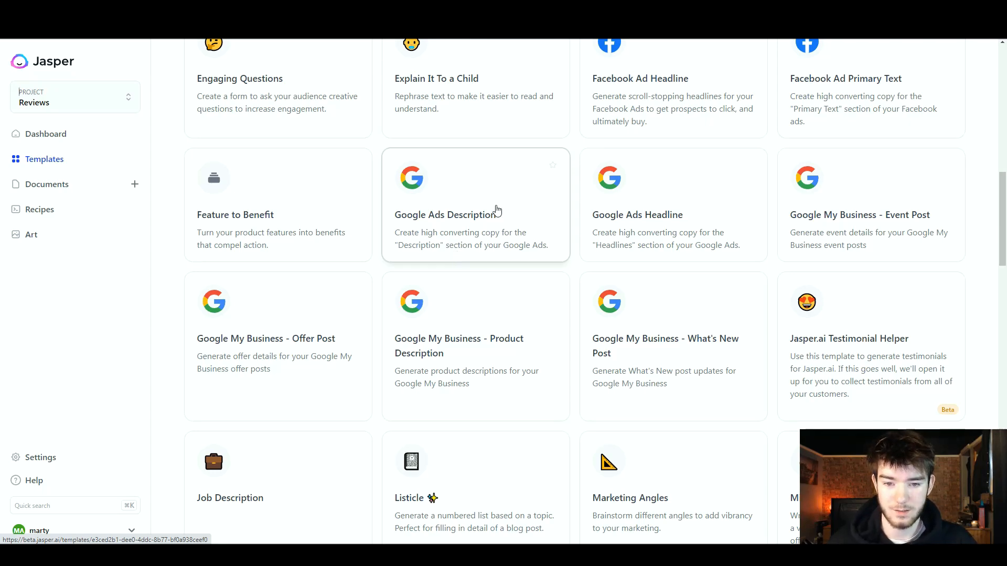
# Fill the Google Ads brief for LiftUp with a gym app description beginning "A gym app", tone Professional
pyautogui.click(475, 214)
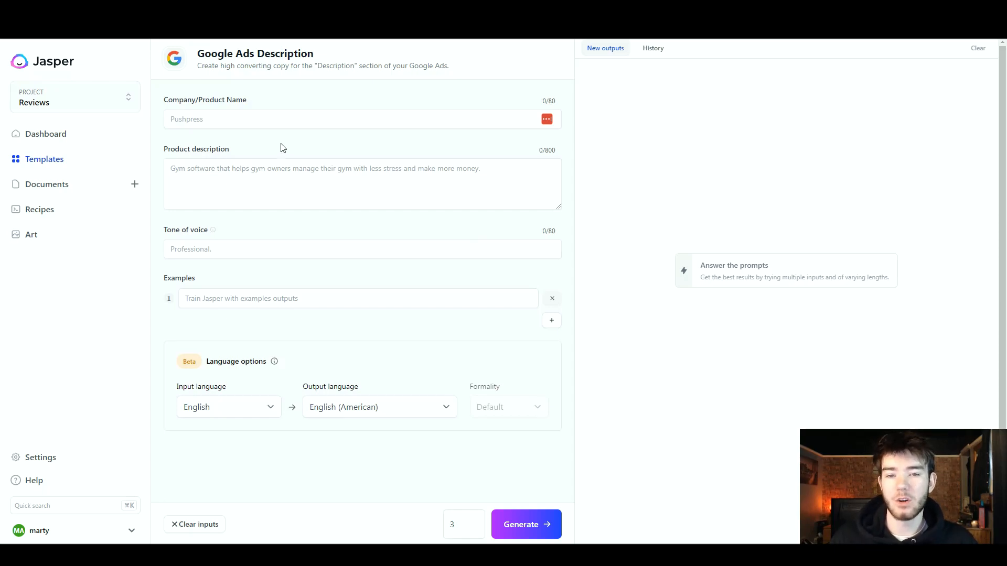
pyautogui.moveTo(278, 141)
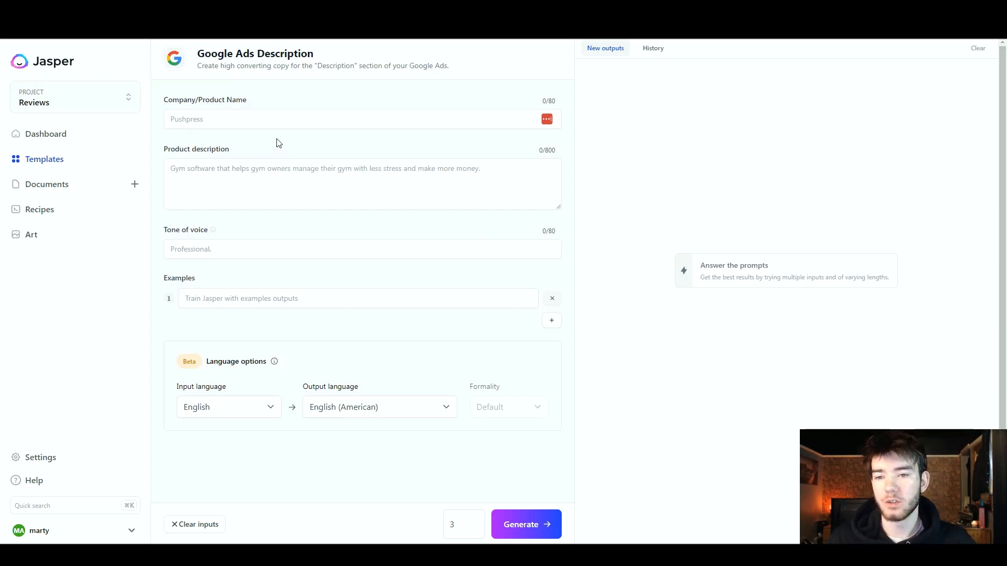
pyautogui.moveTo(234, 111)
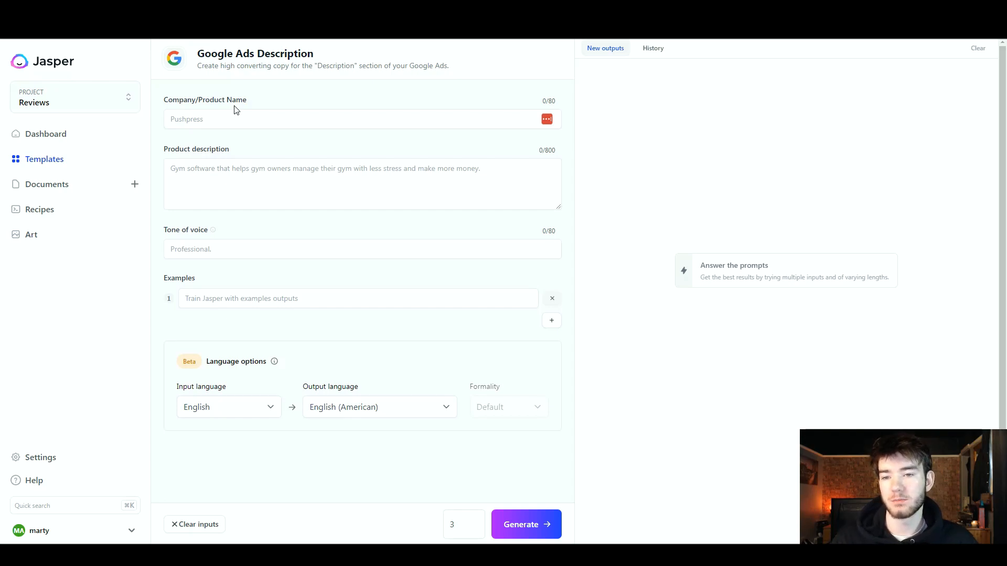
pyautogui.moveTo(223, 240)
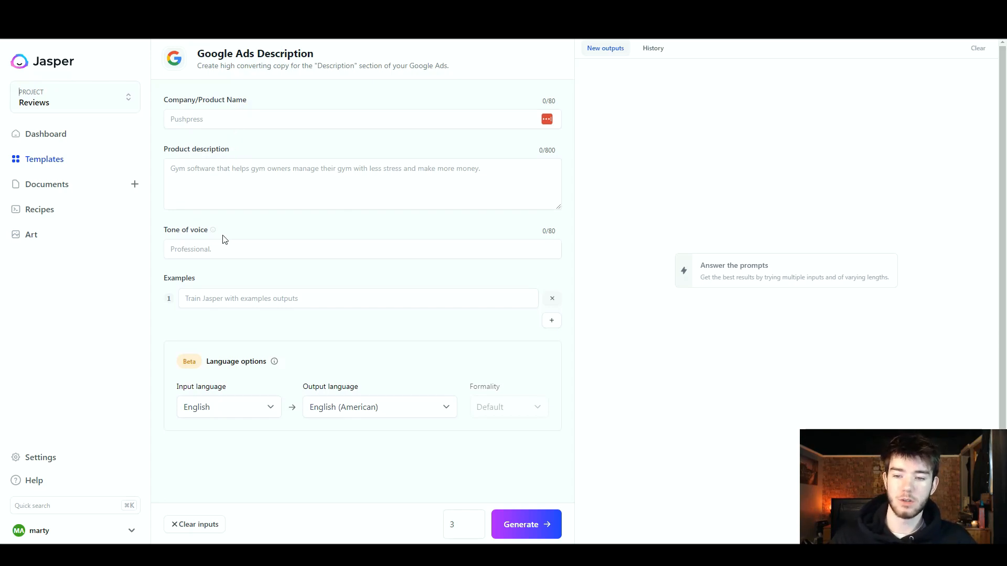
pyautogui.moveTo(220, 283)
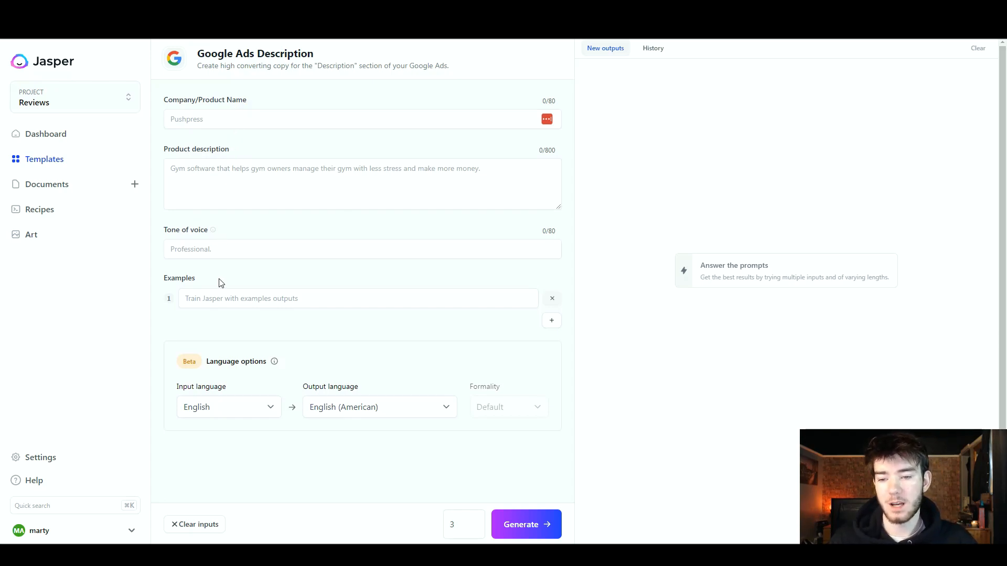
pyautogui.moveTo(211, 281)
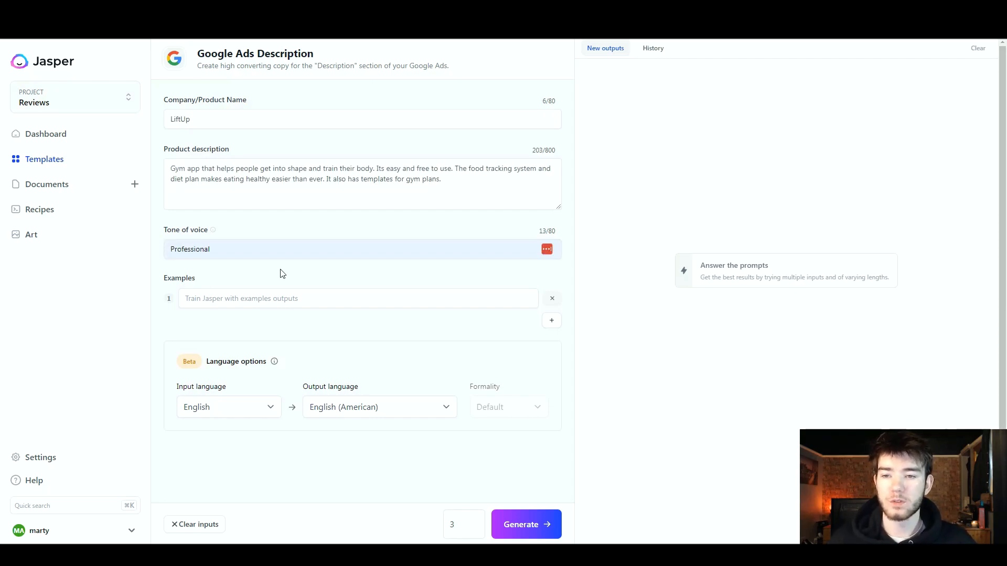
pyautogui.moveTo(277, 222)
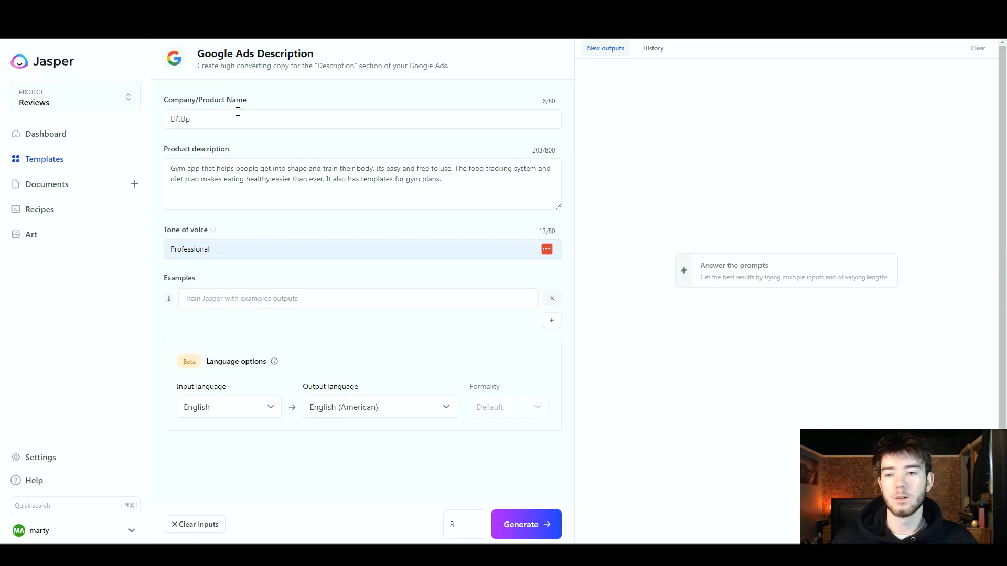
pyautogui.moveTo(219, 120)
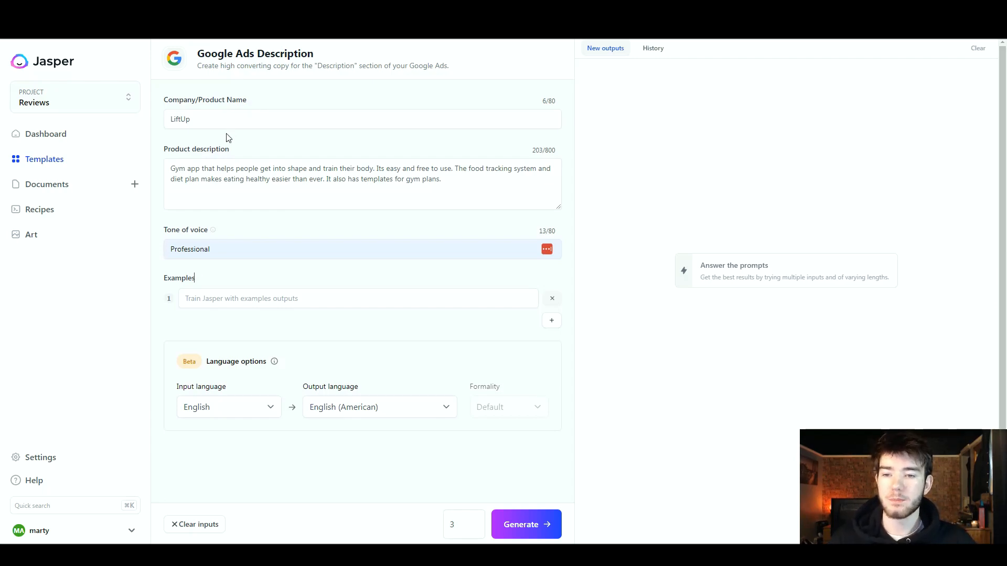
pyautogui.write('A g')
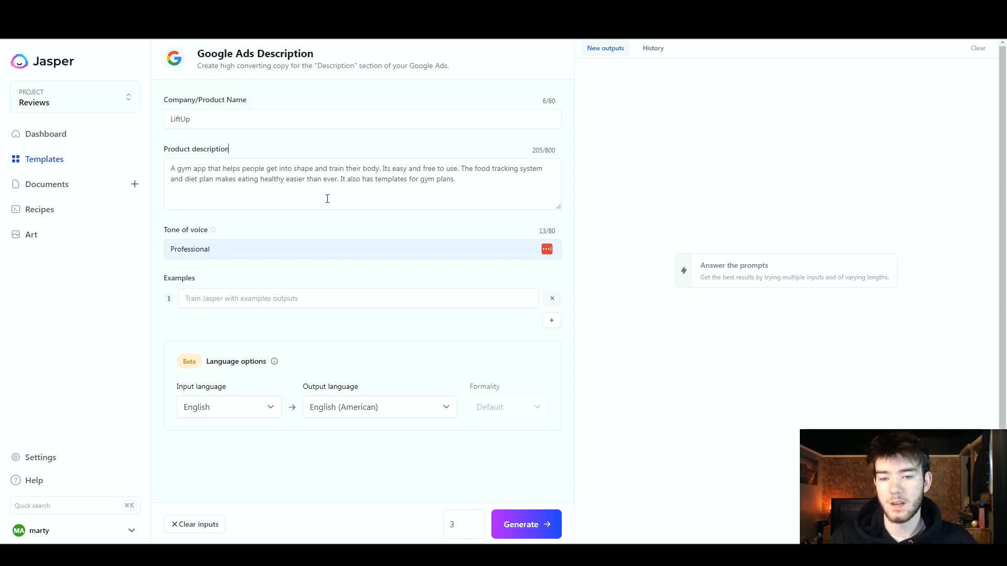
pyautogui.moveTo(389, 191)
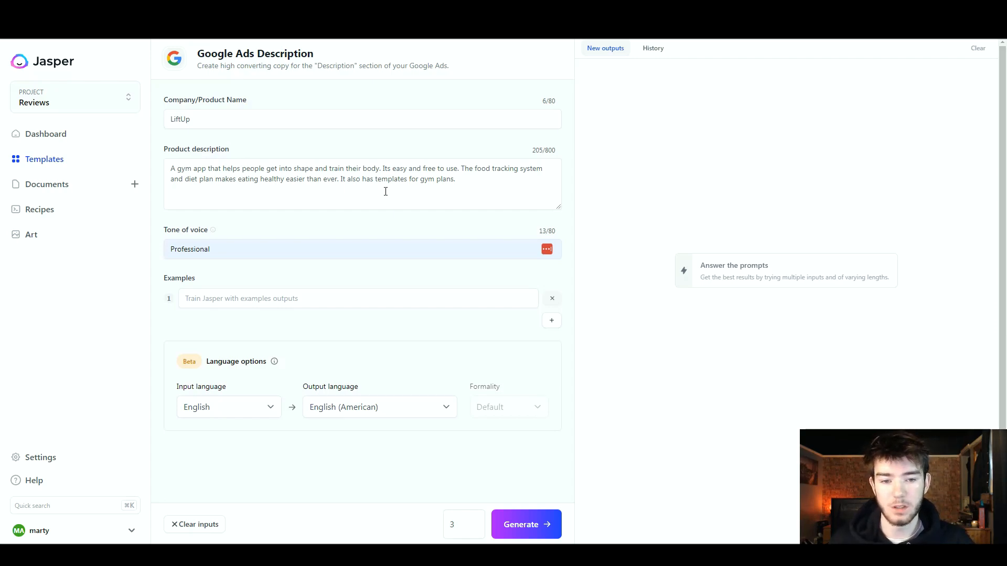
pyautogui.moveTo(381, 223)
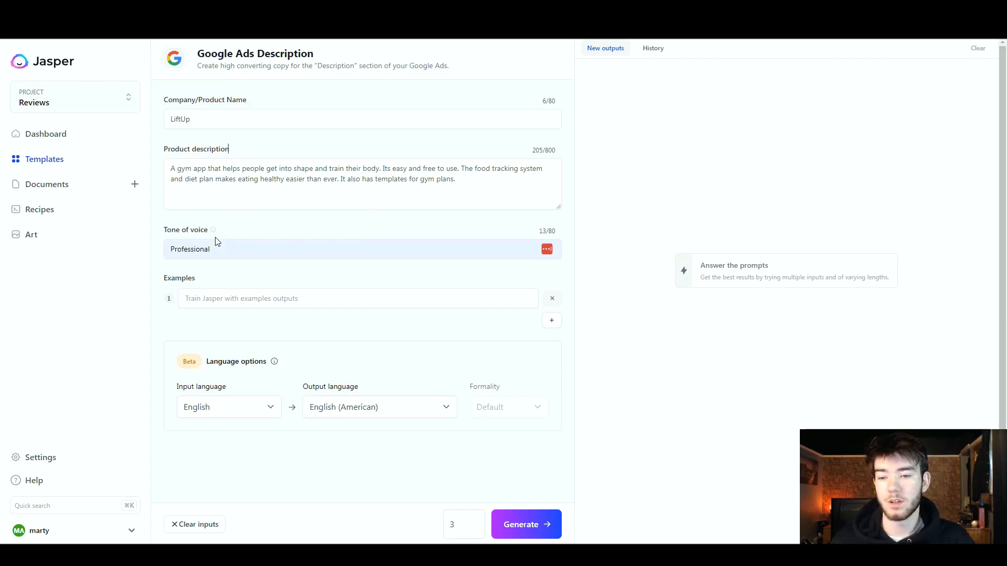
pyautogui.moveTo(236, 276)
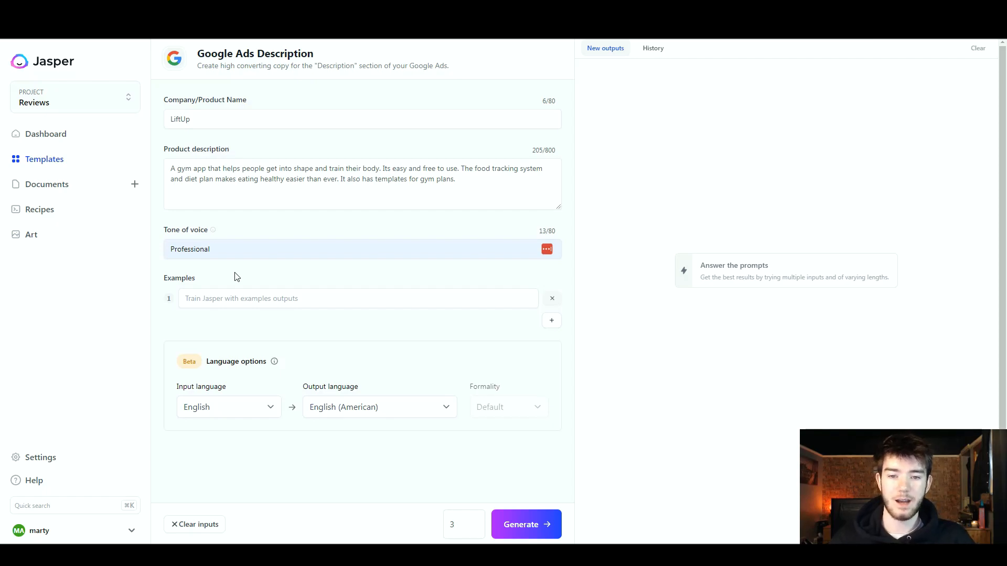
pyautogui.moveTo(431, 356)
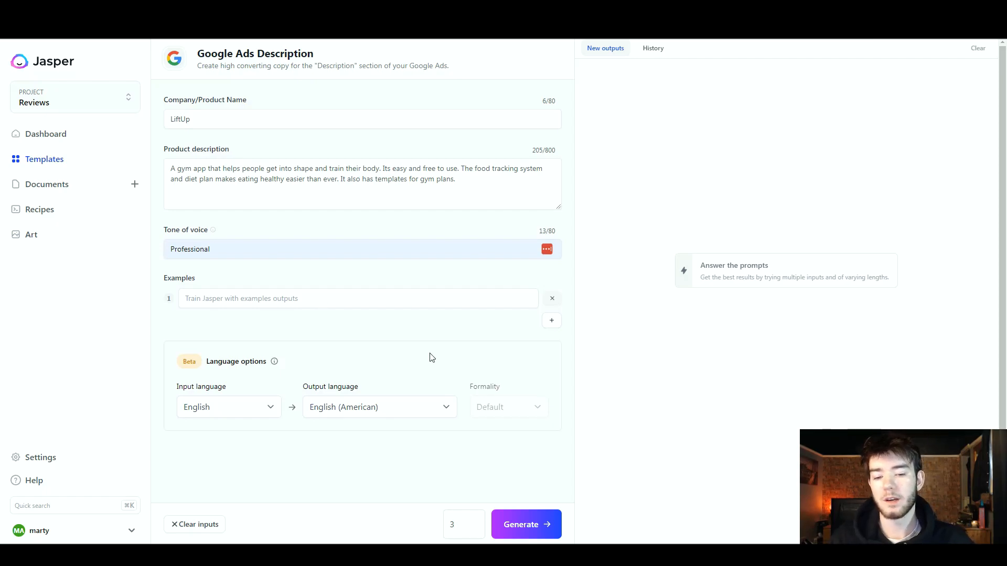
pyautogui.click(526, 525)
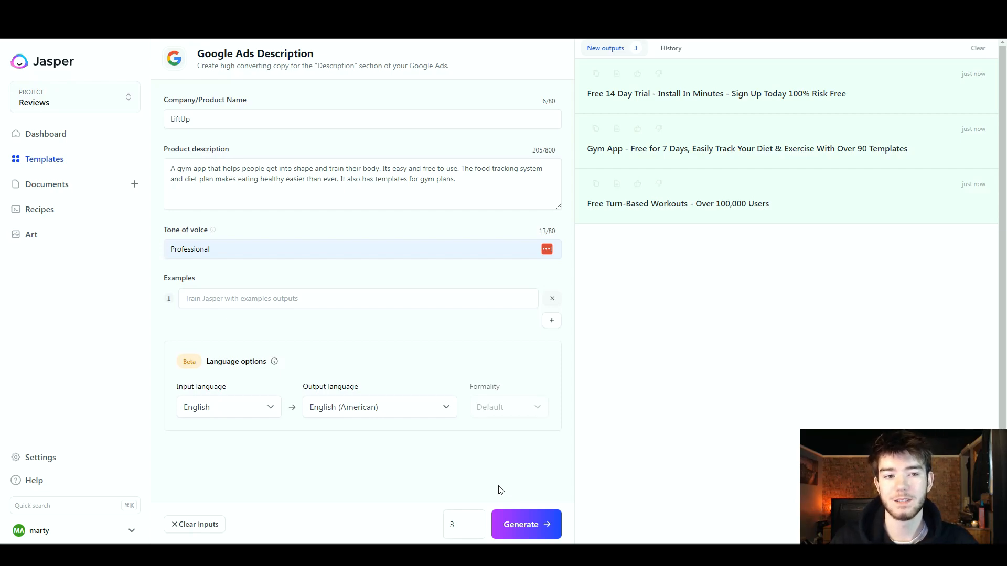
pyautogui.moveTo(639, 108)
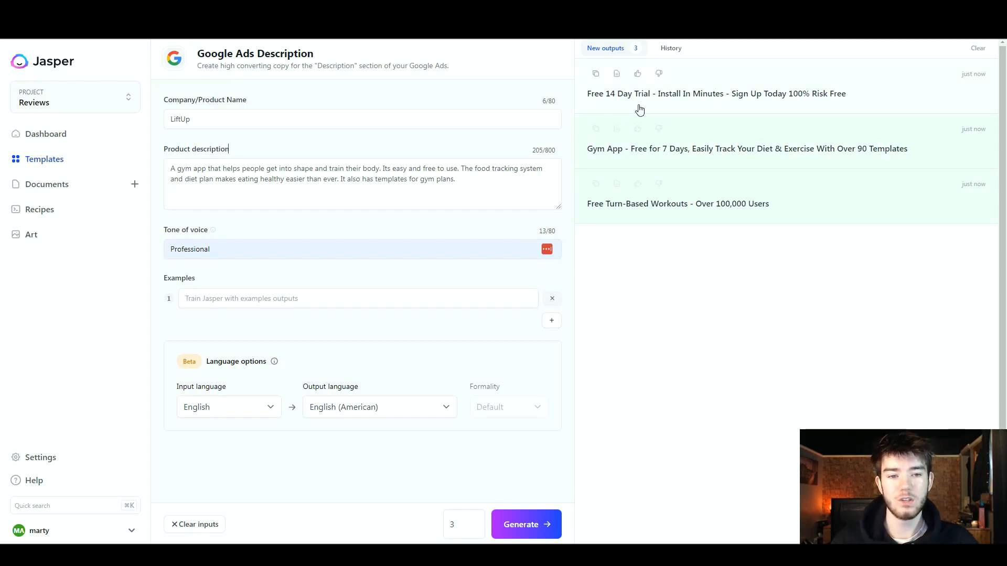
pyautogui.moveTo(760, 112)
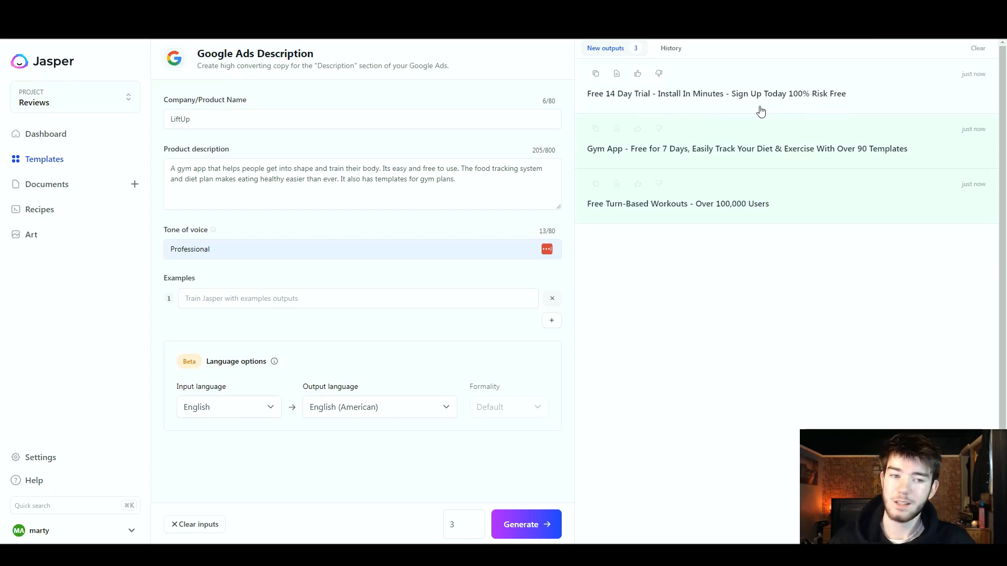
pyautogui.moveTo(757, 110)
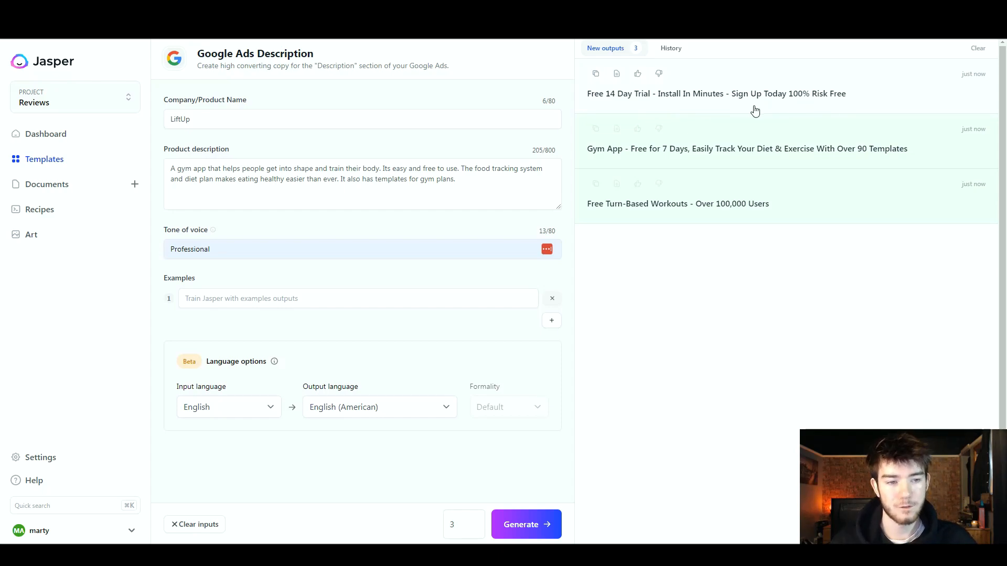
pyautogui.moveTo(783, 108)
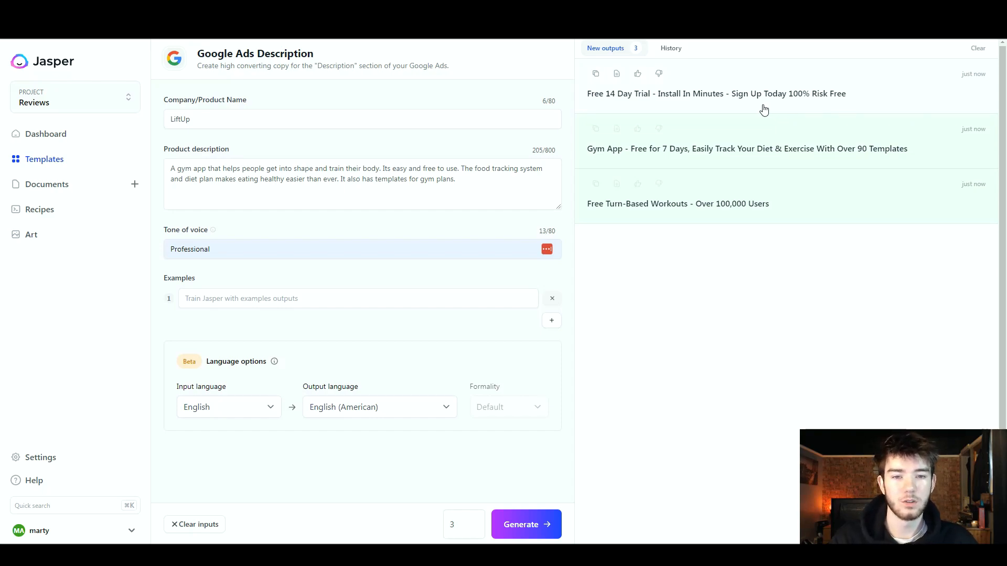
pyautogui.moveTo(690, 113)
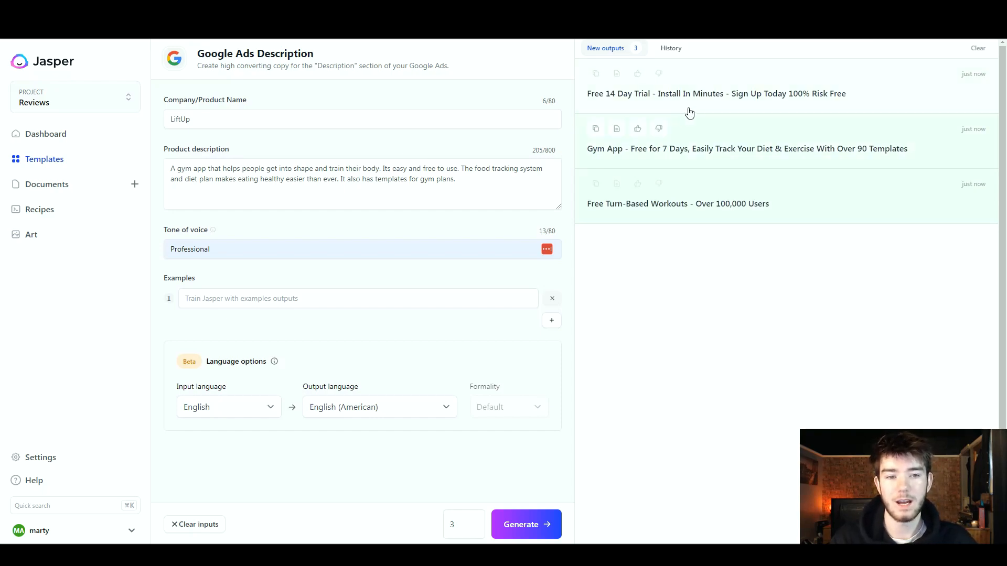
pyautogui.moveTo(608, 165)
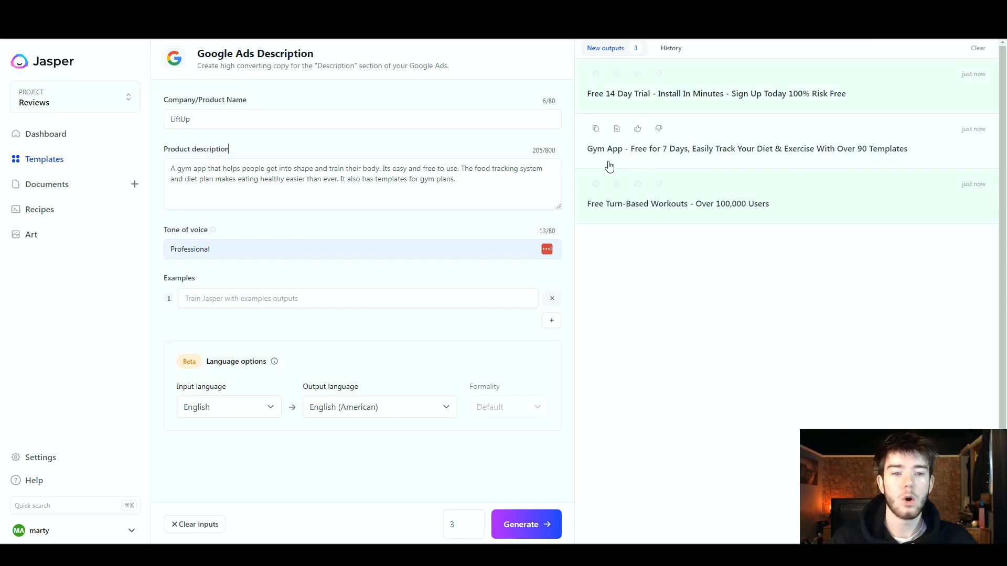
pyautogui.moveTo(687, 164)
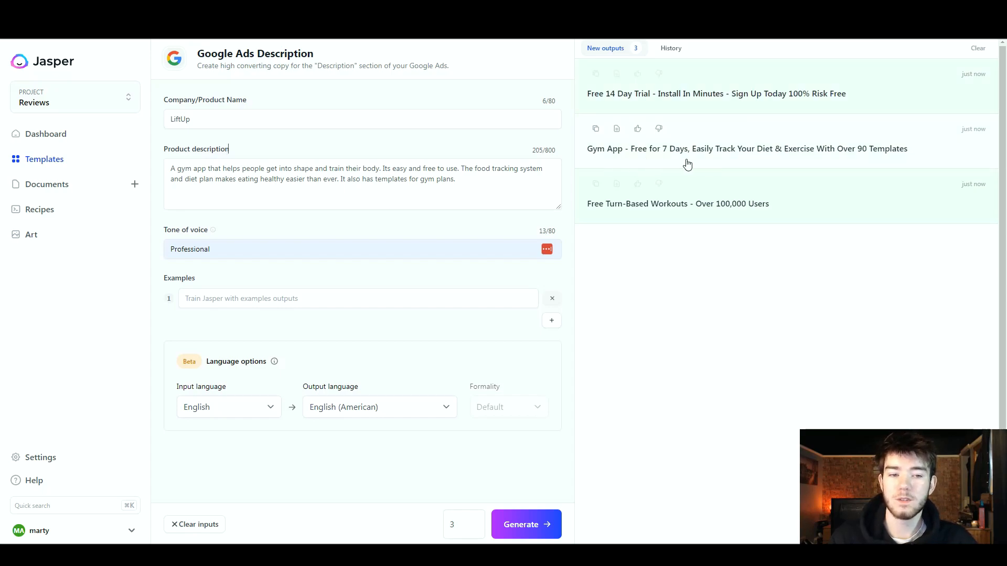
pyautogui.moveTo(779, 168)
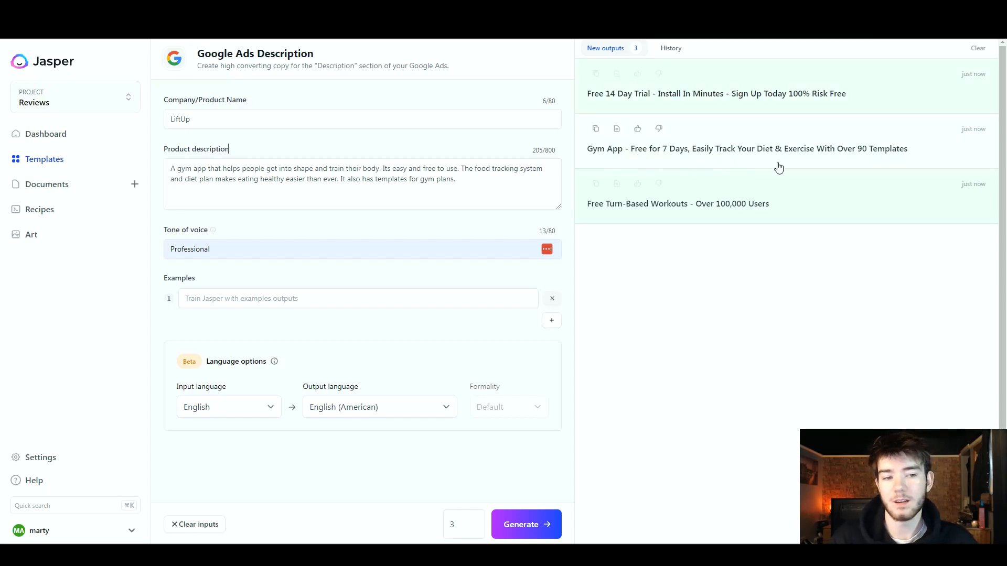
pyautogui.moveTo(879, 162)
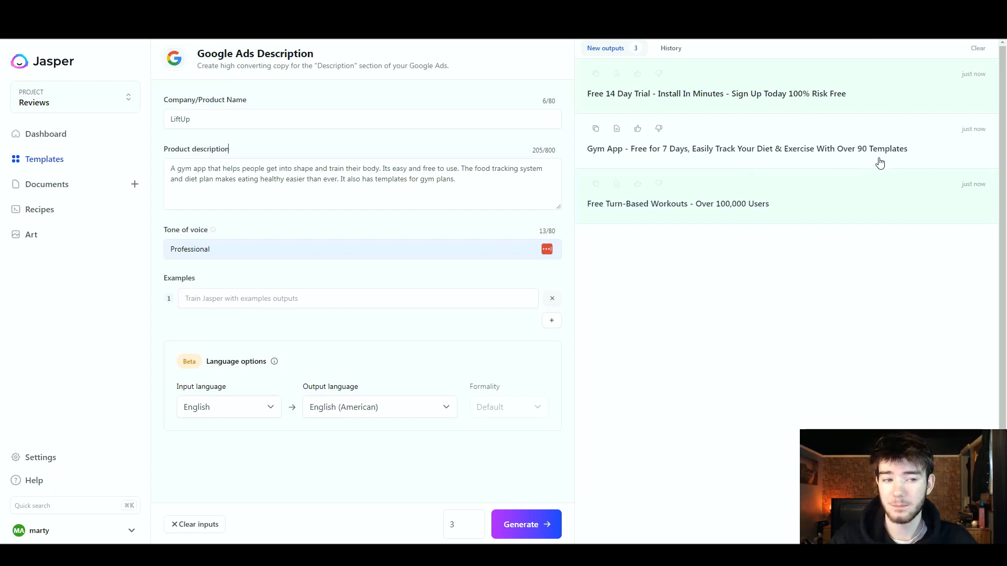
pyautogui.moveTo(615, 221)
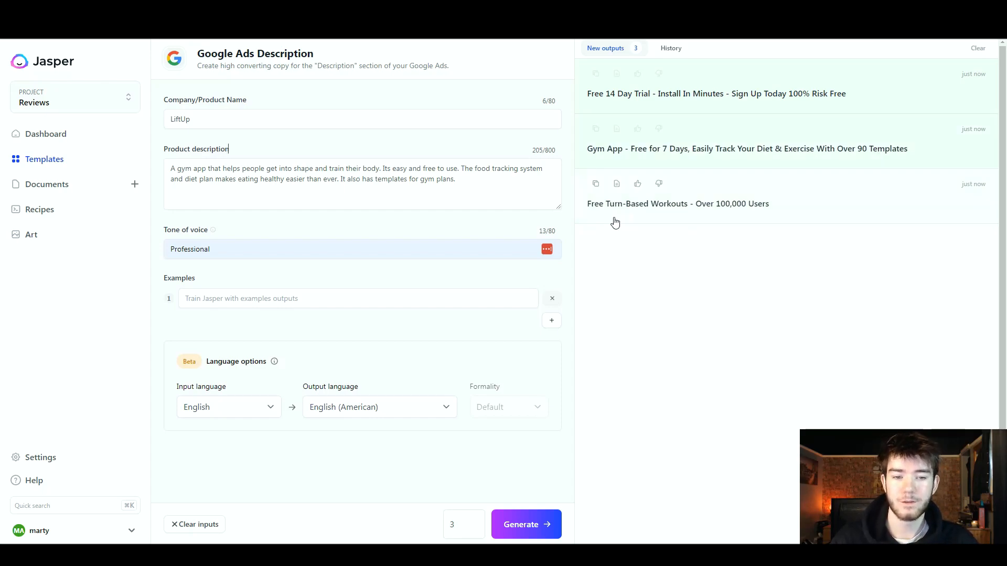
pyautogui.moveTo(757, 218)
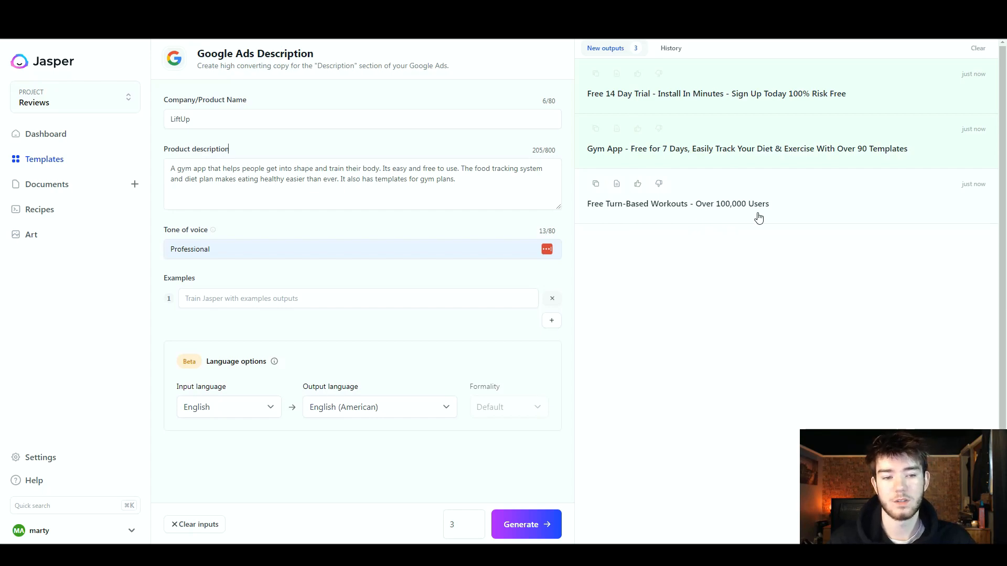
pyautogui.moveTo(765, 227)
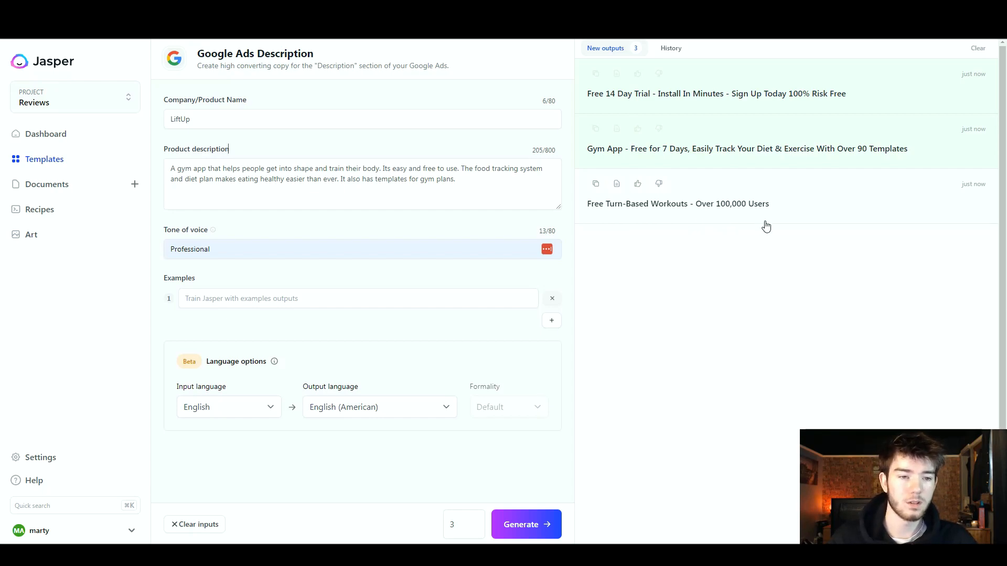
pyautogui.moveTo(831, 126)
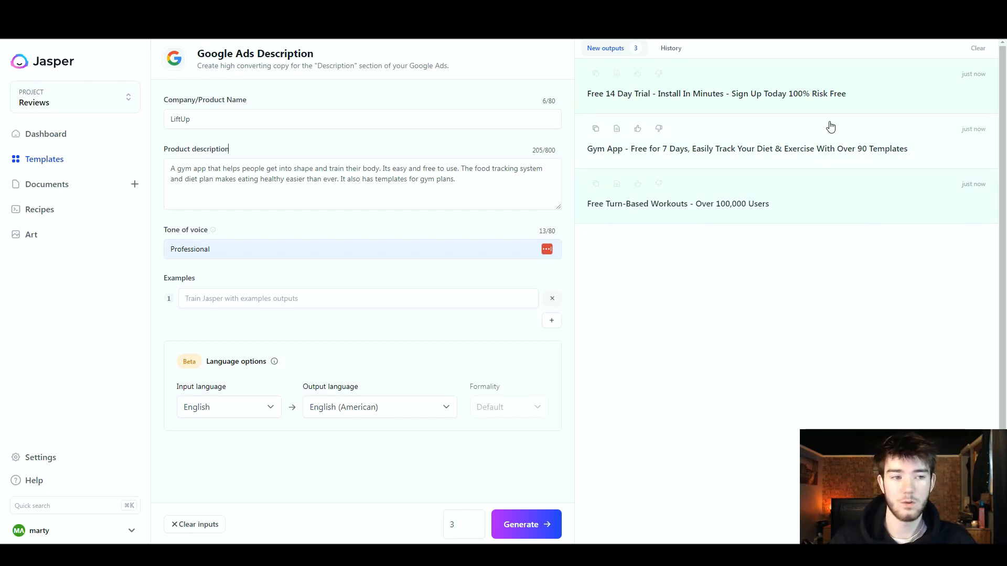
pyautogui.moveTo(638, 279)
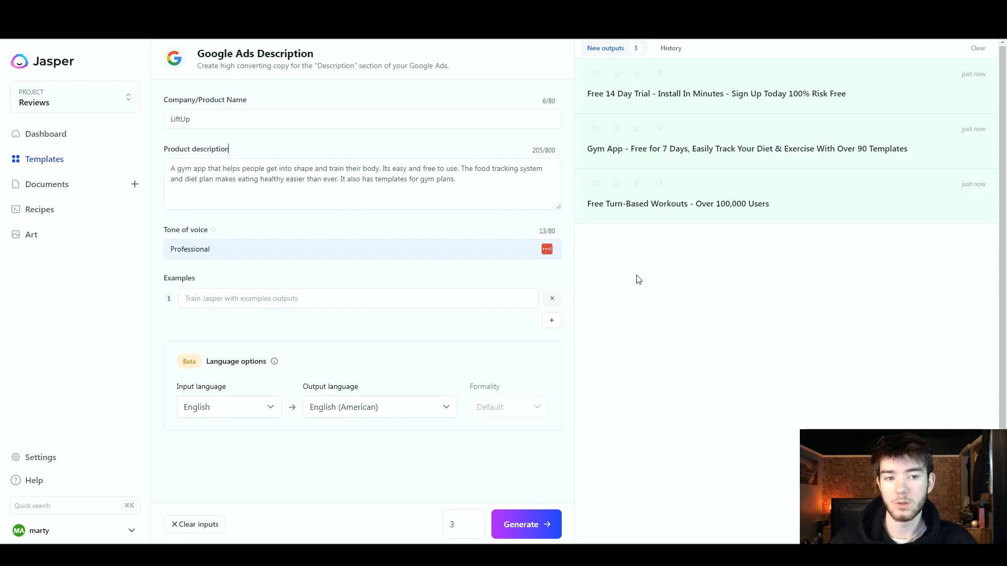
pyautogui.moveTo(630, 278)
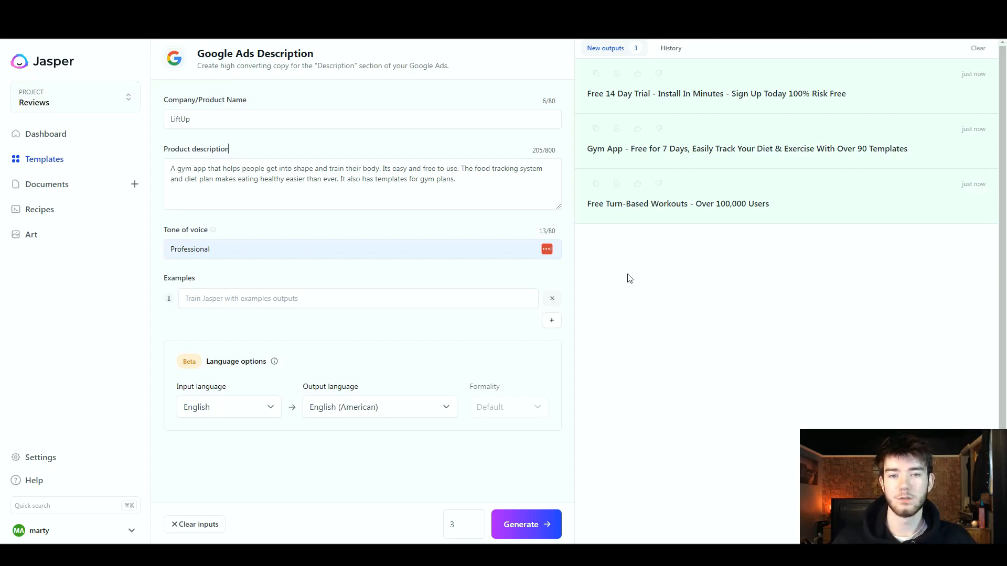
pyautogui.moveTo(820, 232)
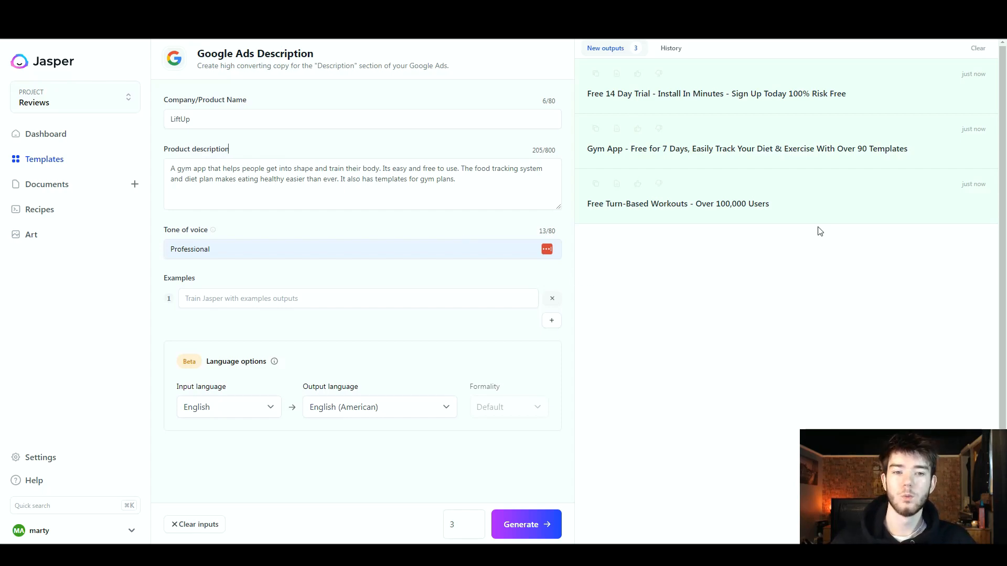
pyautogui.moveTo(978, 47)
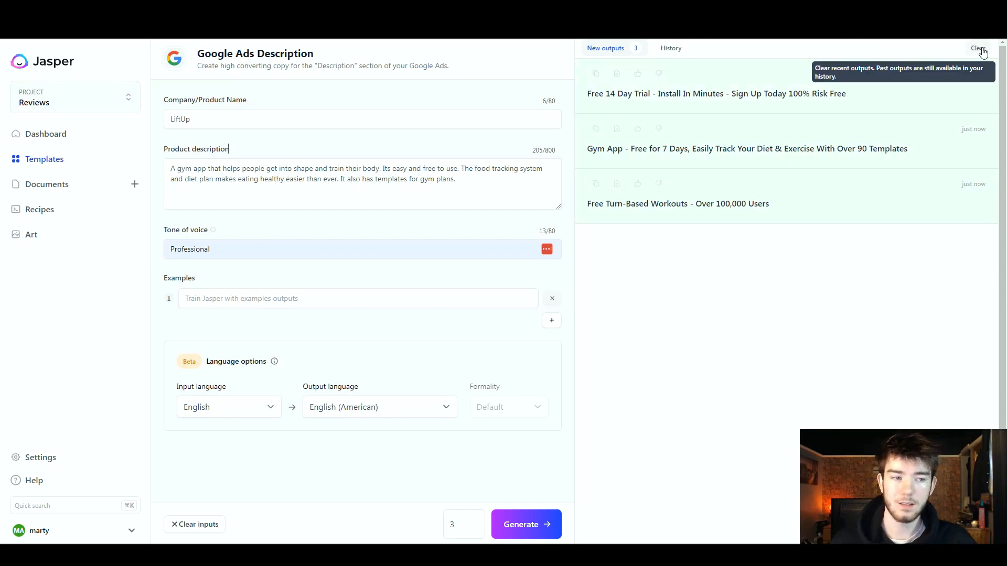
pyautogui.click(977, 49)
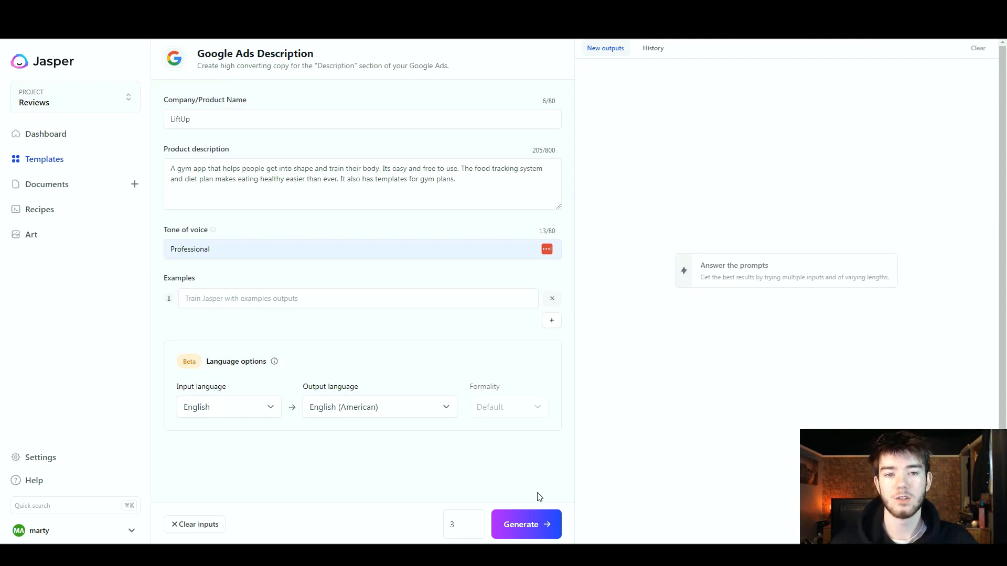